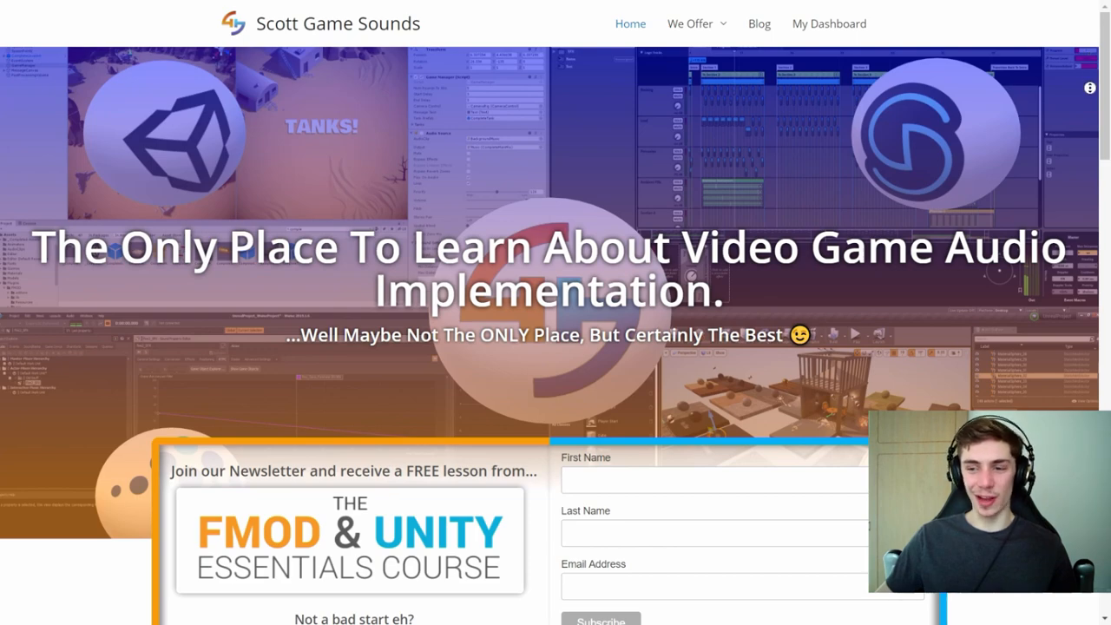
Step: Scroll down the Scott Game Sounds website to the Lessons & Consultations section
scroll(down, 3)
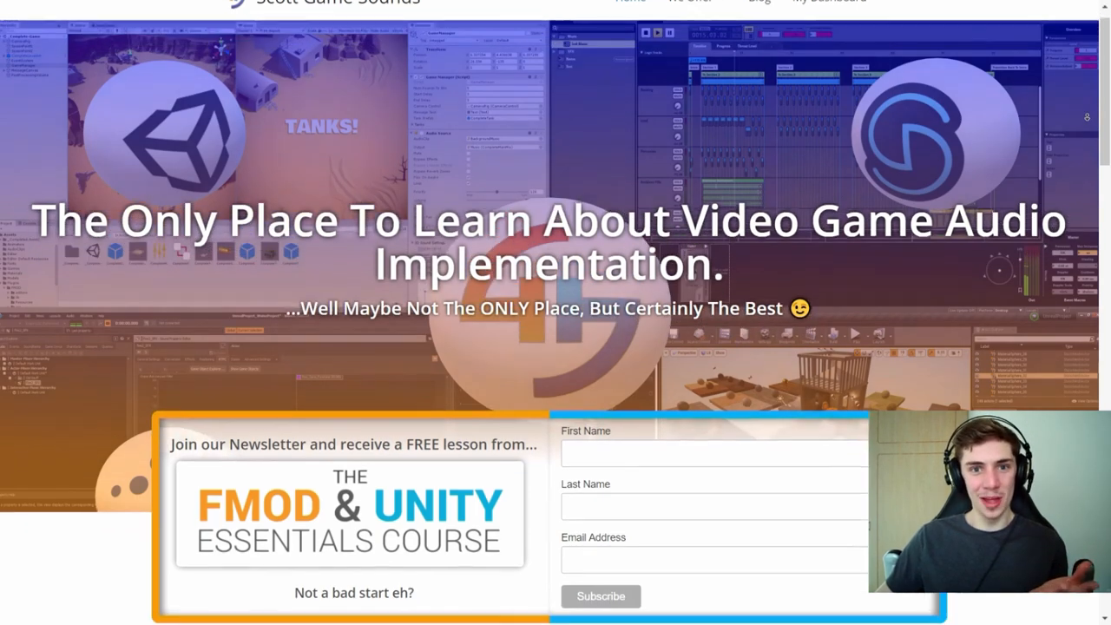
scroll(down, 3)
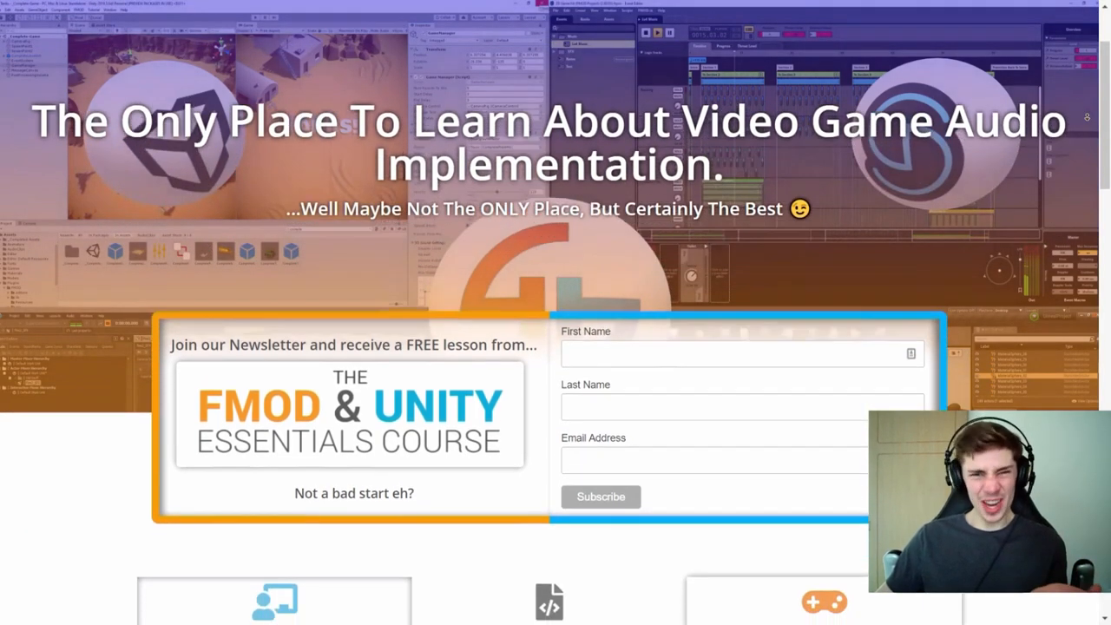
scroll(down, 3)
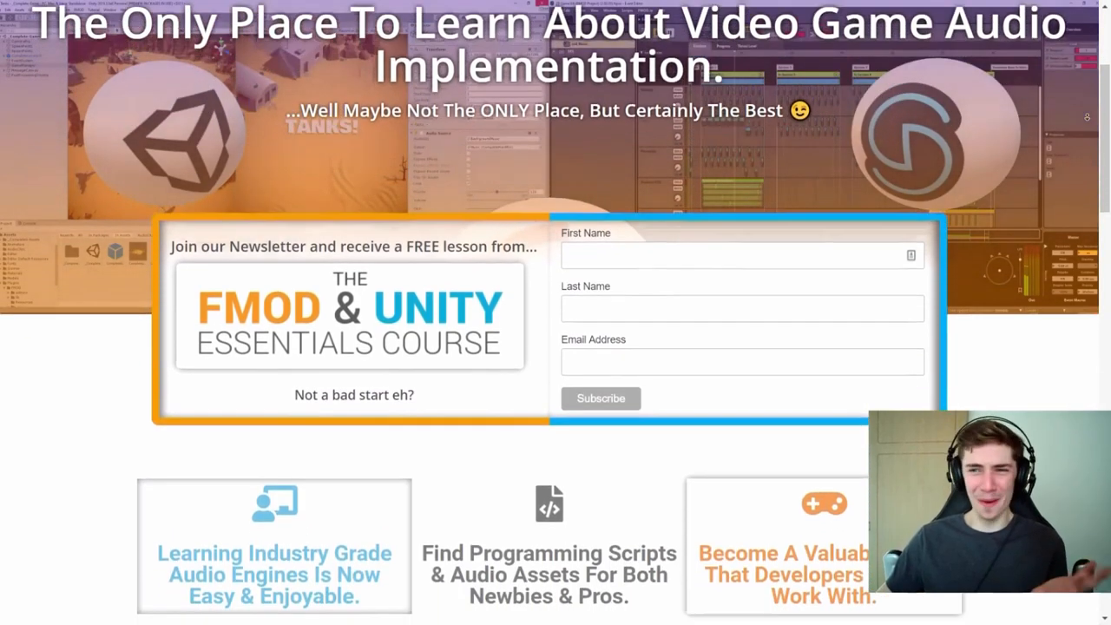
scroll(down, 3)
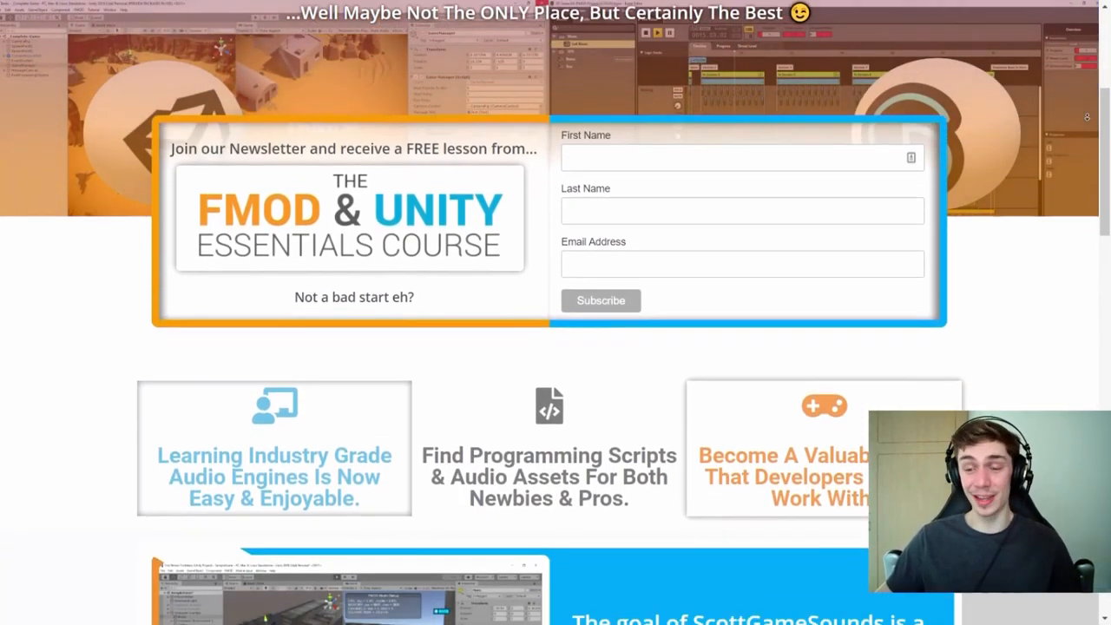
scroll(down, 3)
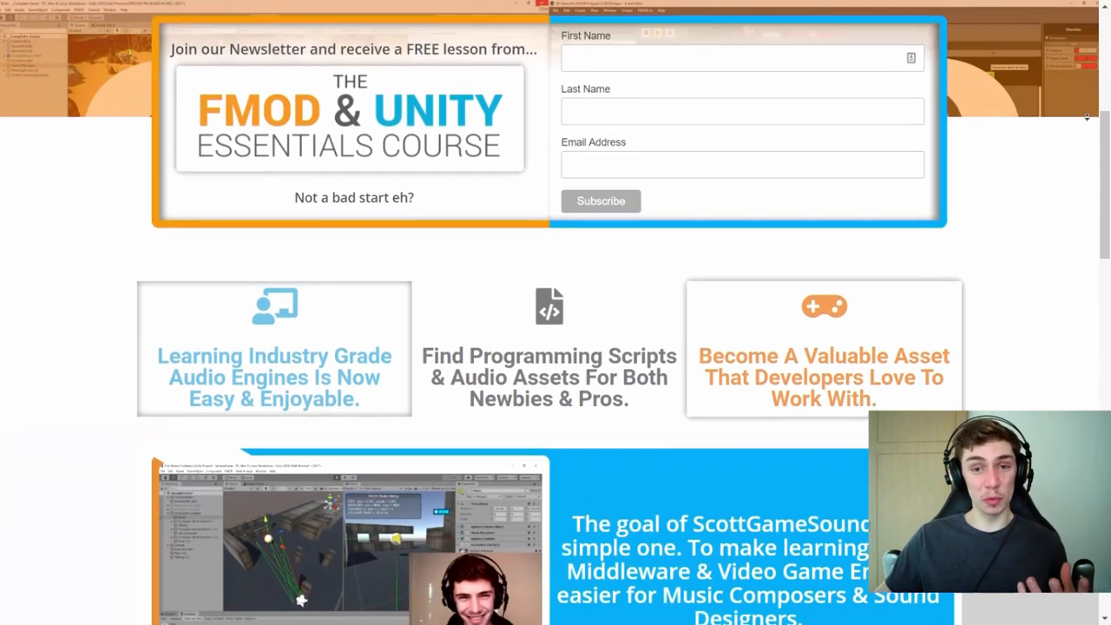
scroll(down, 3)
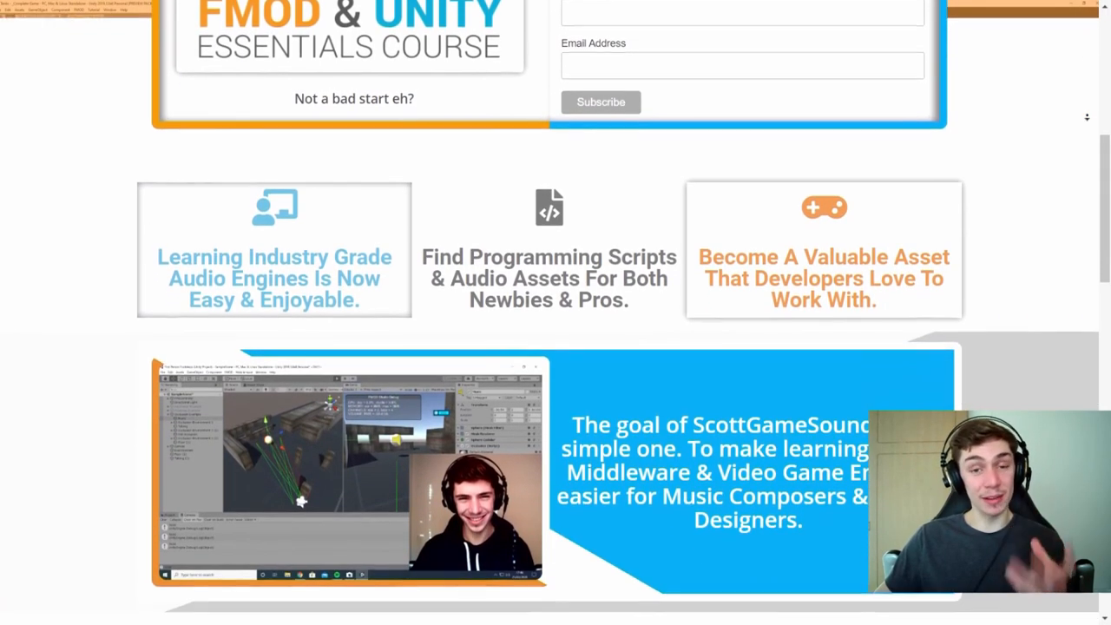
scroll(down, 3)
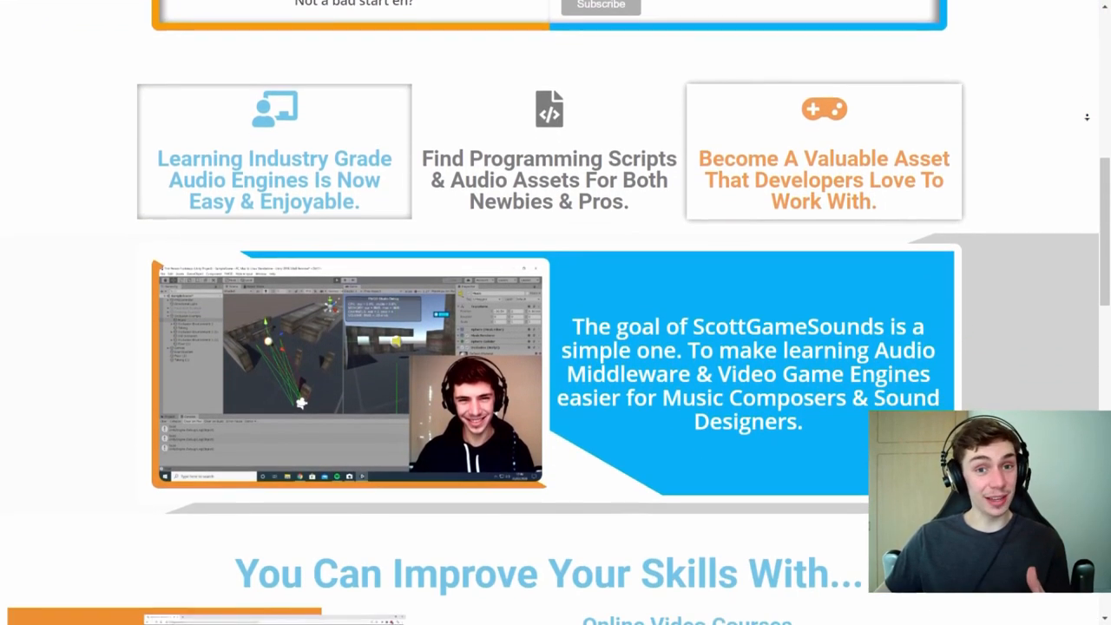
scroll(down, 3)
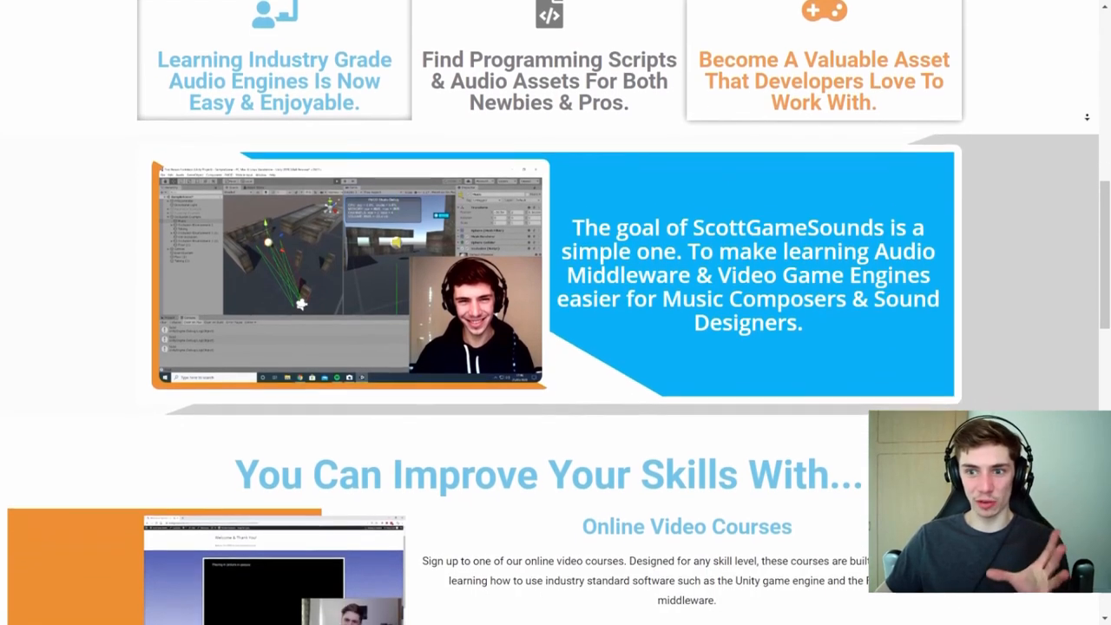
scroll(down, 3)
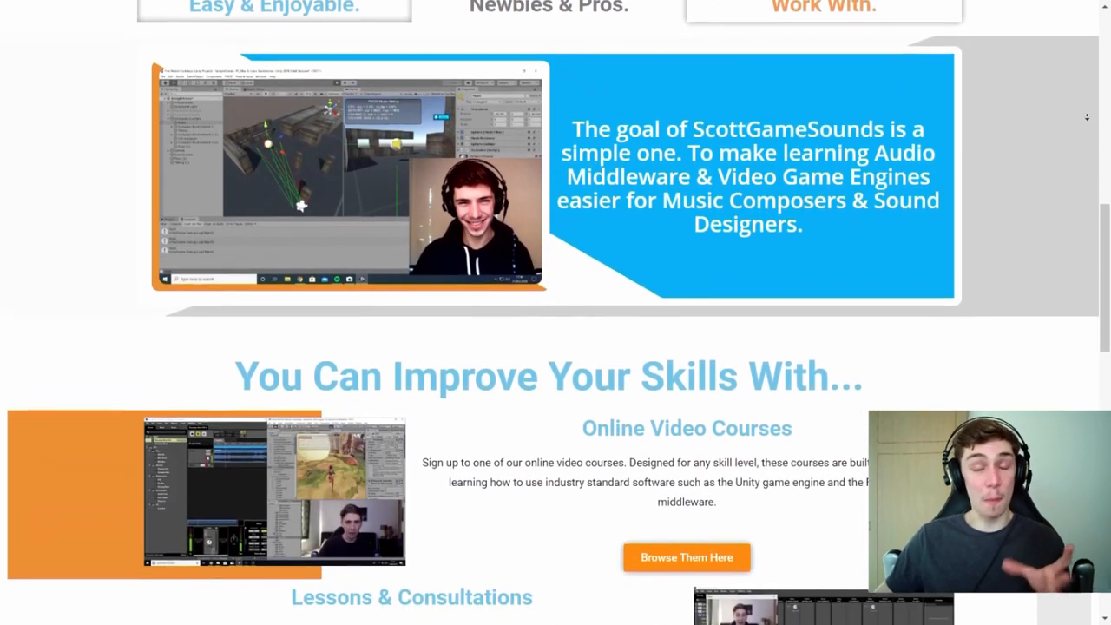
scroll(down, 3)
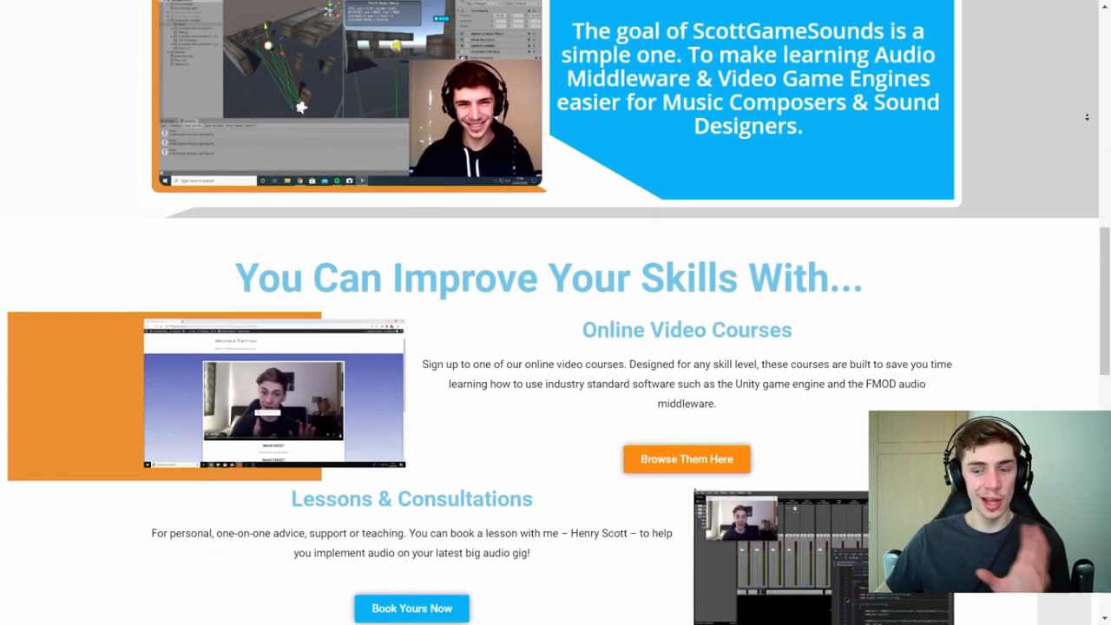
scroll(down, 3)
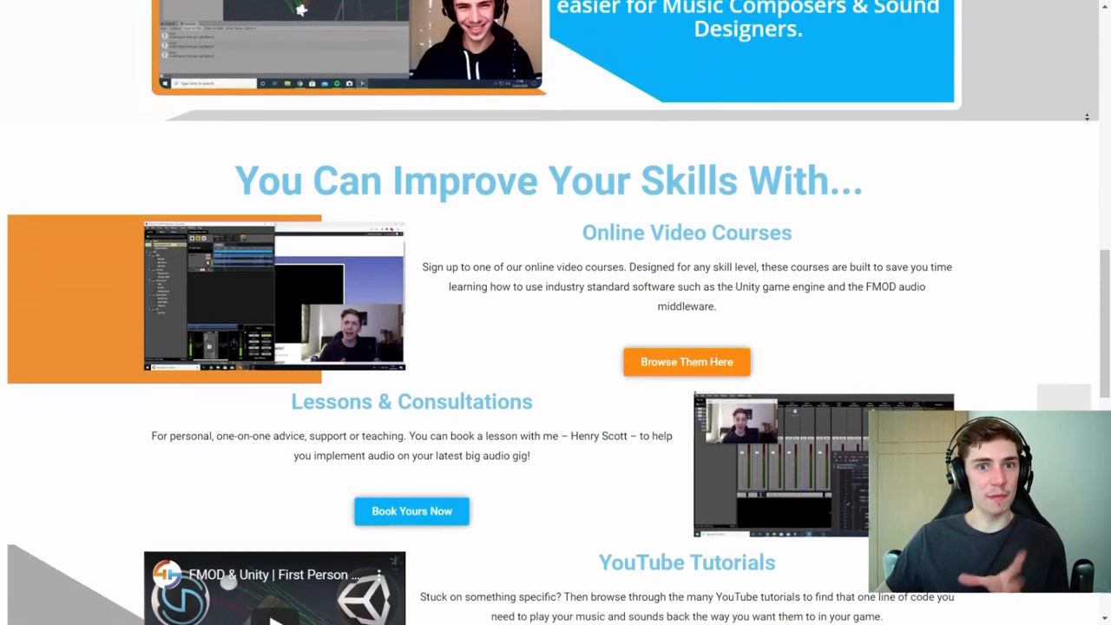
scroll(down, 3)
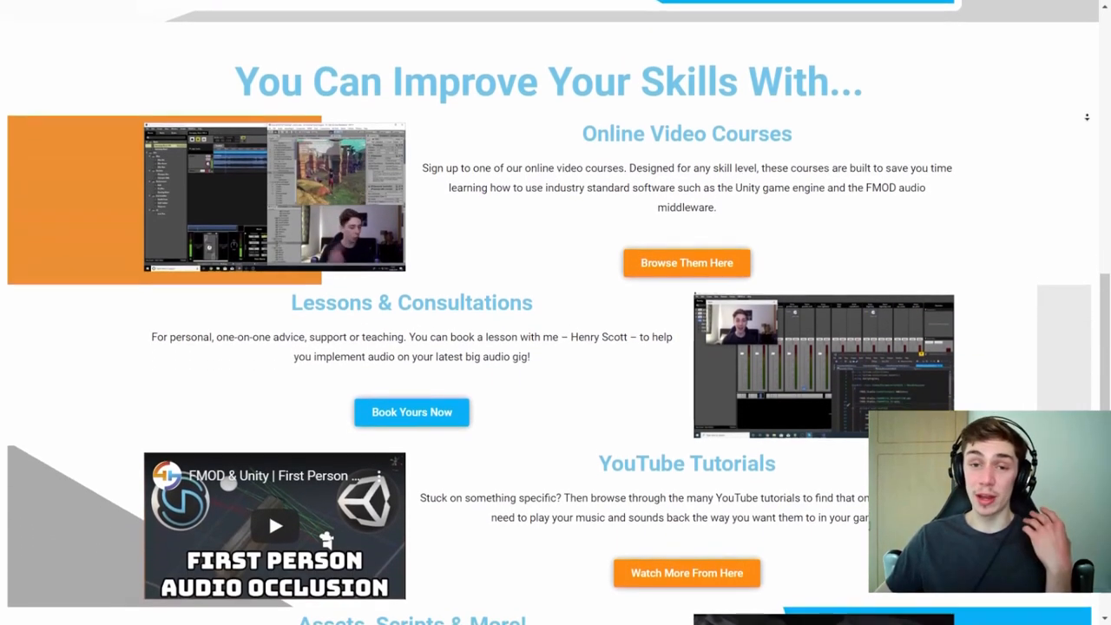
scroll(down, 3)
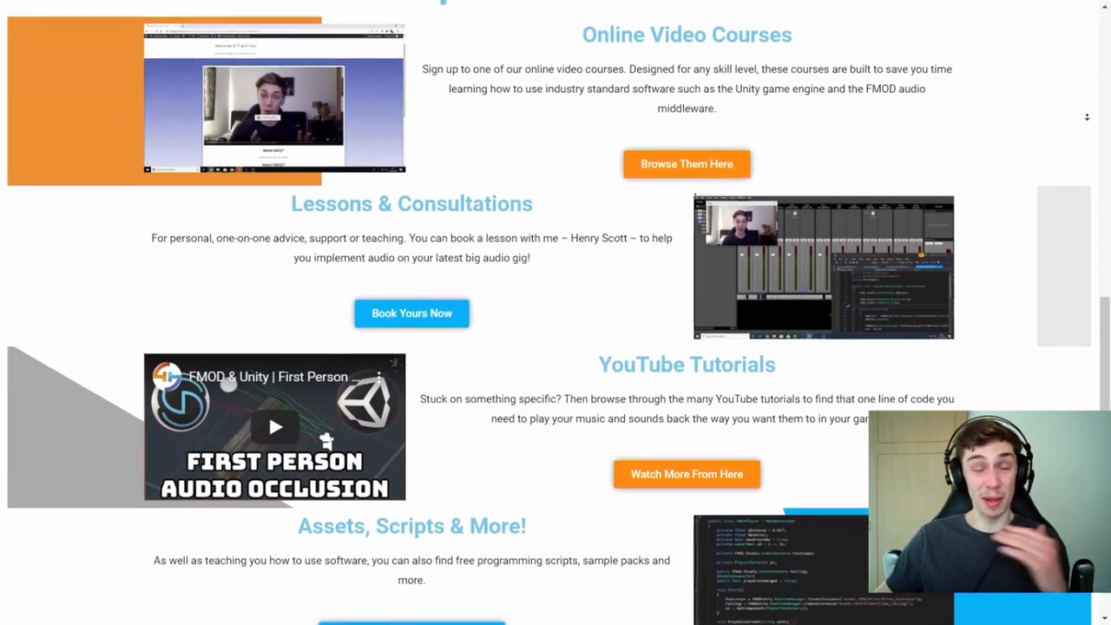
scroll(down, 3)
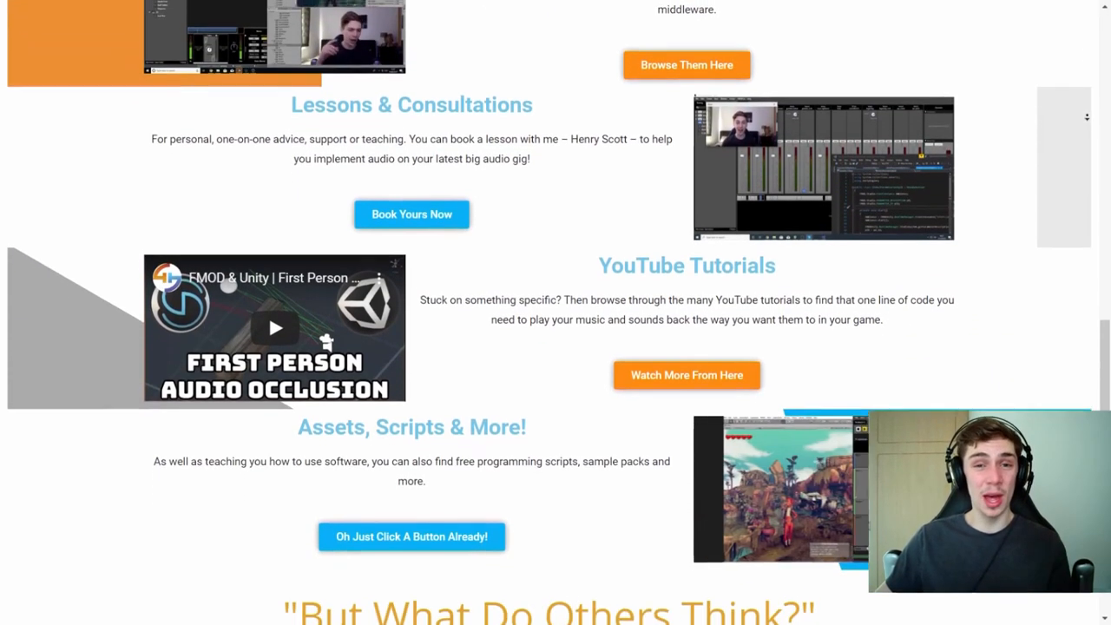
scroll(down, 3)
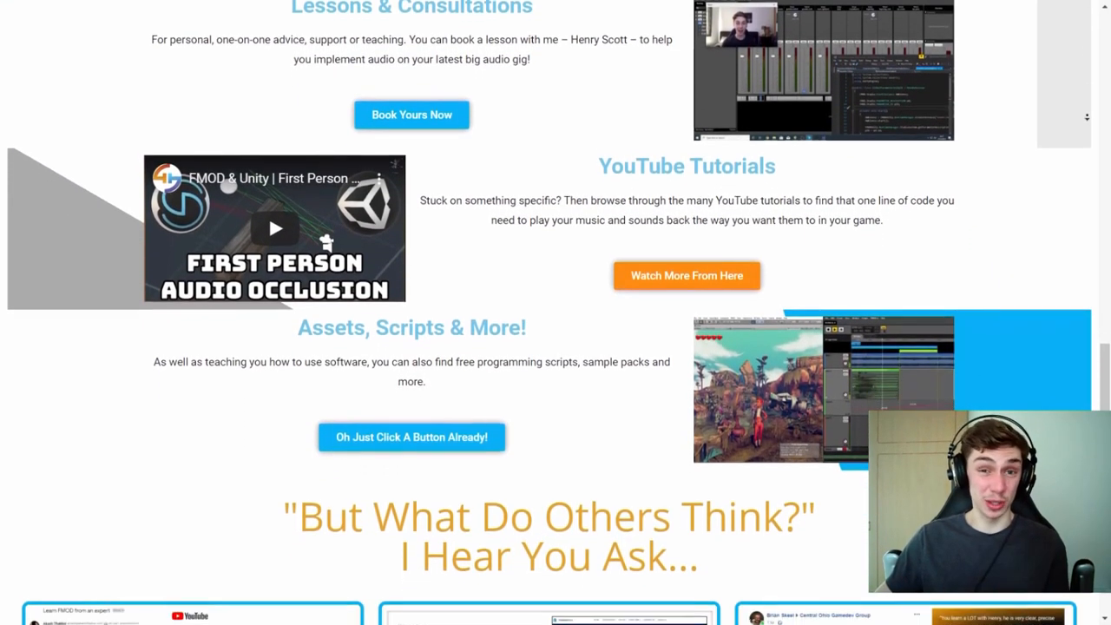
scroll(down, 3)
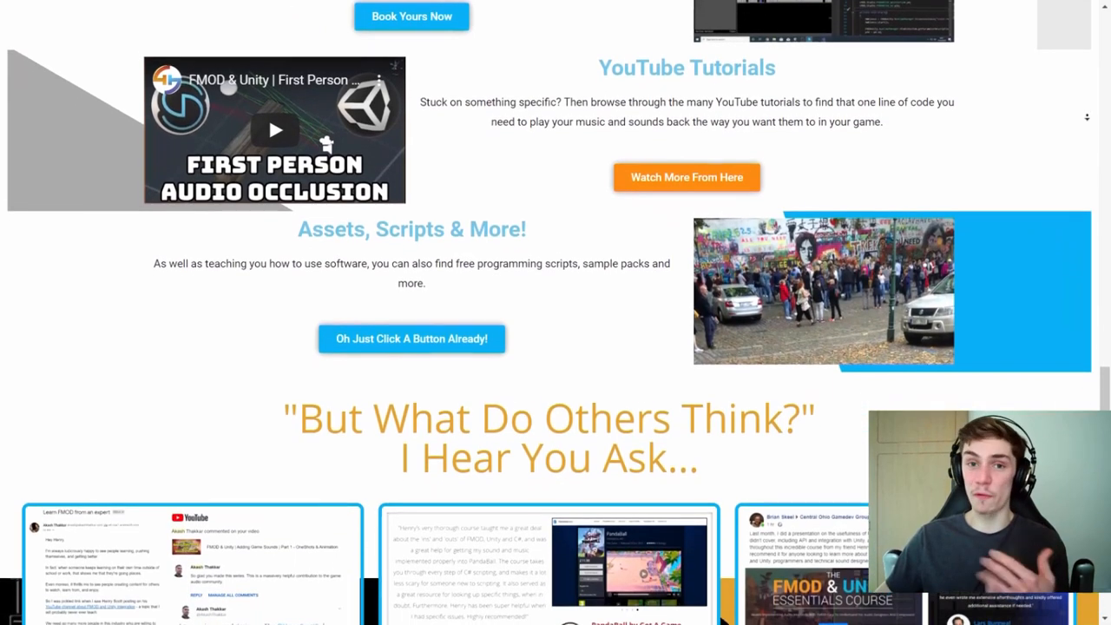
scroll(down, 3)
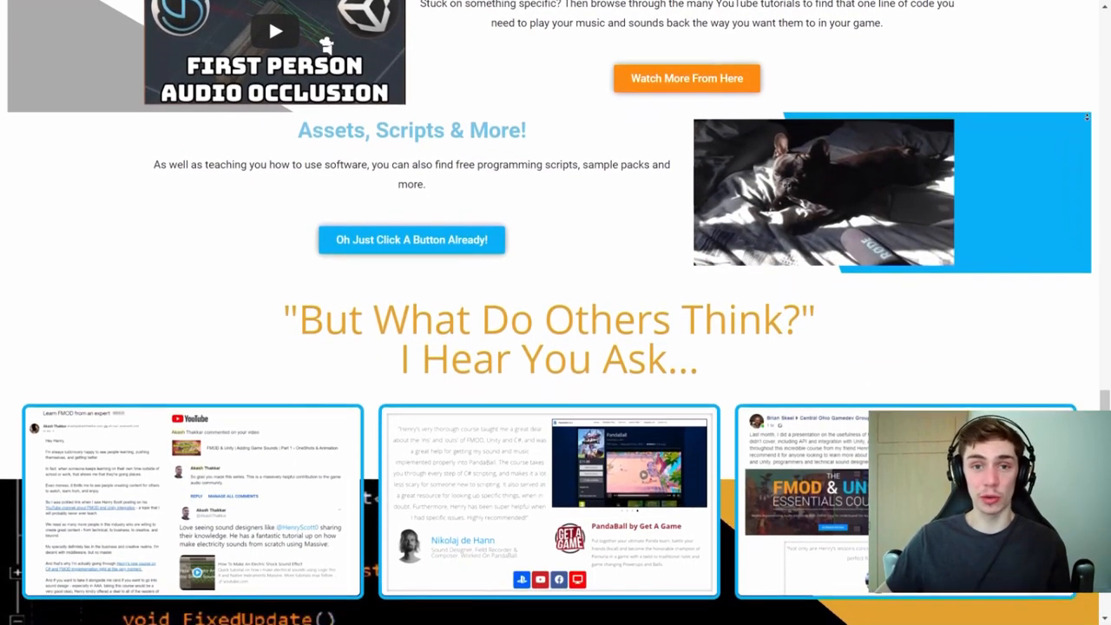
scroll(down, 3)
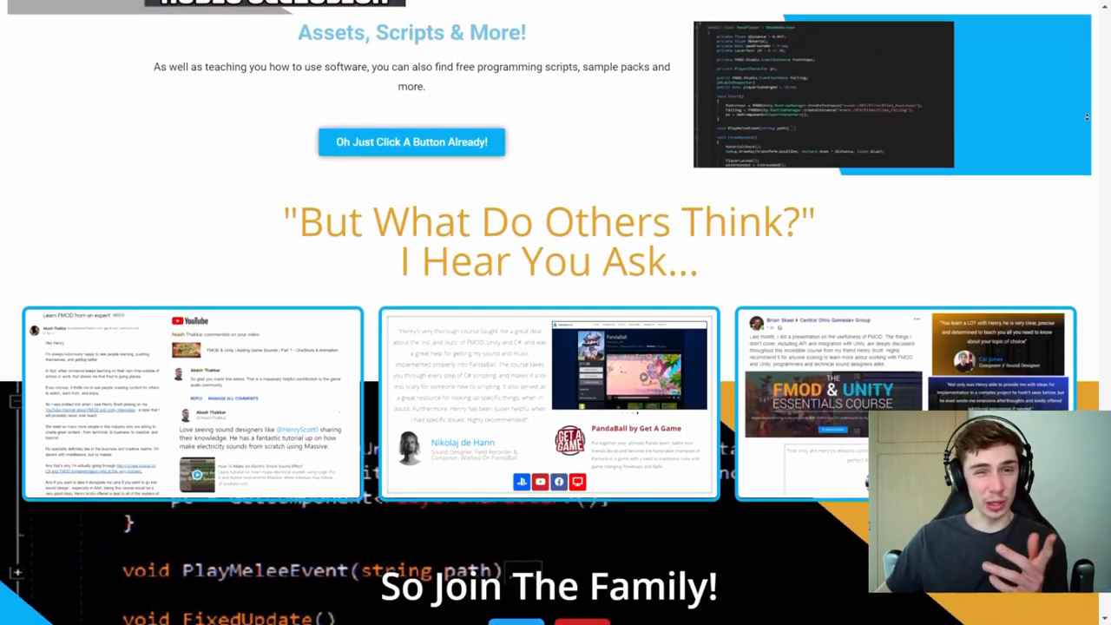
Step: Open the Book A Lesson page via 'Book Yours Now' and scroll through it
scroll(up, 3)
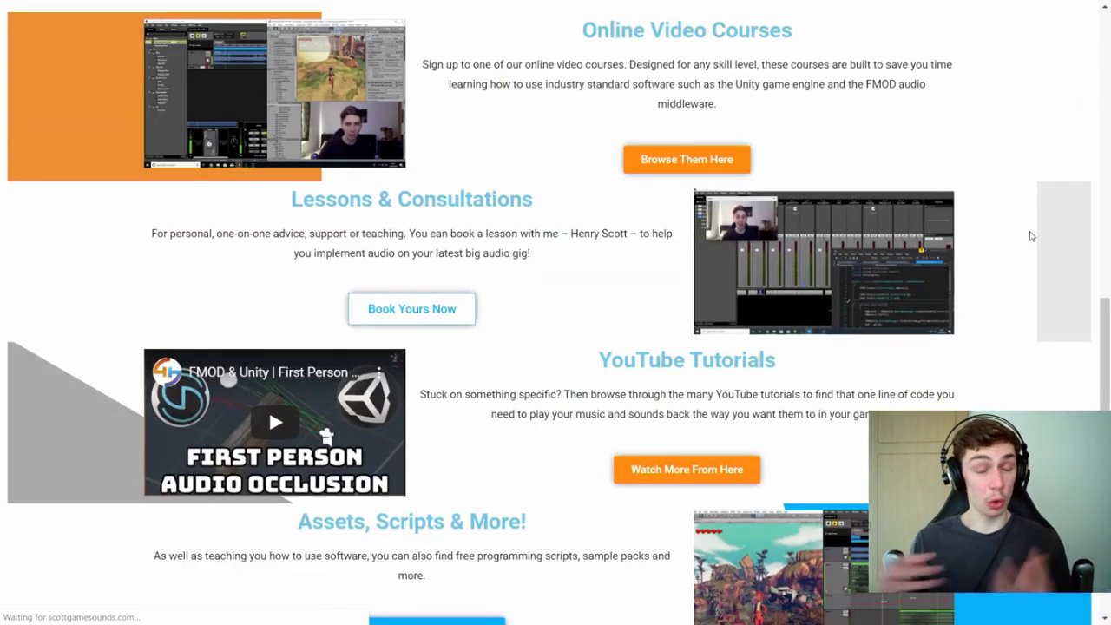
click(411, 308)
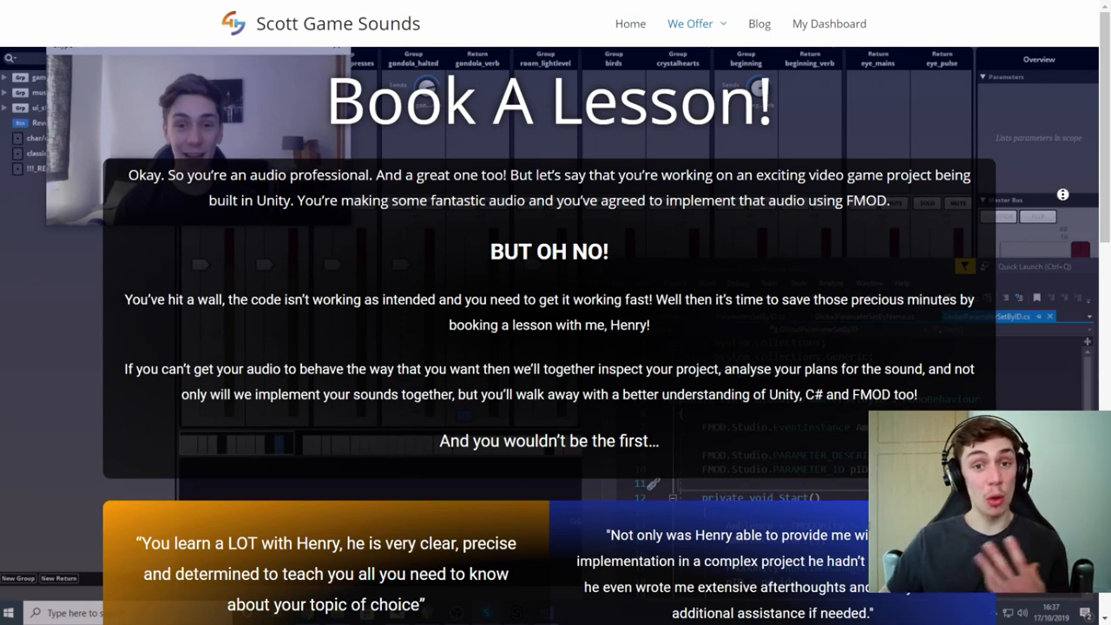
scroll(down, 3)
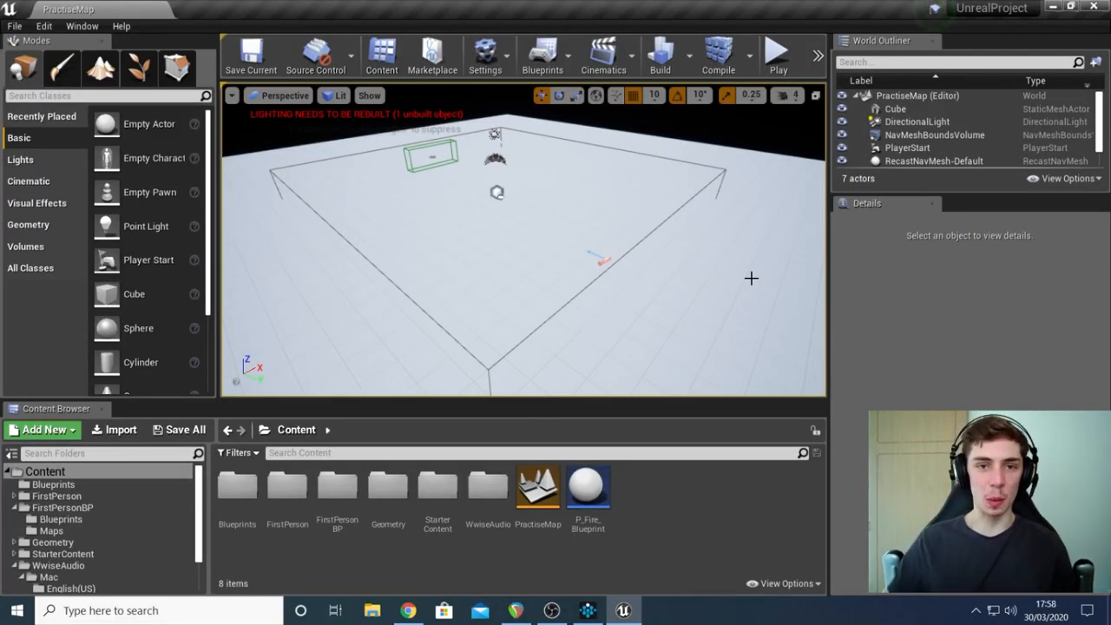
mouse_move(693, 499)
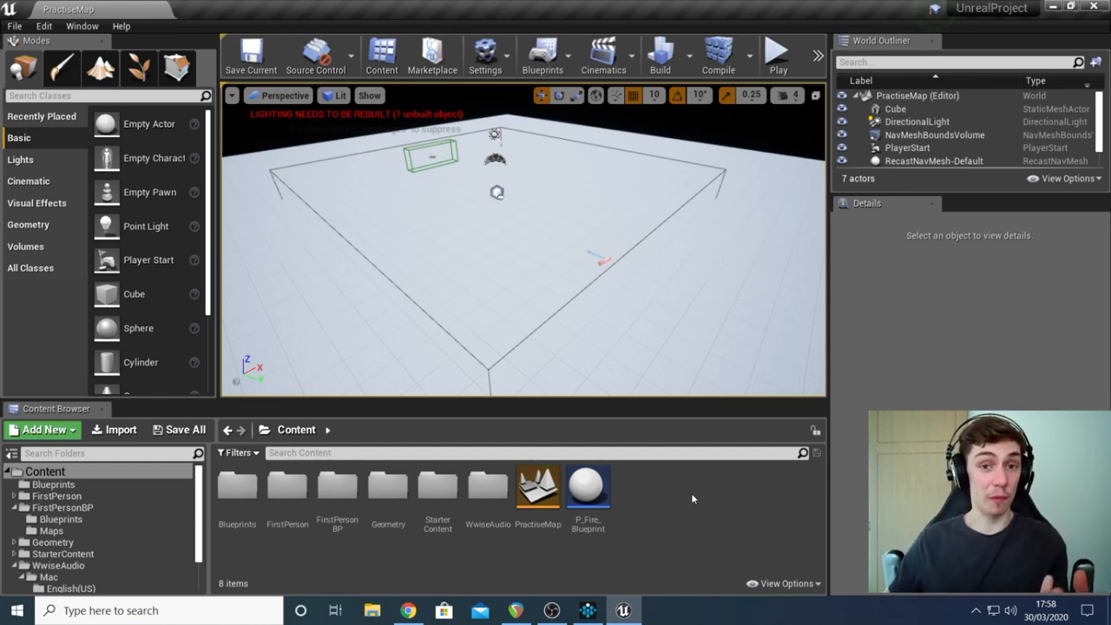
mouse_move(777, 54)
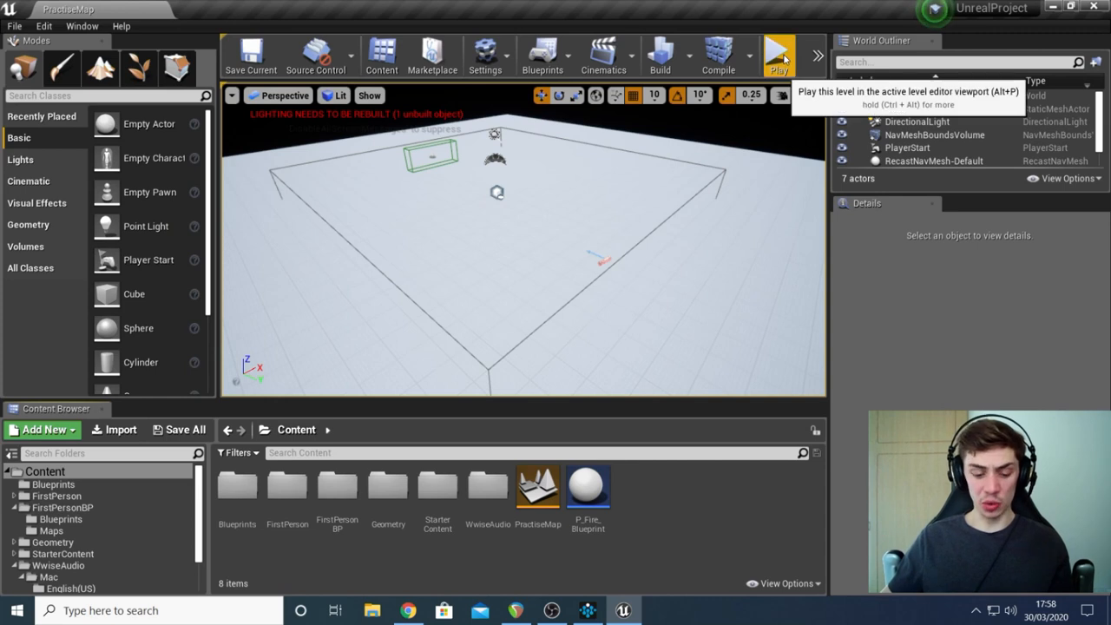
click(778, 55)
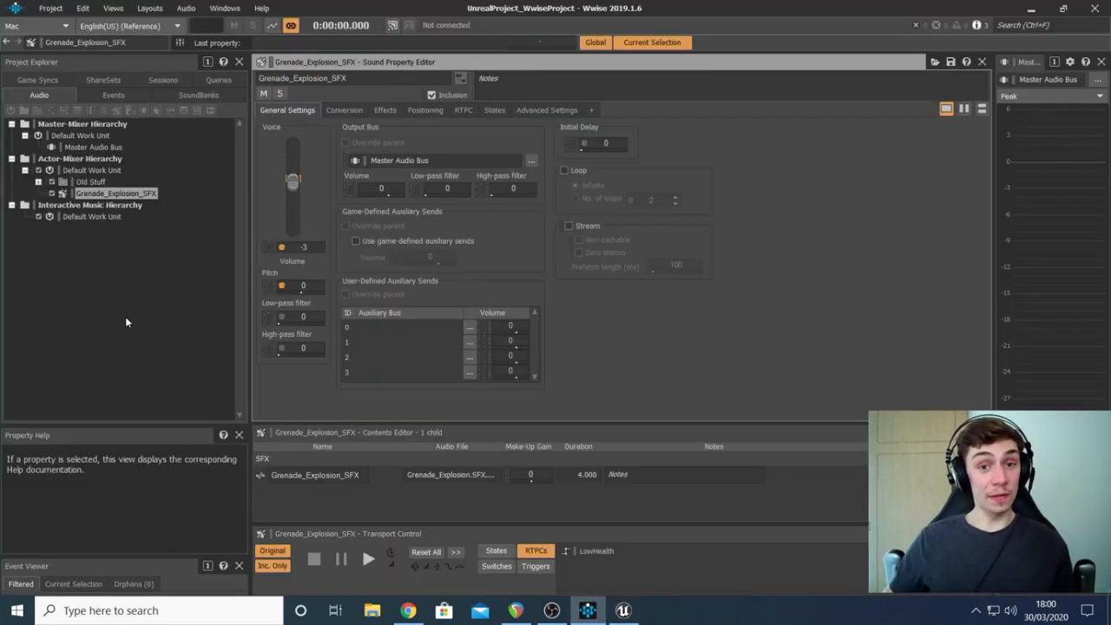
mouse_move(149, 211)
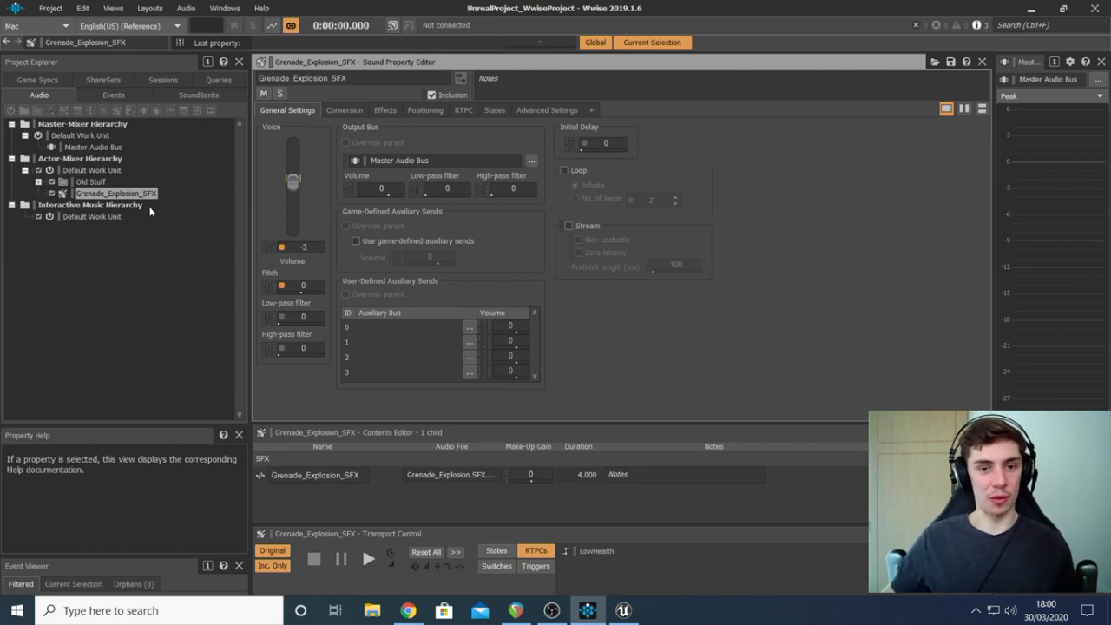
mouse_move(162, 252)
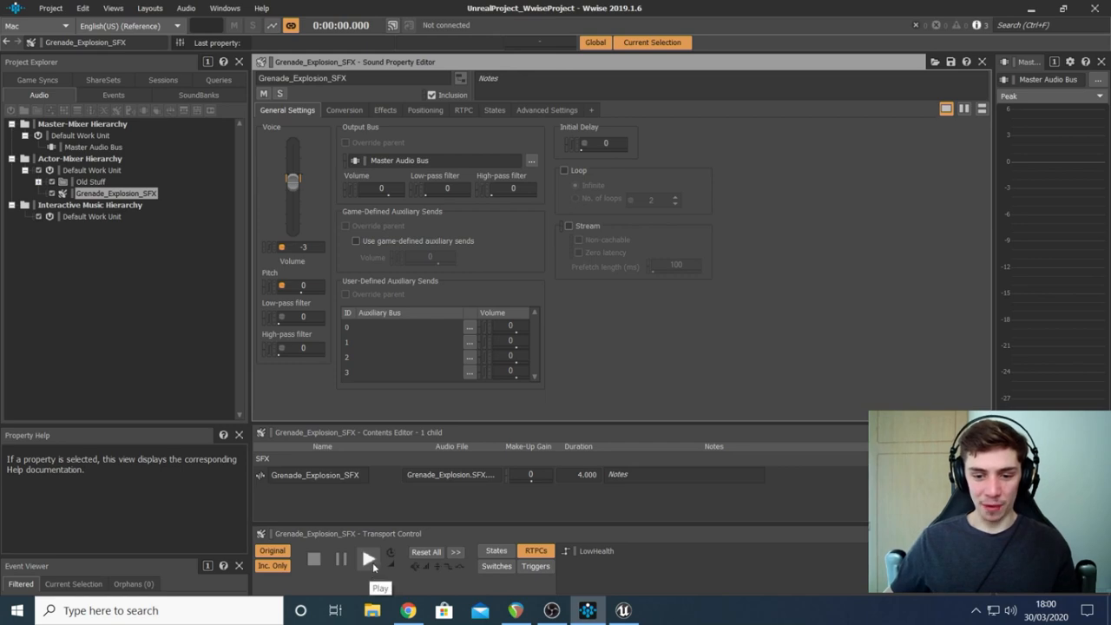
click(368, 558)
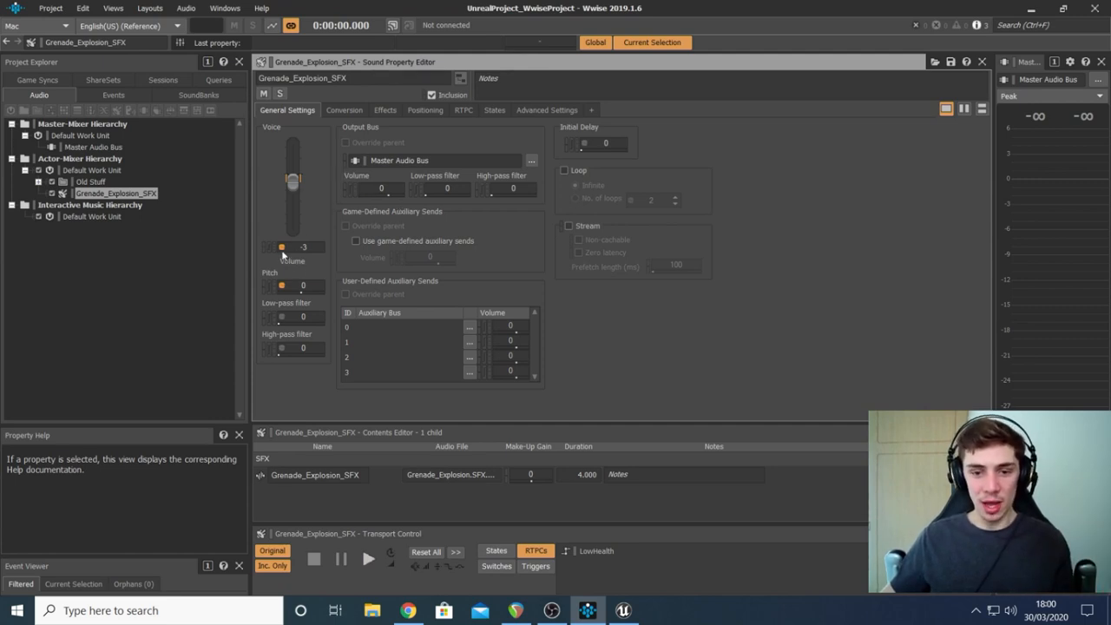
mouse_move(283, 253)
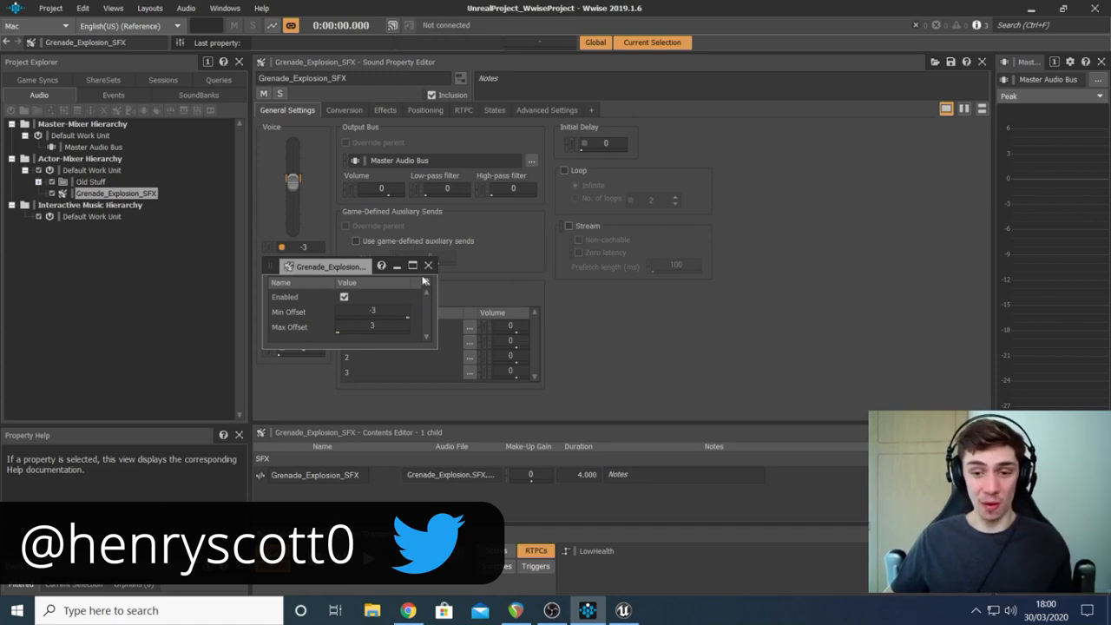
click(428, 265)
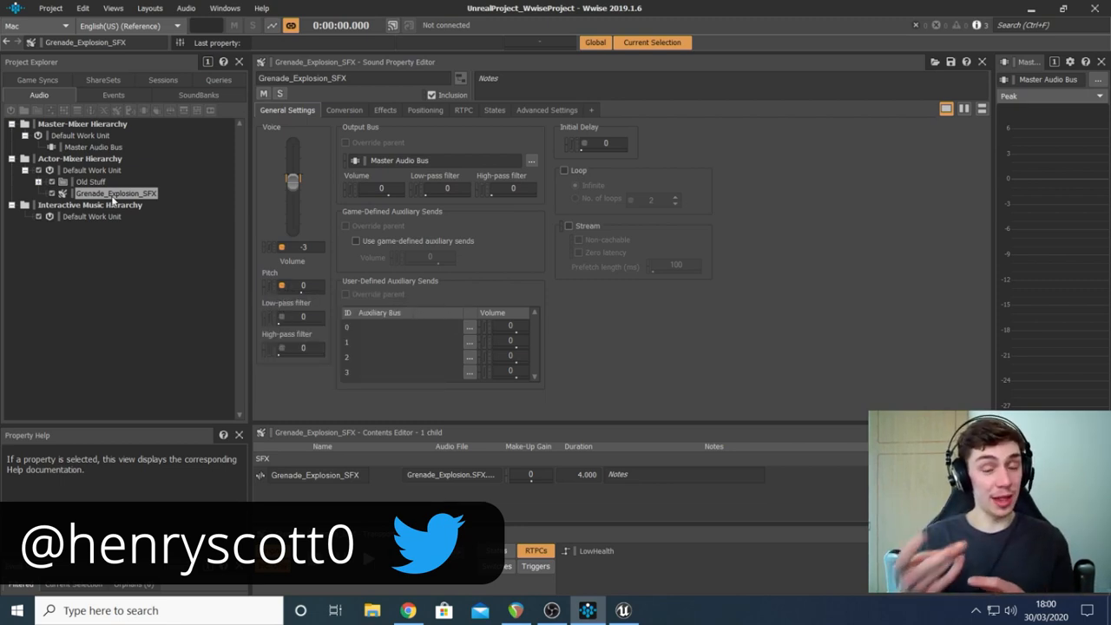
Step: Open the Explosion event to see its Play action on Grenade_Explosion_SFX
click(113, 95)
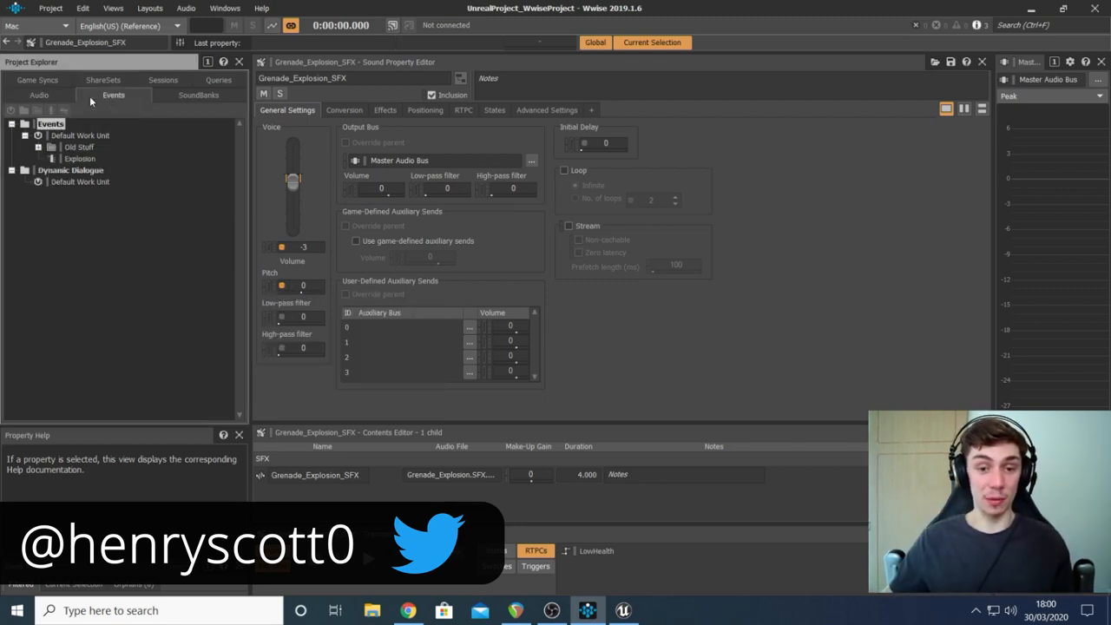
click(80, 158)
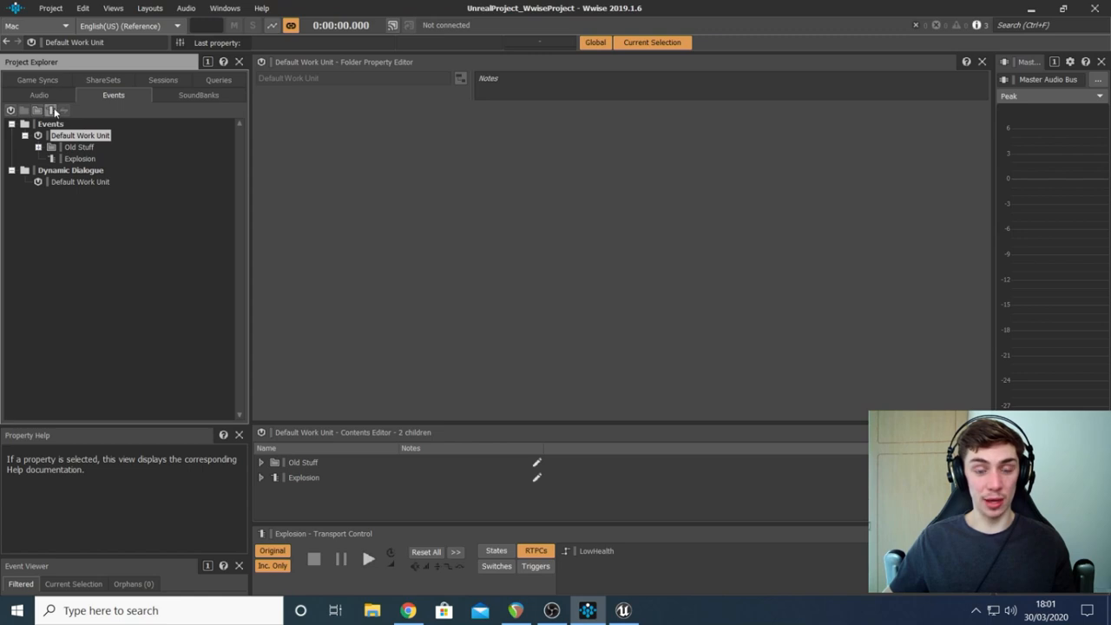
click(79, 158)
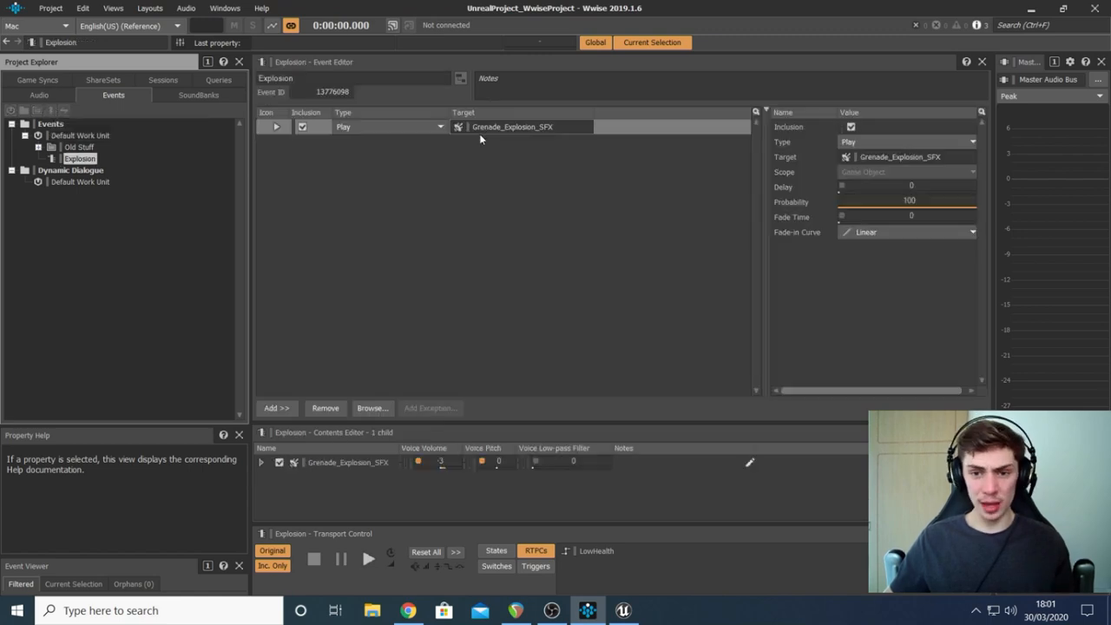
mouse_move(512, 126)
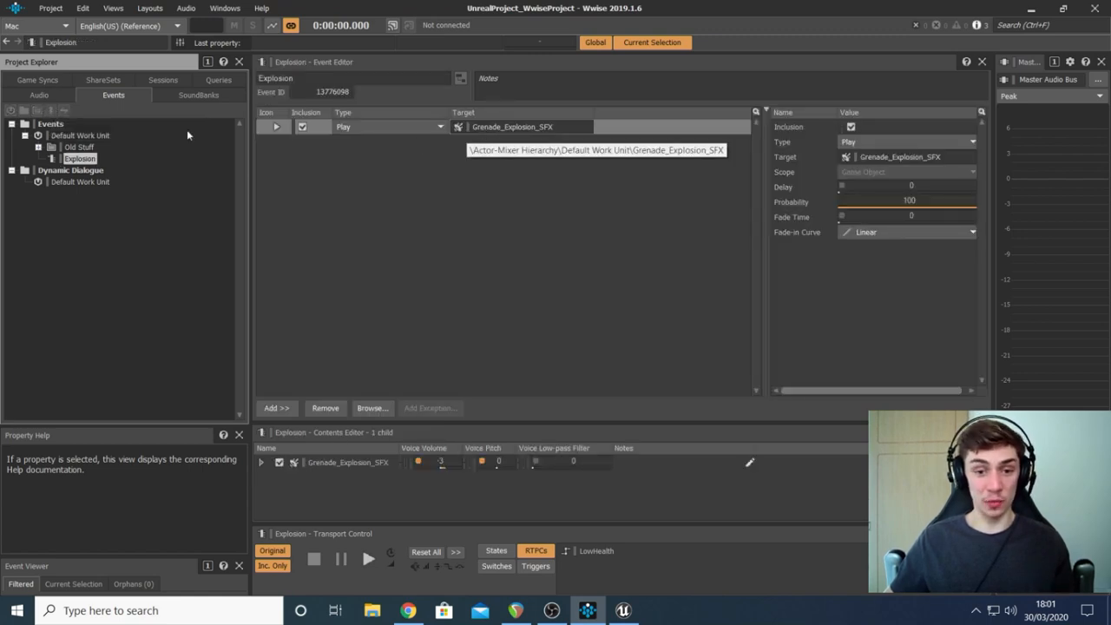
mouse_move(140, 144)
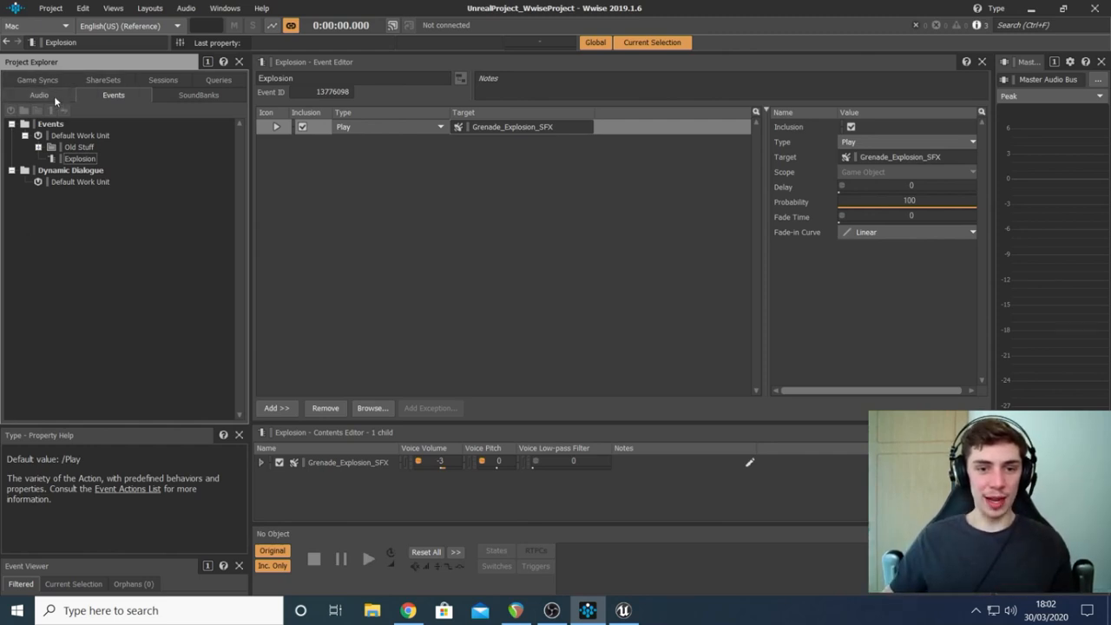
Step: View the Master Audio Bus properties: bus volume 0, System audio device
click(39, 95)
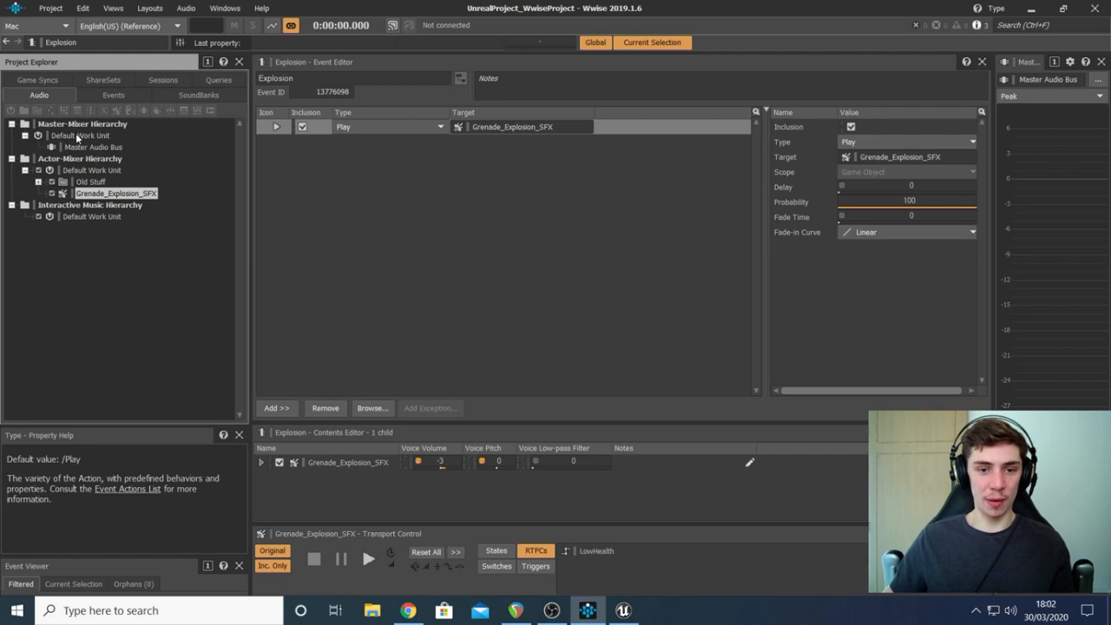
click(80, 135)
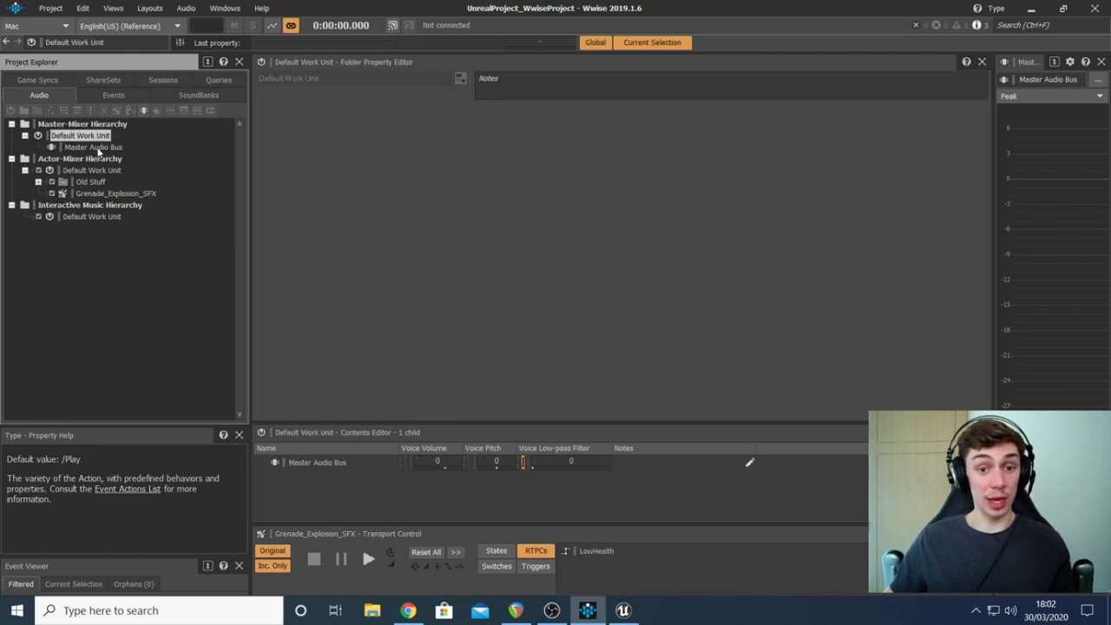
click(93, 147)
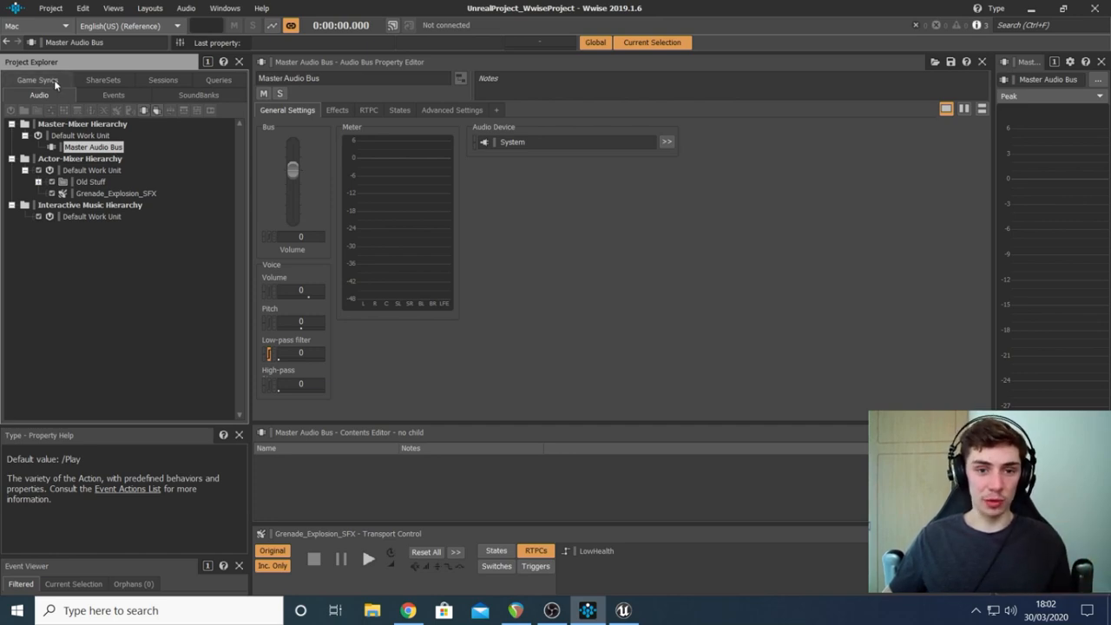
click(37, 93)
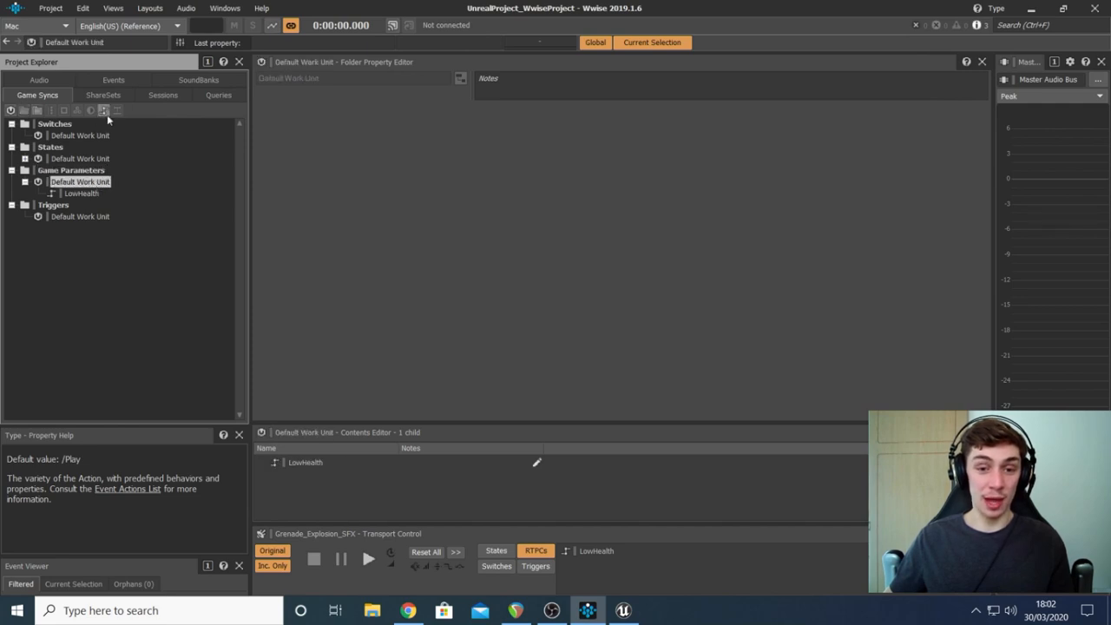
mouse_move(103, 109)
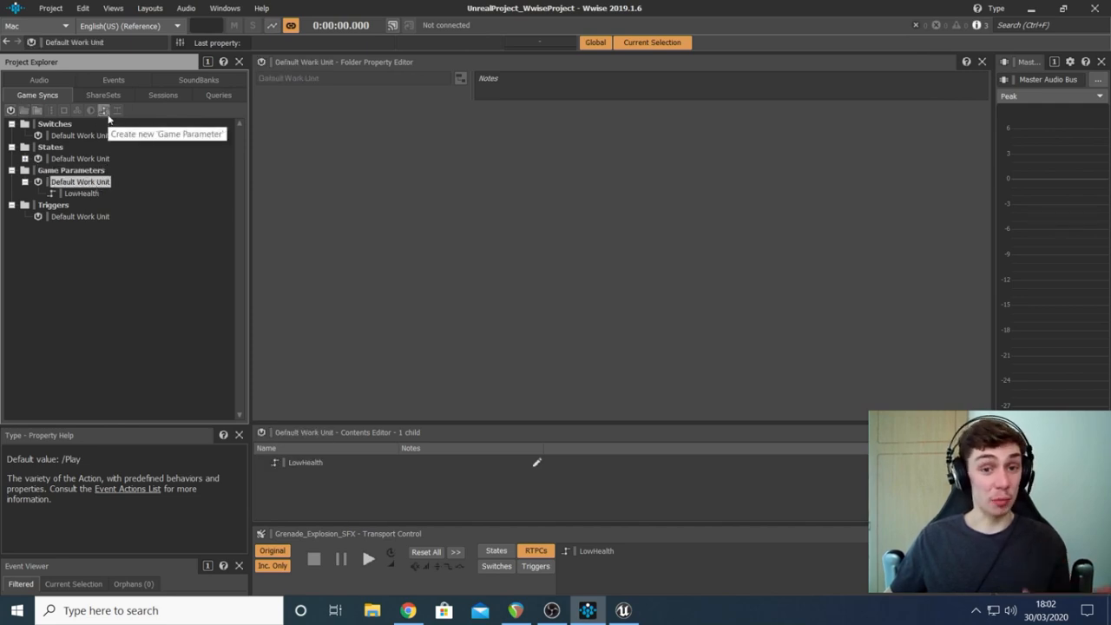
Step: Create a new game parameter, then bring up its context menu to delete it
click(103, 110)
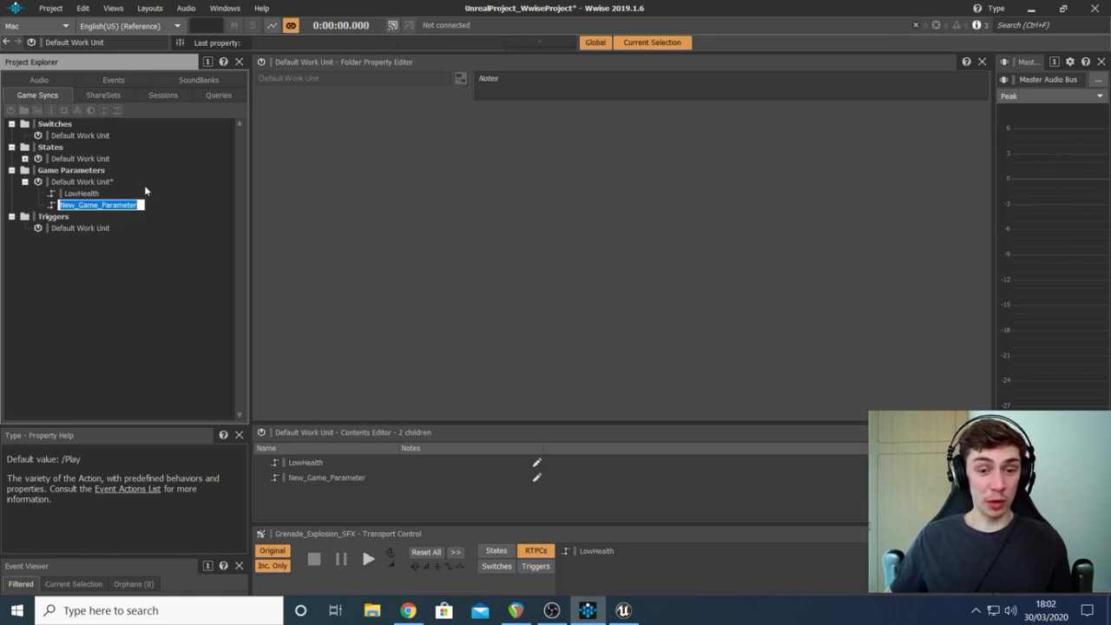
right_click(98, 205)
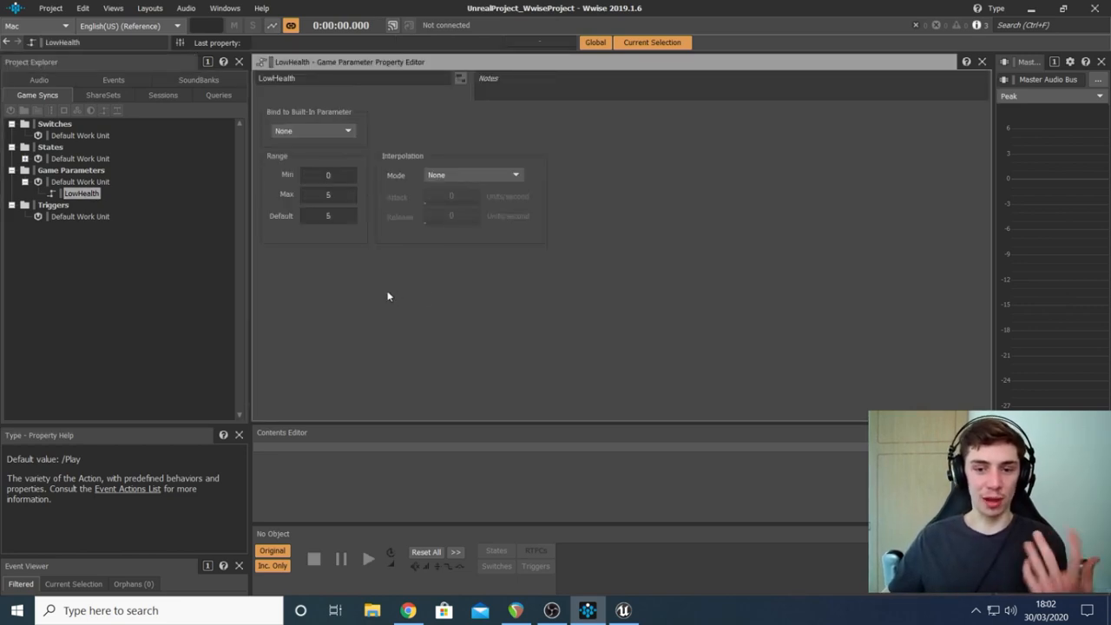
mouse_move(500, 274)
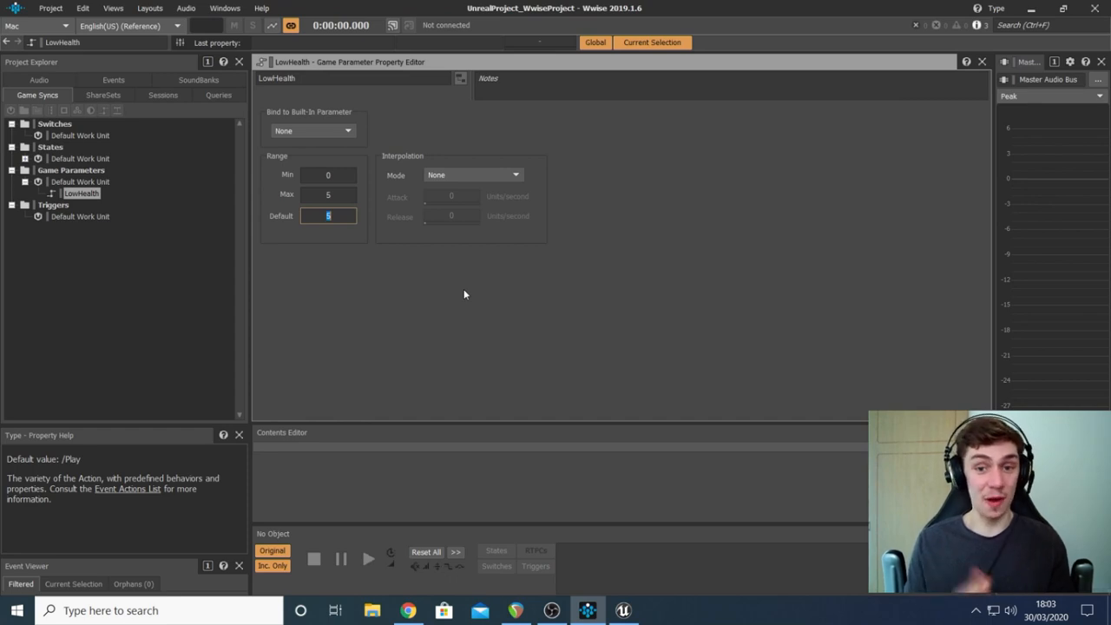
Step: Select the Game Parameters Default Work Unit, which lists only LowHealth
click(80, 181)
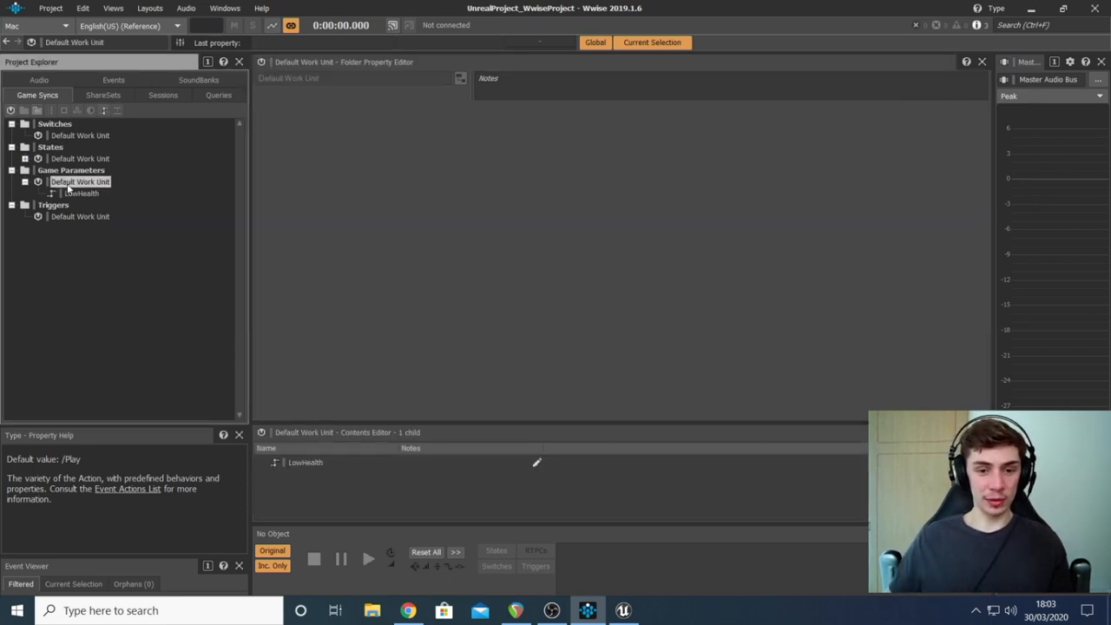
mouse_move(137, 186)
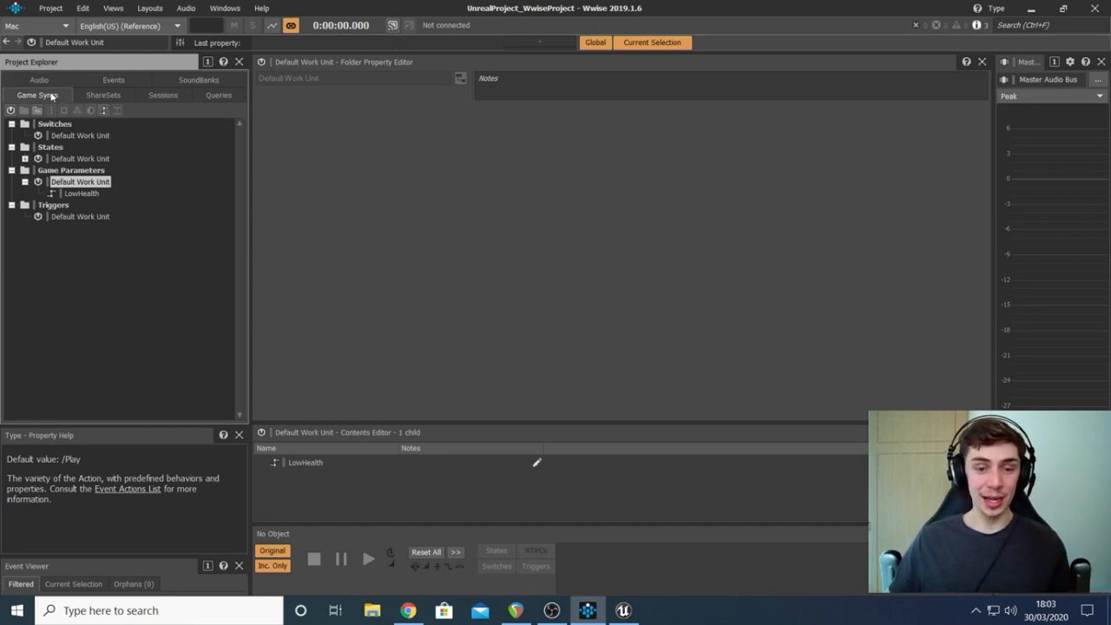
Step: Delete the LowHealth low-pass filter curve from the Master Audio Bus RTPC list
click(38, 94)
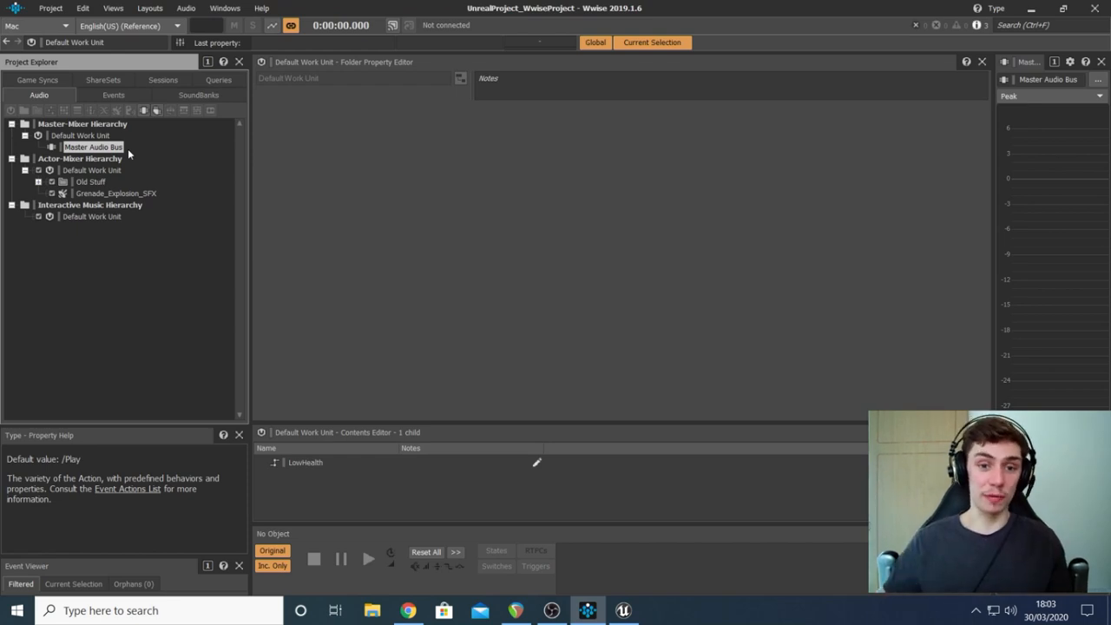
click(93, 147)
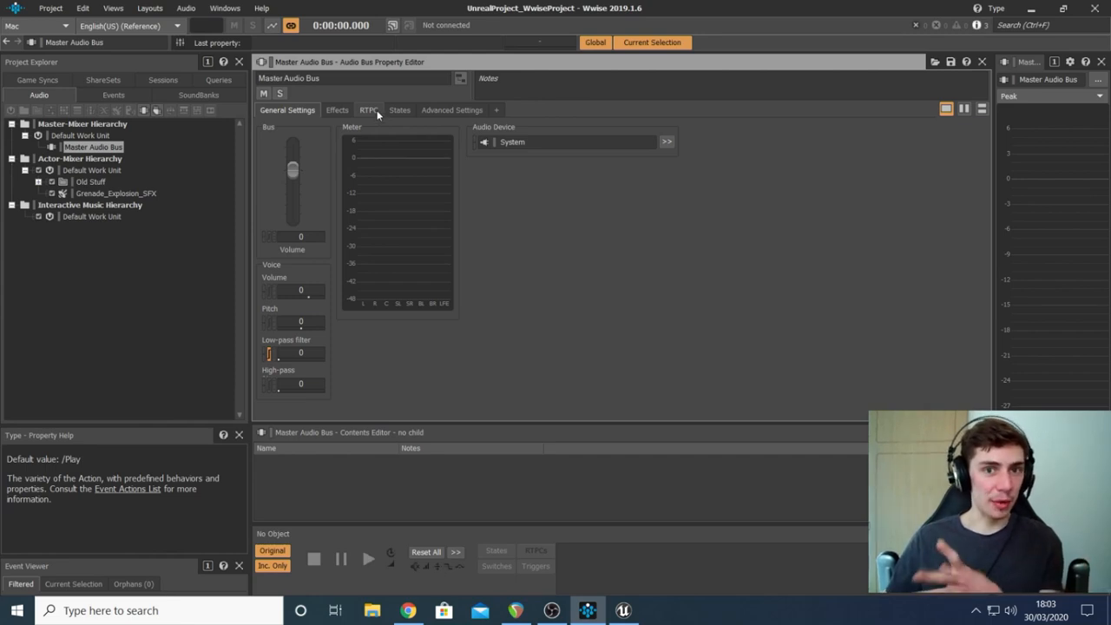
click(368, 110)
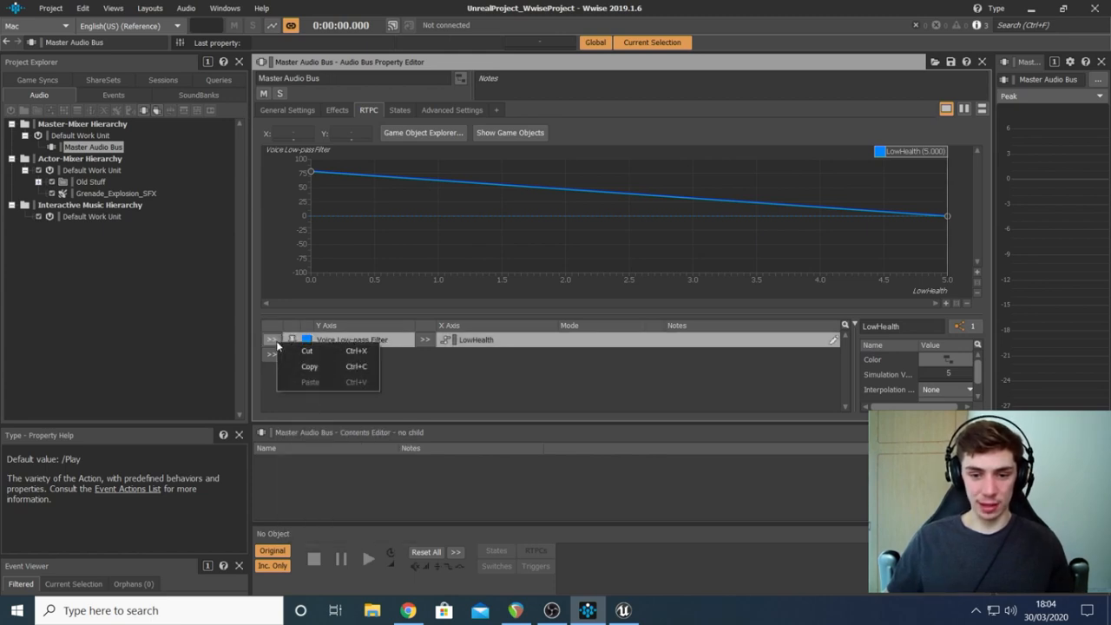
click(306, 351)
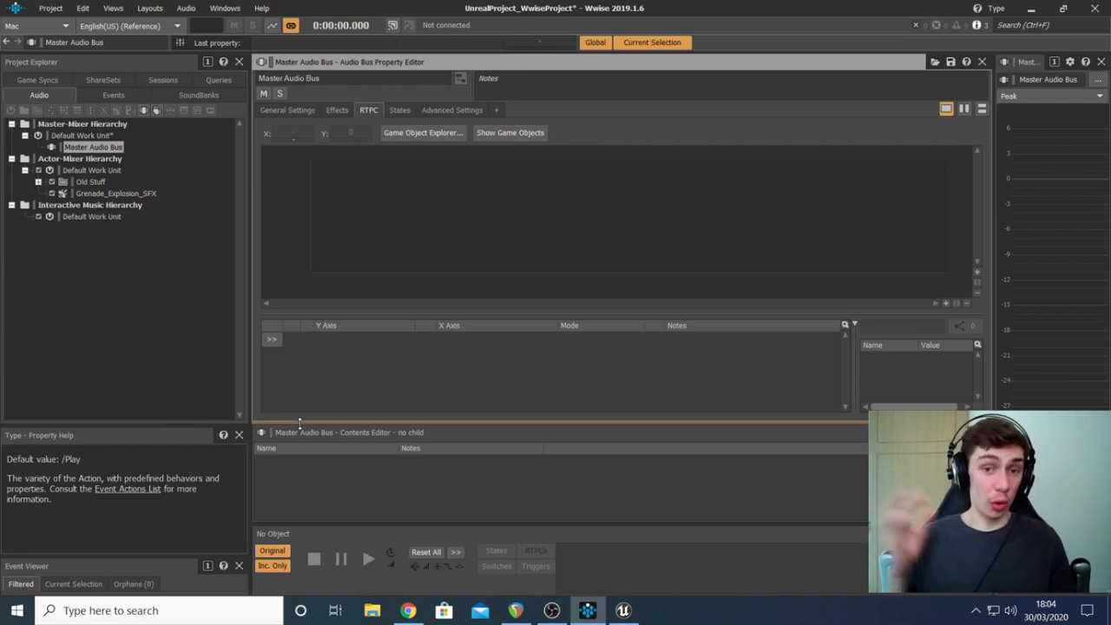
mouse_move(287, 367)
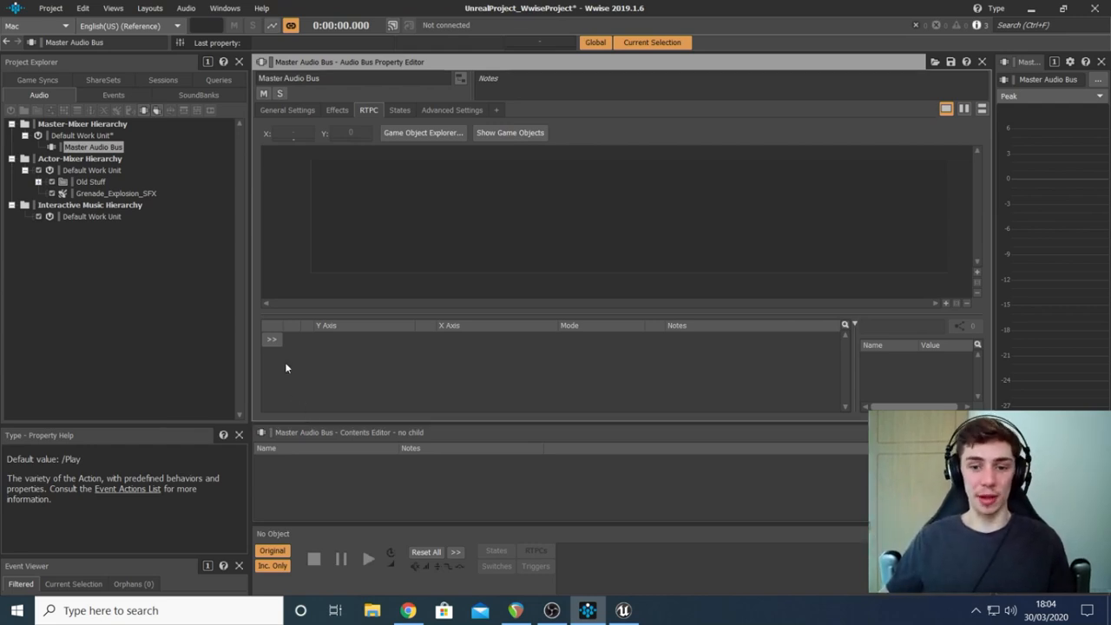
Step: Add a Master Audio Bus RTPC mapping Voice Low-pass Filter to LowHealth
click(272, 339)
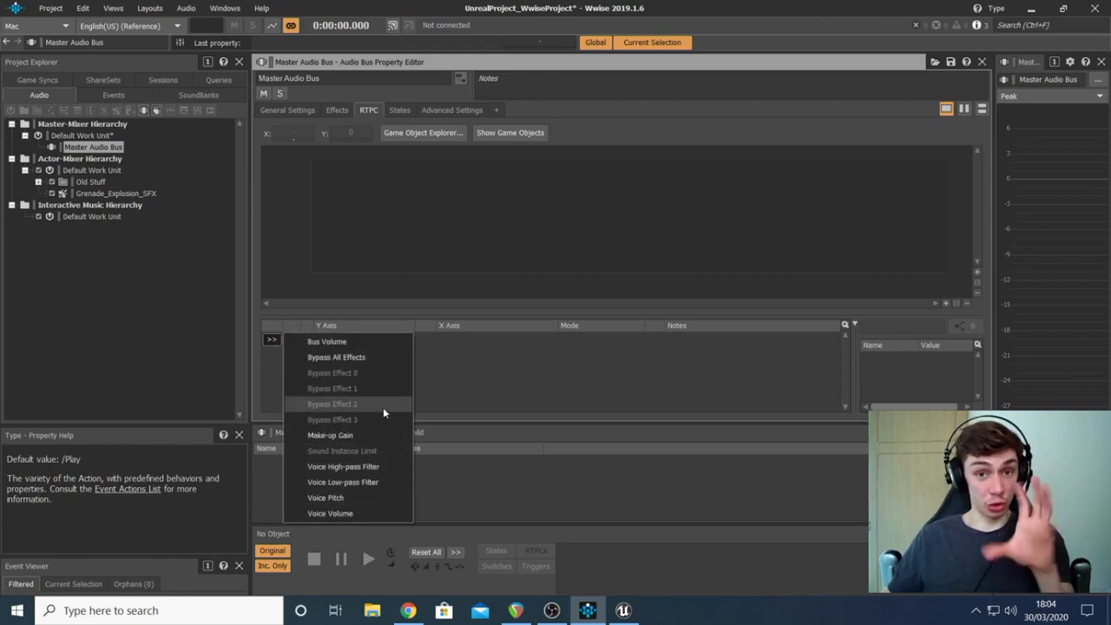
mouse_move(387, 482)
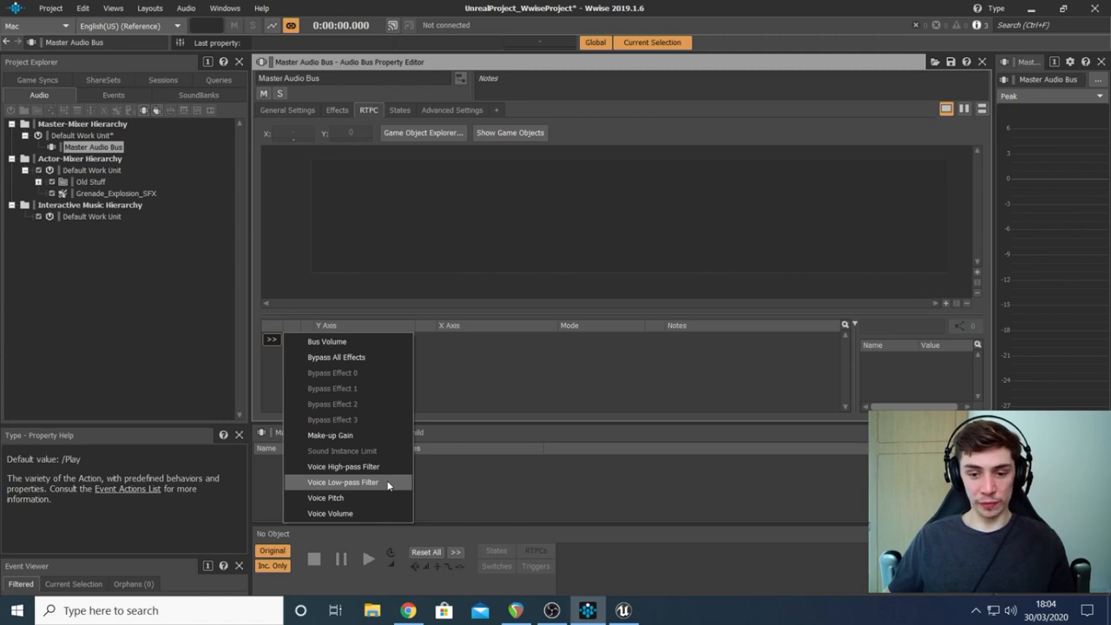
click(343, 482)
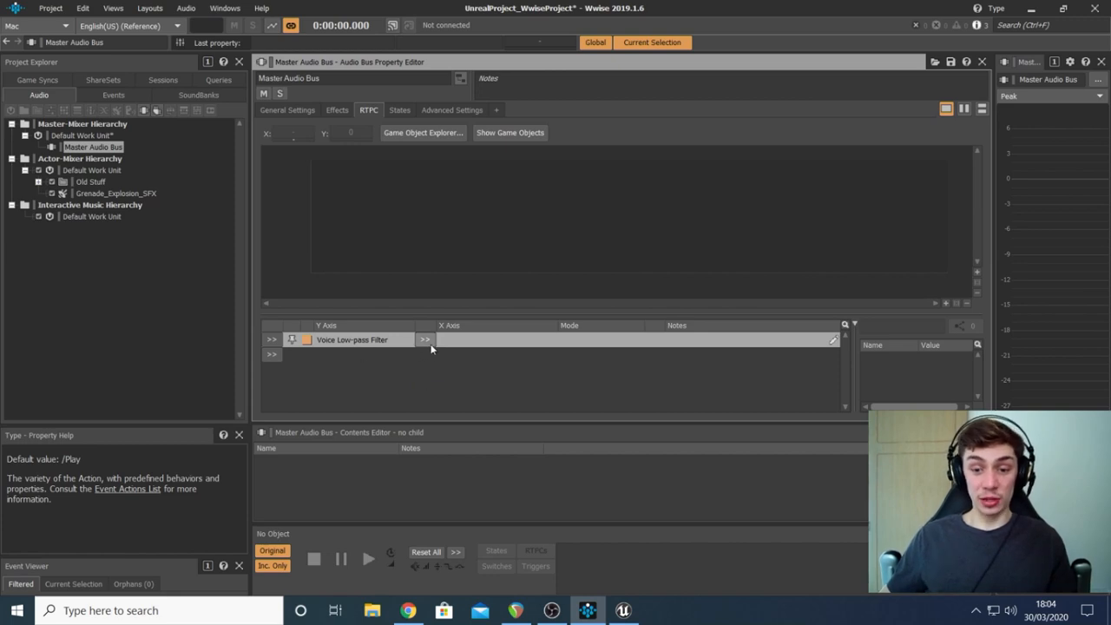
click(424, 339)
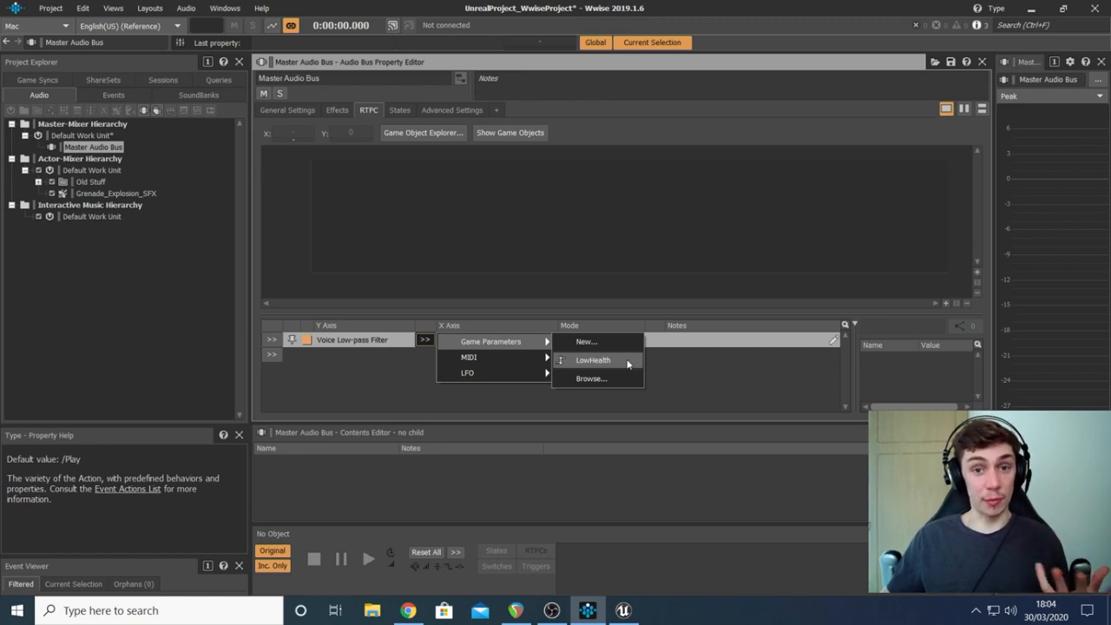
click(593, 360)
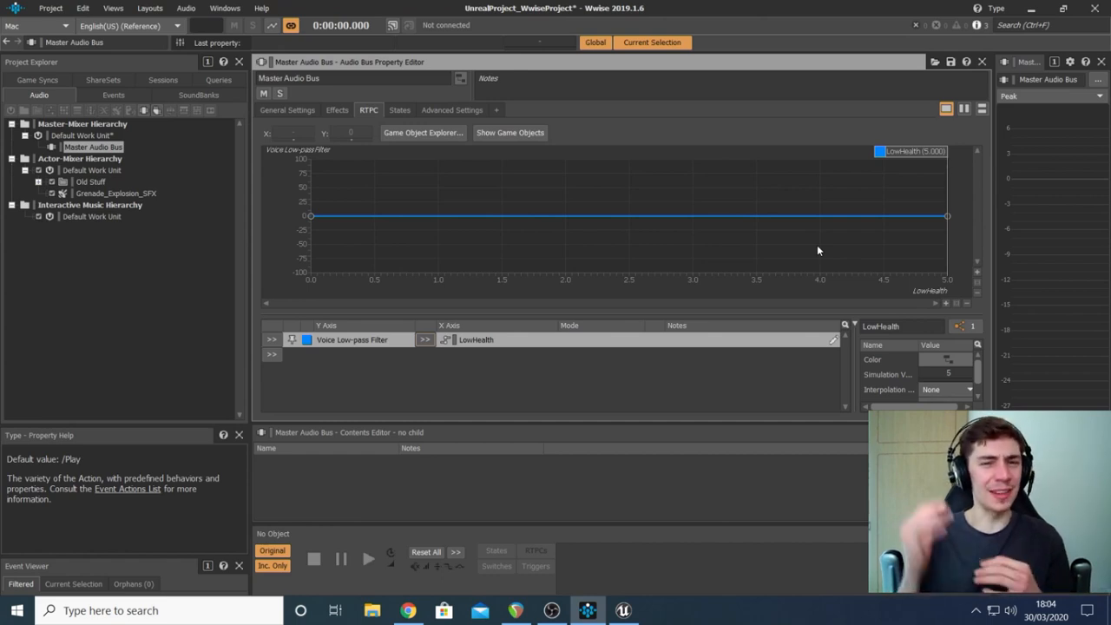
mouse_move(934, 174)
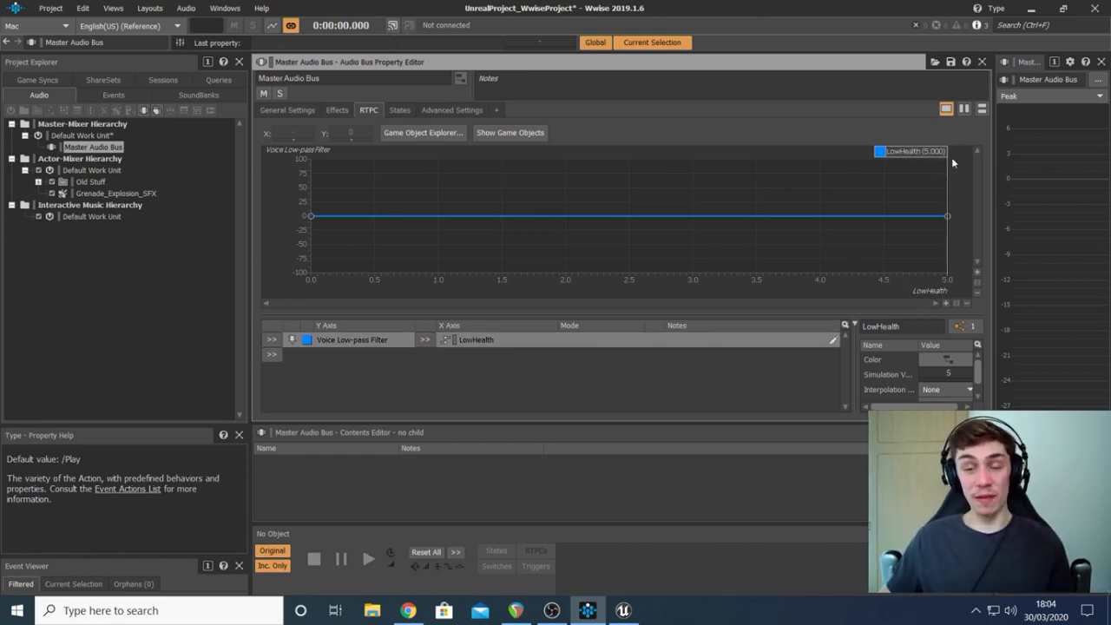
mouse_move(954, 215)
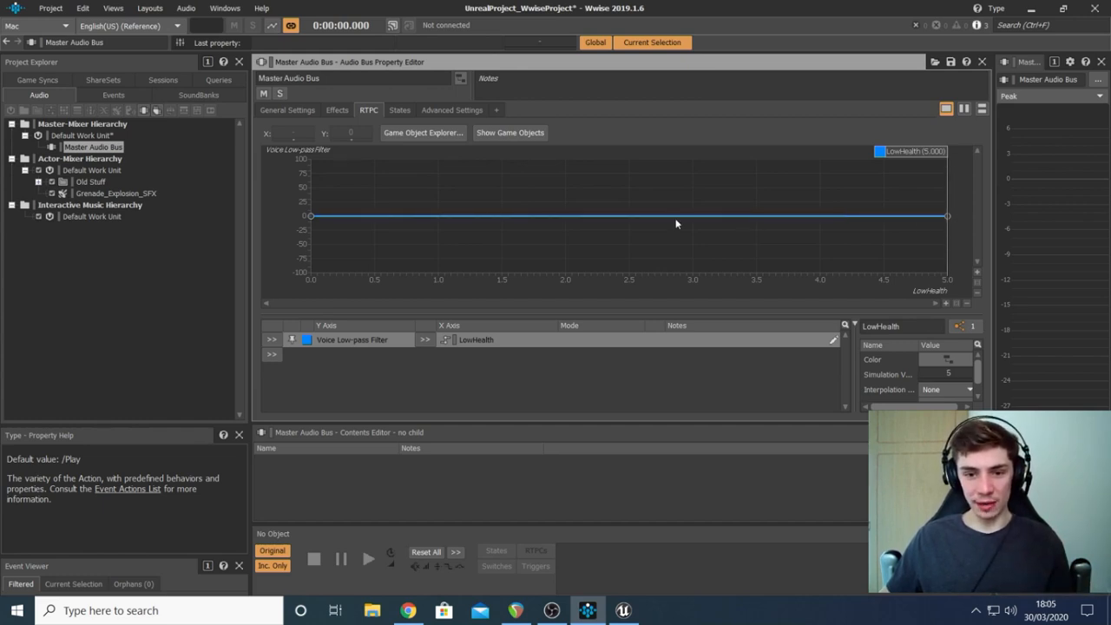
mouse_move(402, 217)
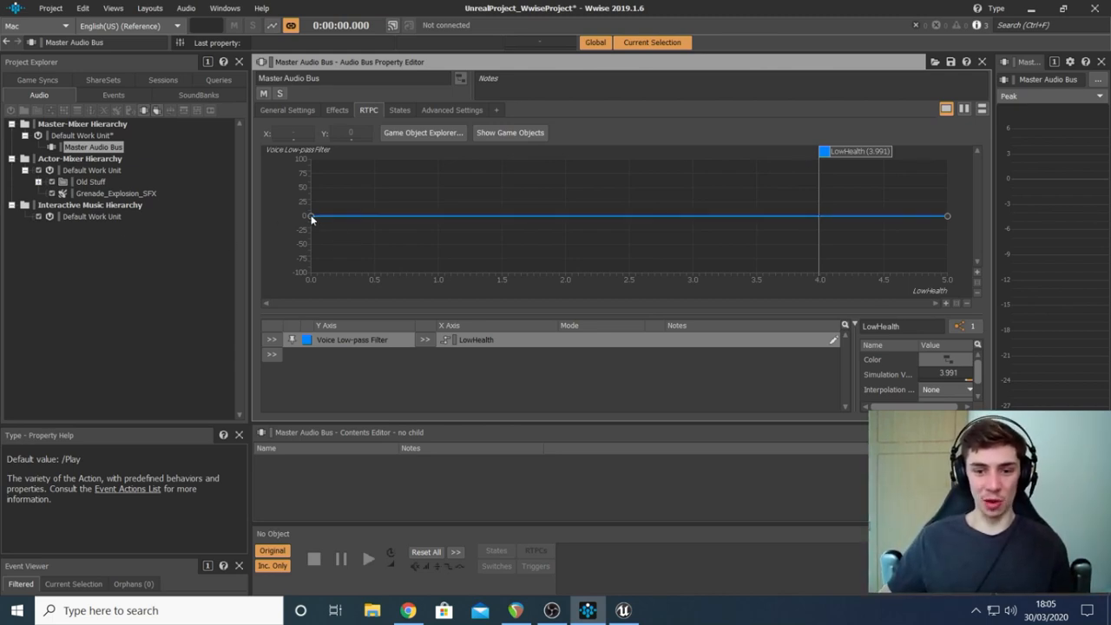
Step: Raise the low-pass at LowHealth 0 toward 100 and preview values with the simulation cursor
drag(311, 215, 311, 189)
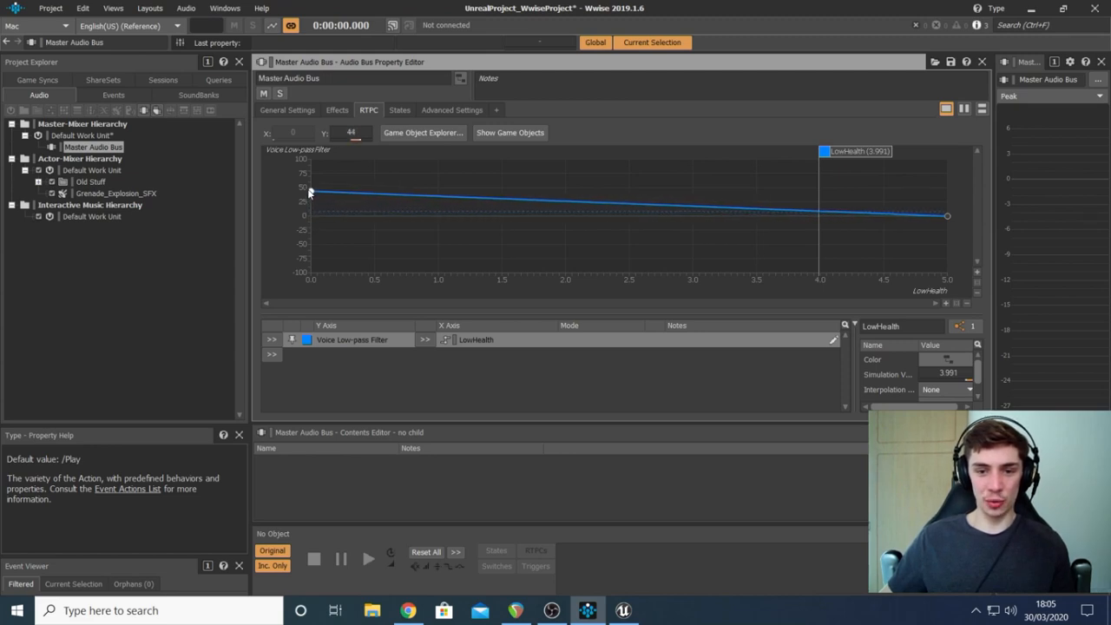
drag(311, 189, 311, 175)
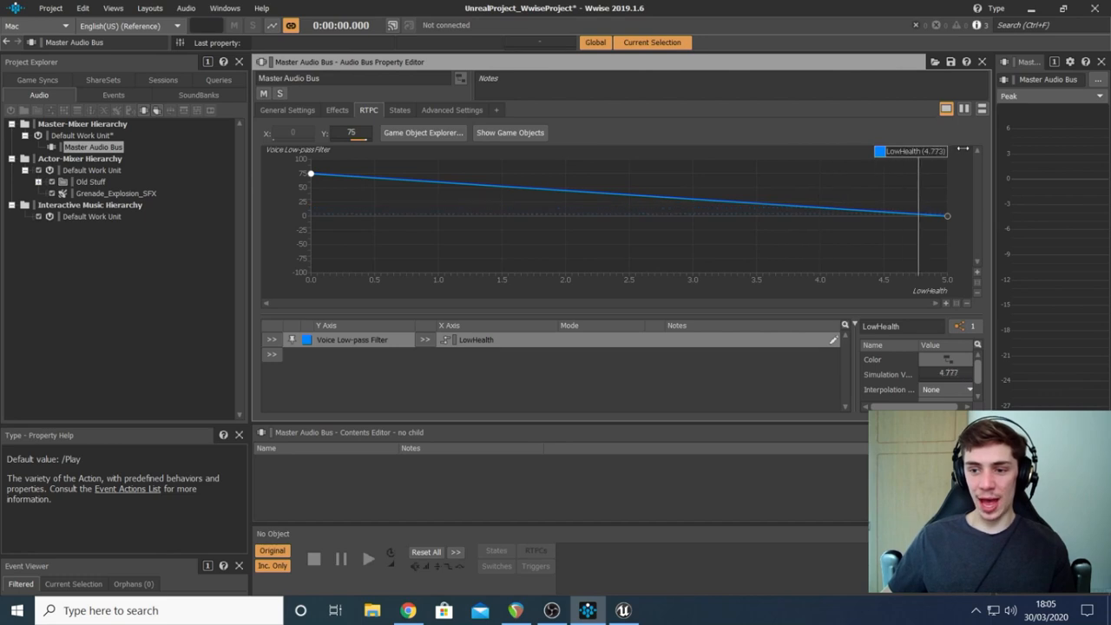
drag(947, 151, 721, 151)
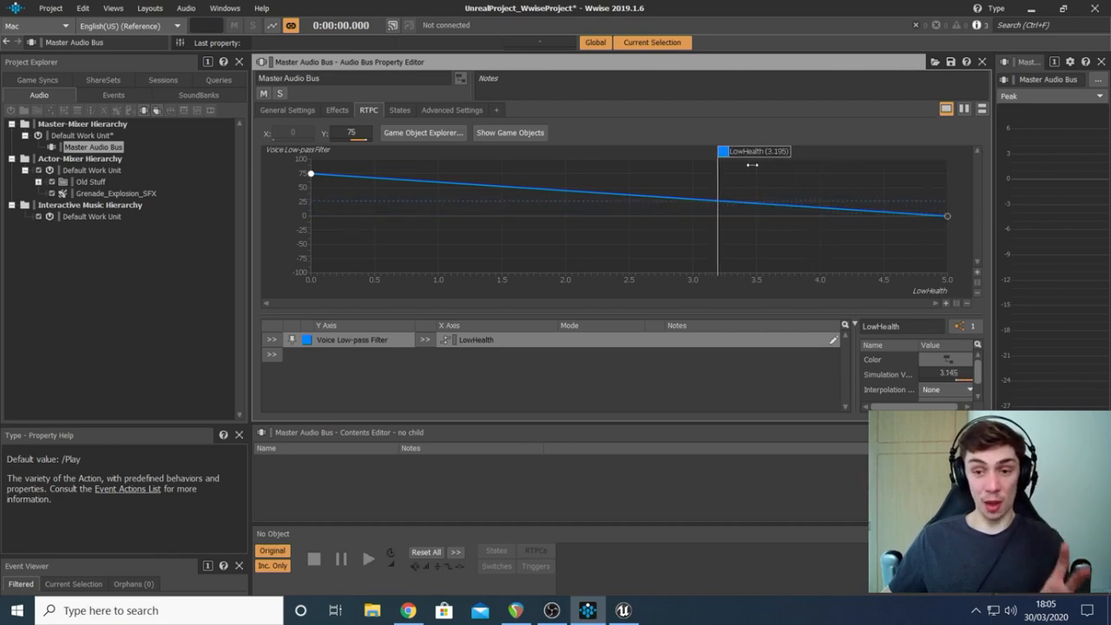
drag(714, 151, 532, 151)
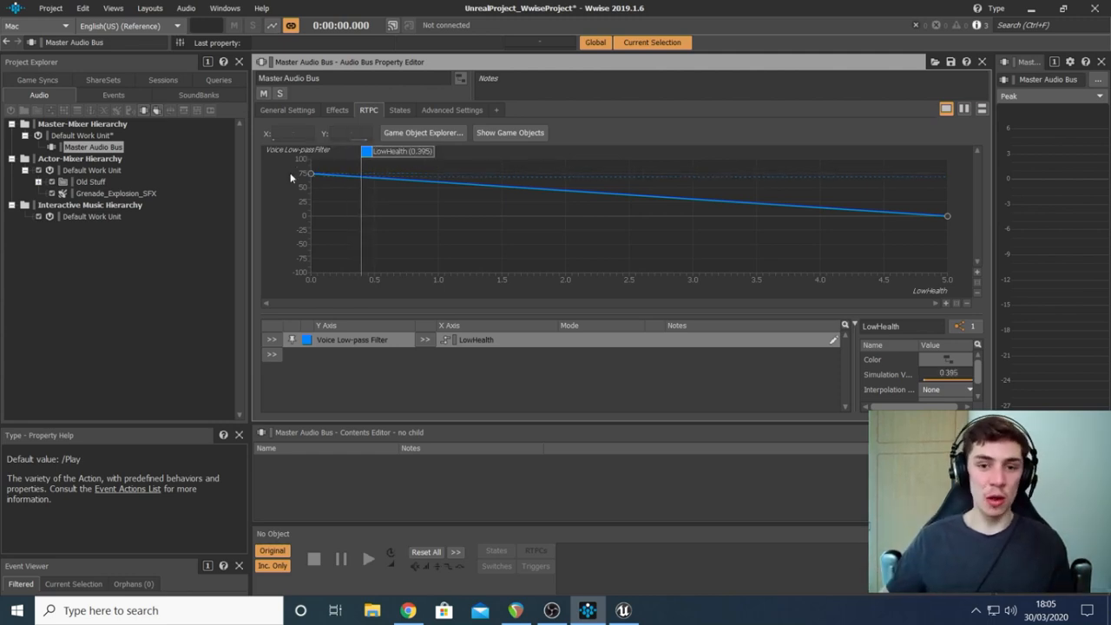
drag(310, 173, 311, 158)
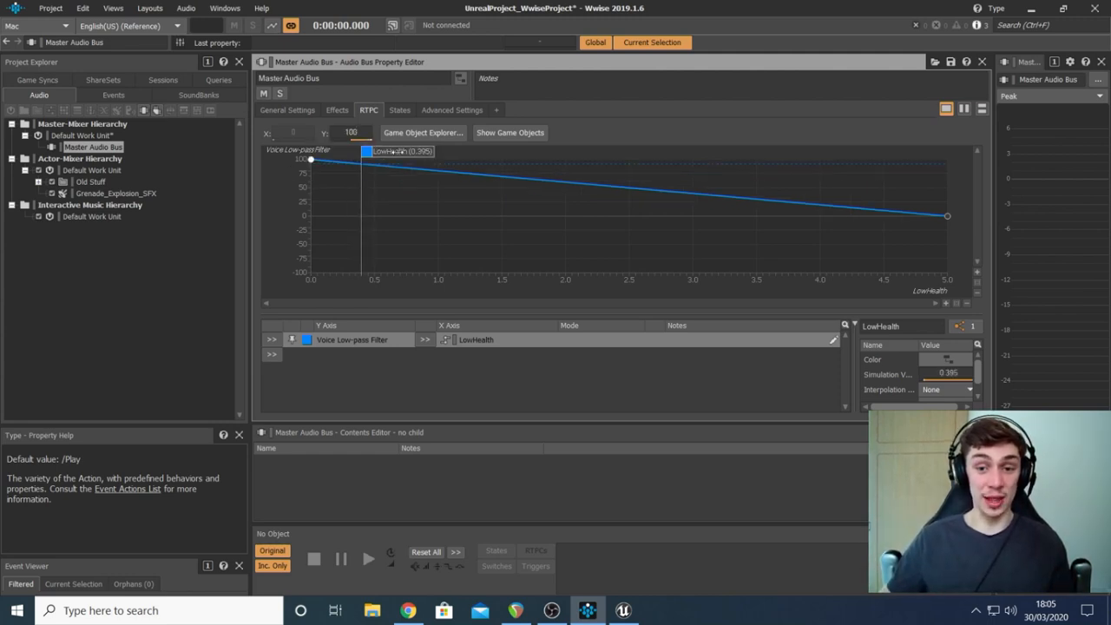
drag(365, 150, 312, 158)
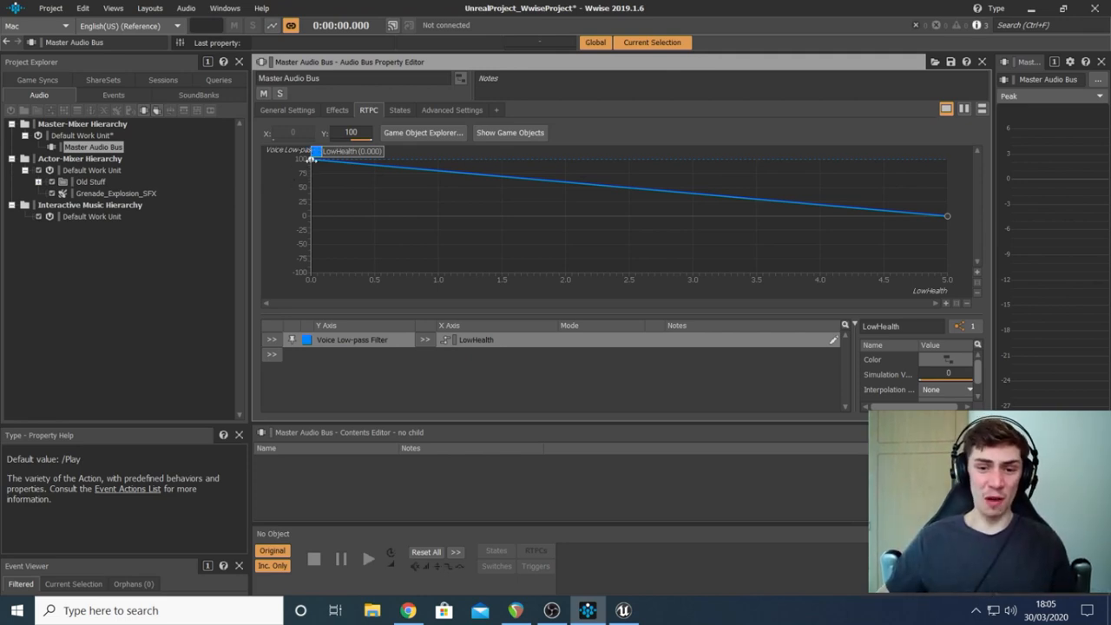
drag(312, 151, 360, 151)
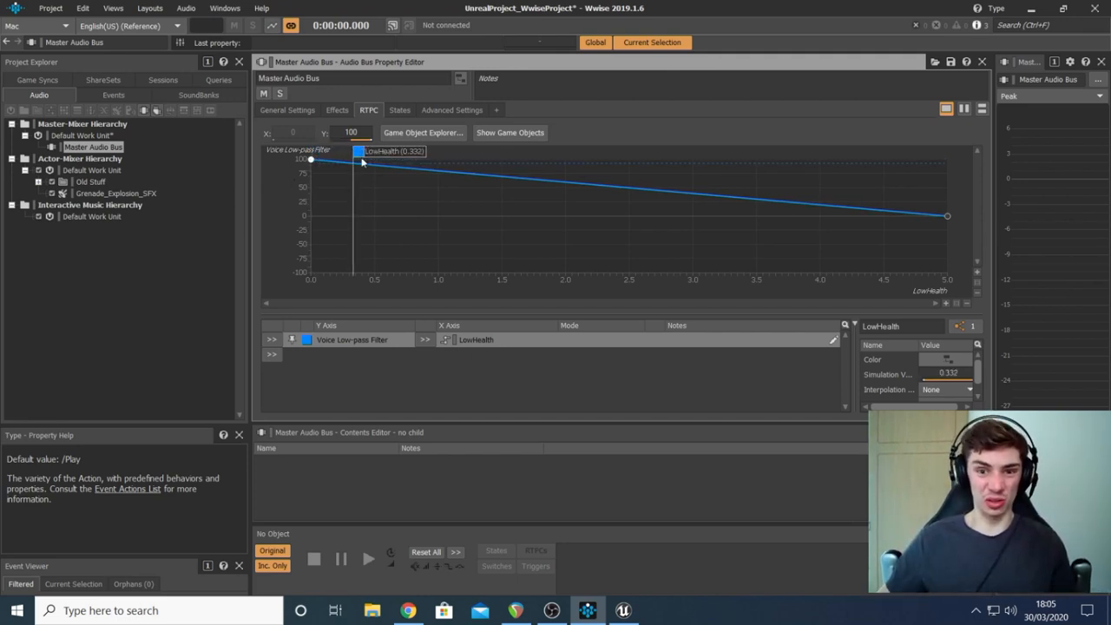
drag(310, 159, 311, 179)
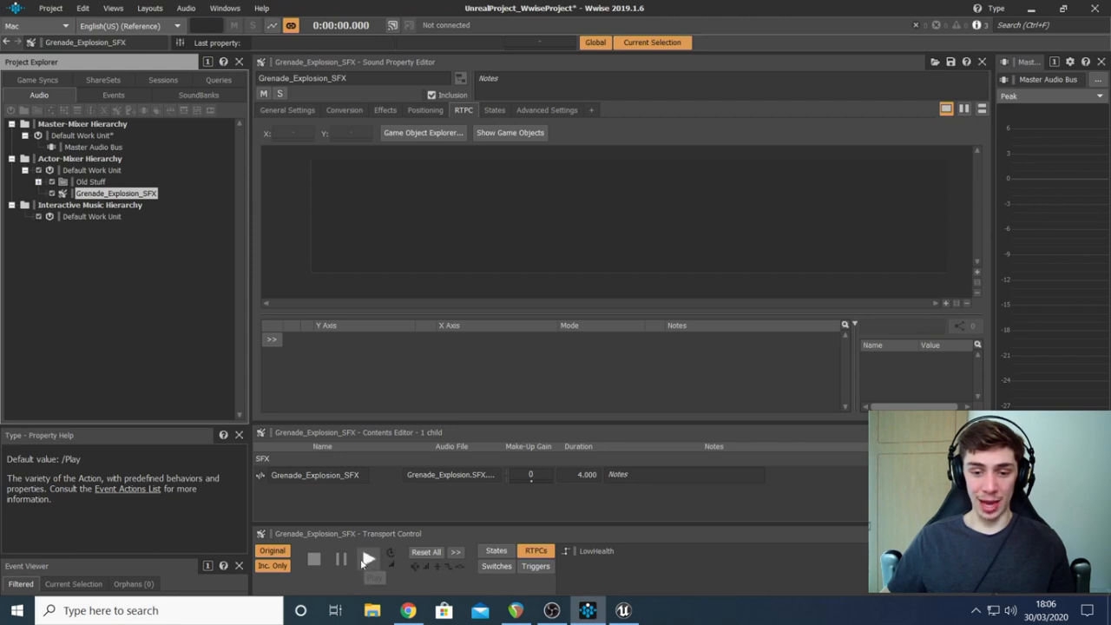
Step: Play Grenade_Explosion_SFX under the new low-pass curve and show its general properties
click(367, 558)
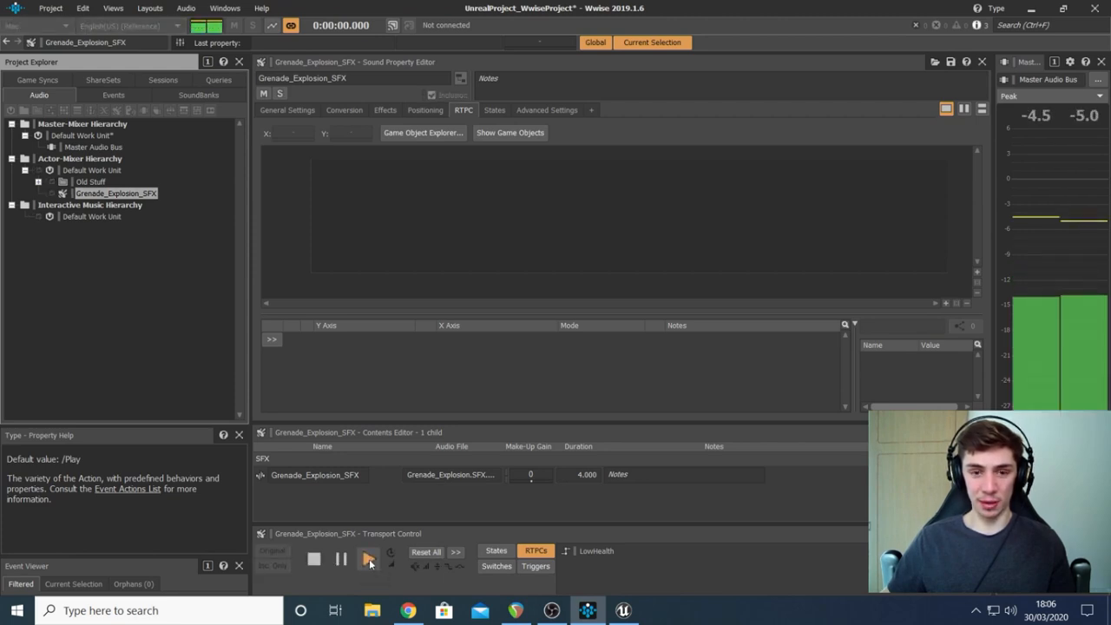
click(368, 559)
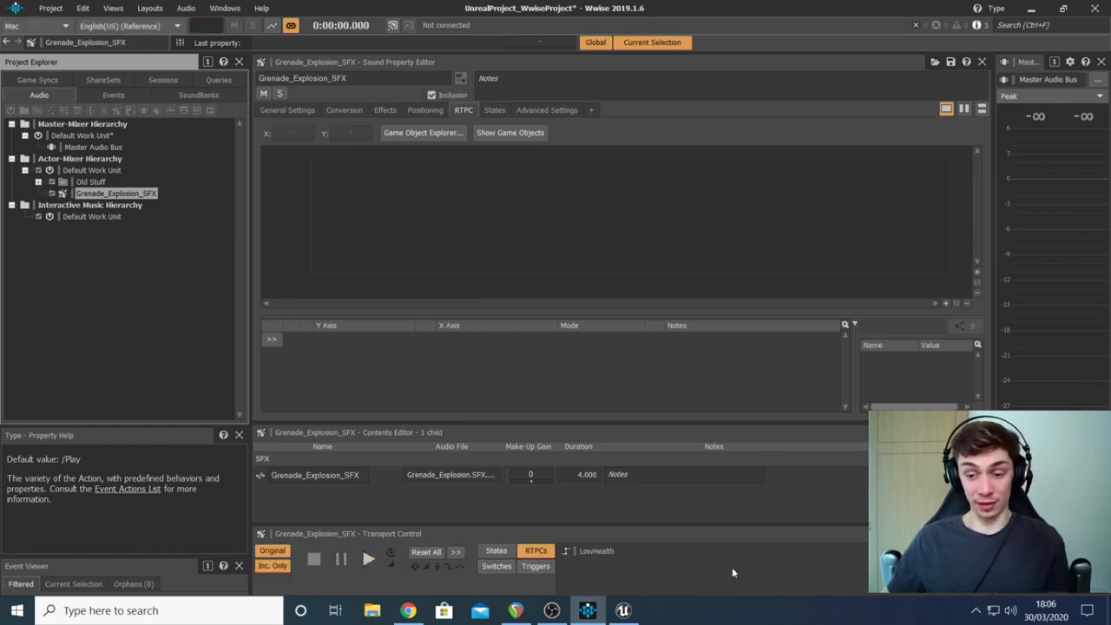
click(288, 109)
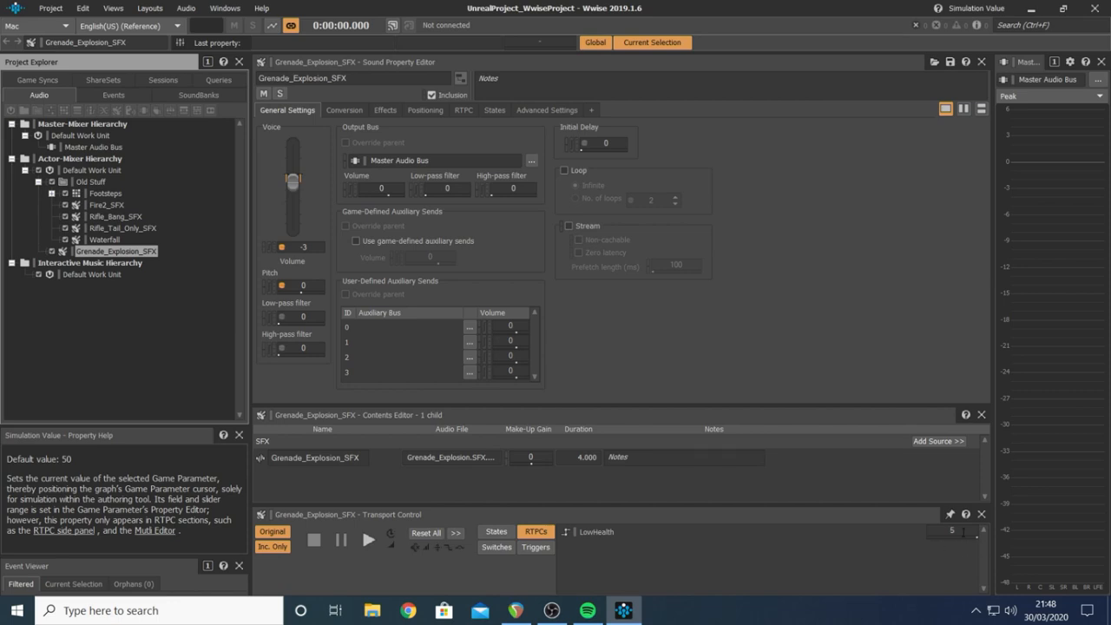
click(950, 530)
text(2)
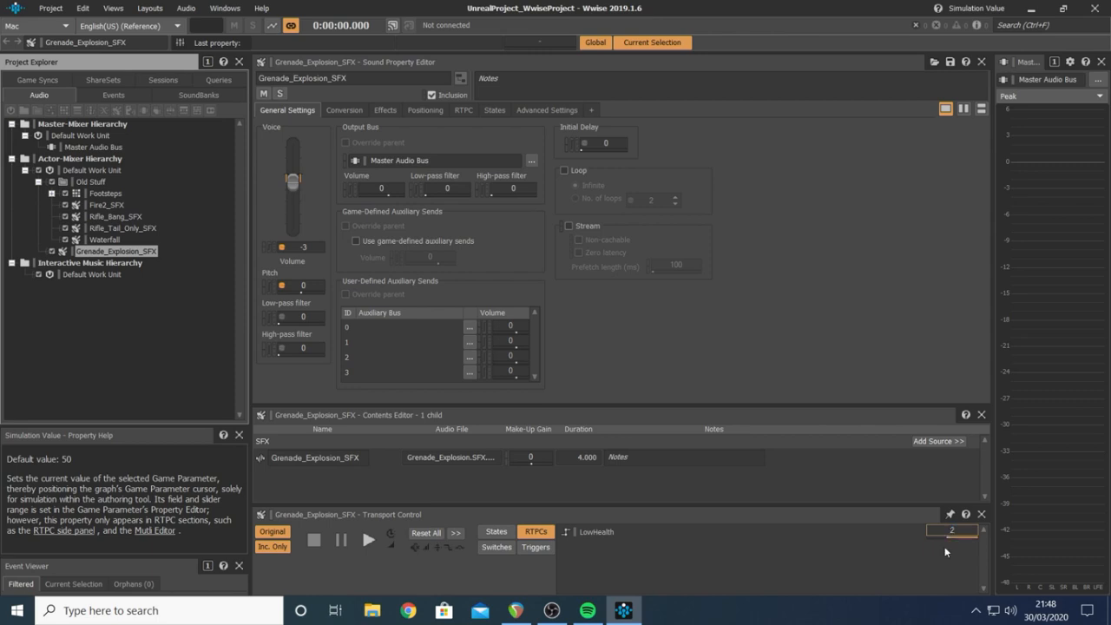
mouse_move(698, 550)
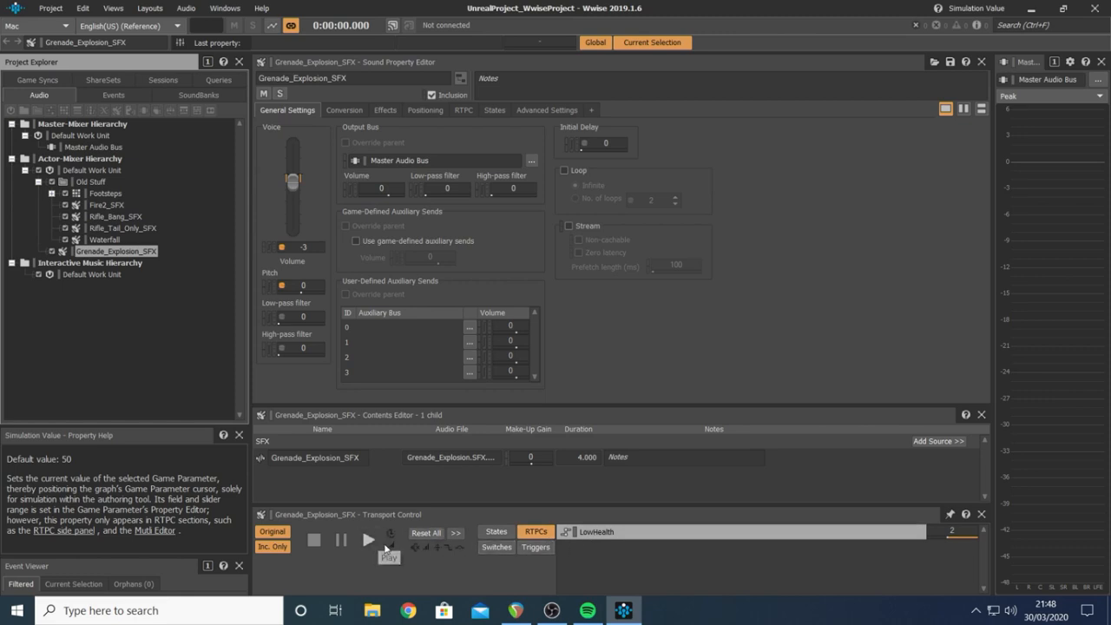
click(368, 539)
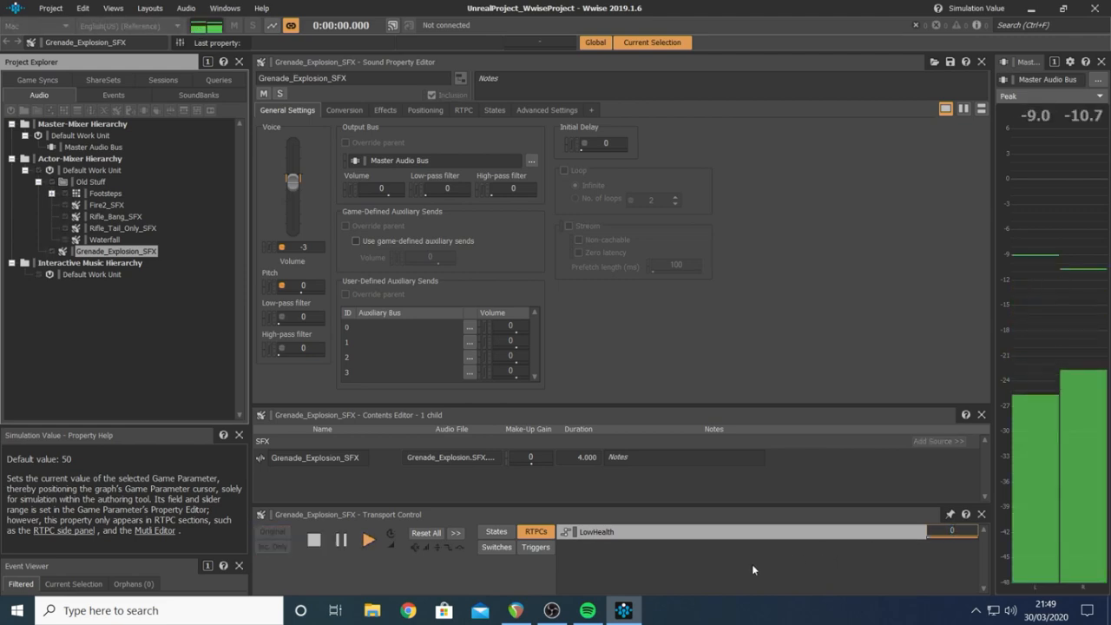
click(464, 111)
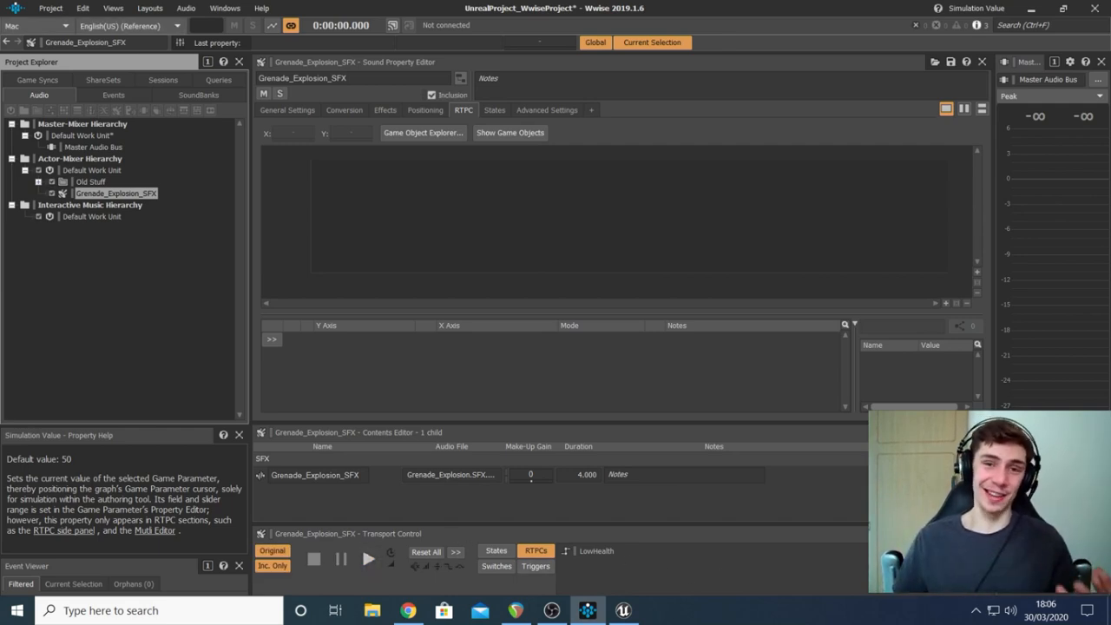
Step: Review the Master Audio Bus LowHealth curve and its work unit, then return to Unreal
click(93, 146)
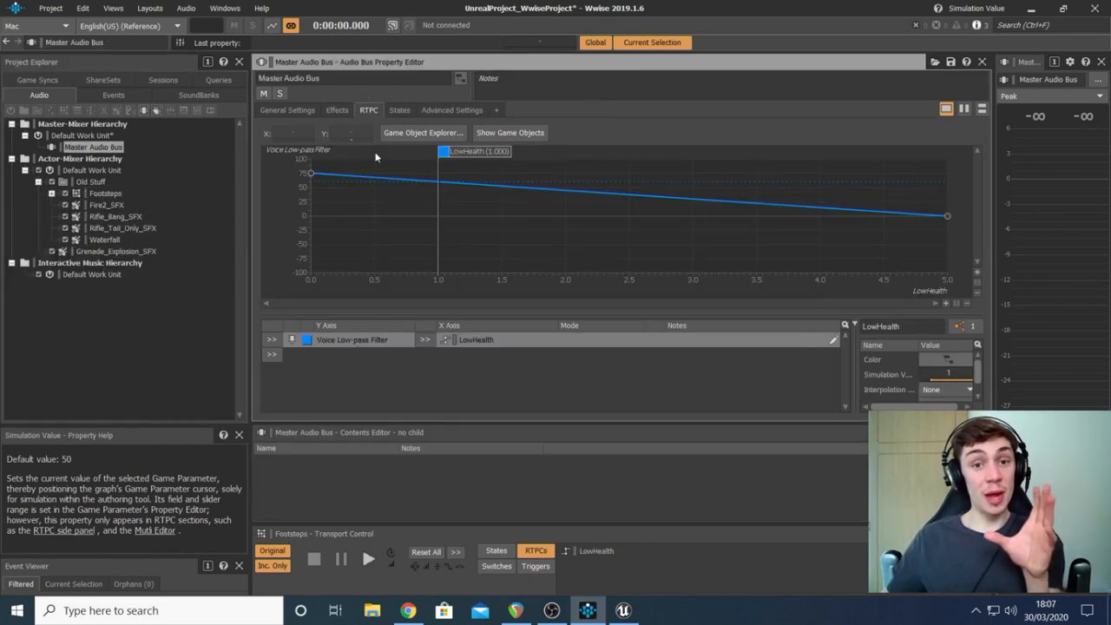
mouse_move(113, 217)
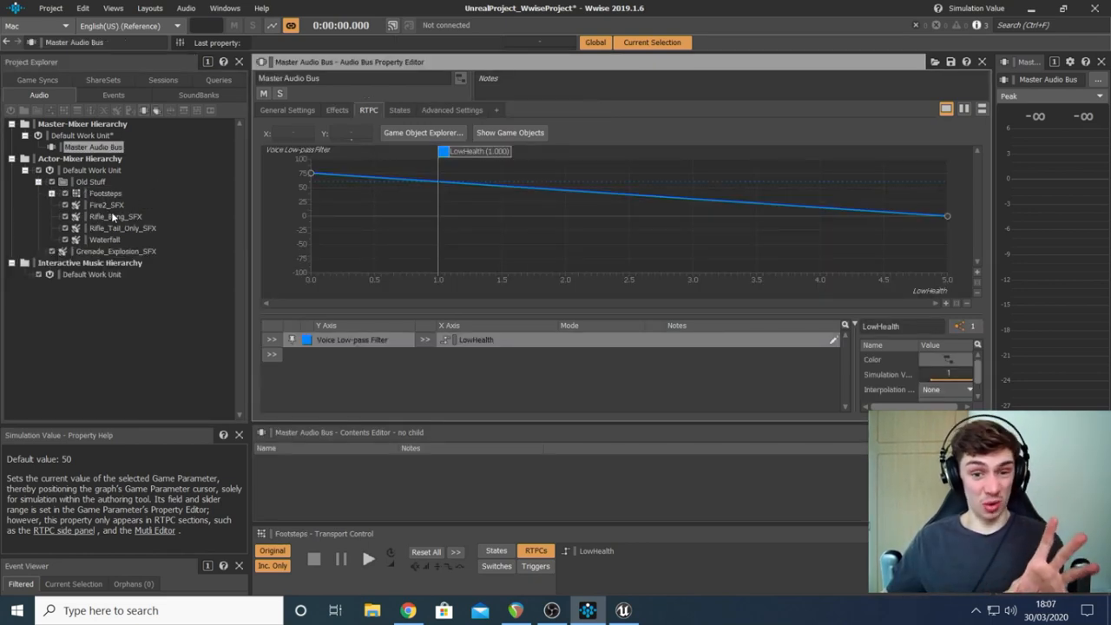
mouse_move(124, 182)
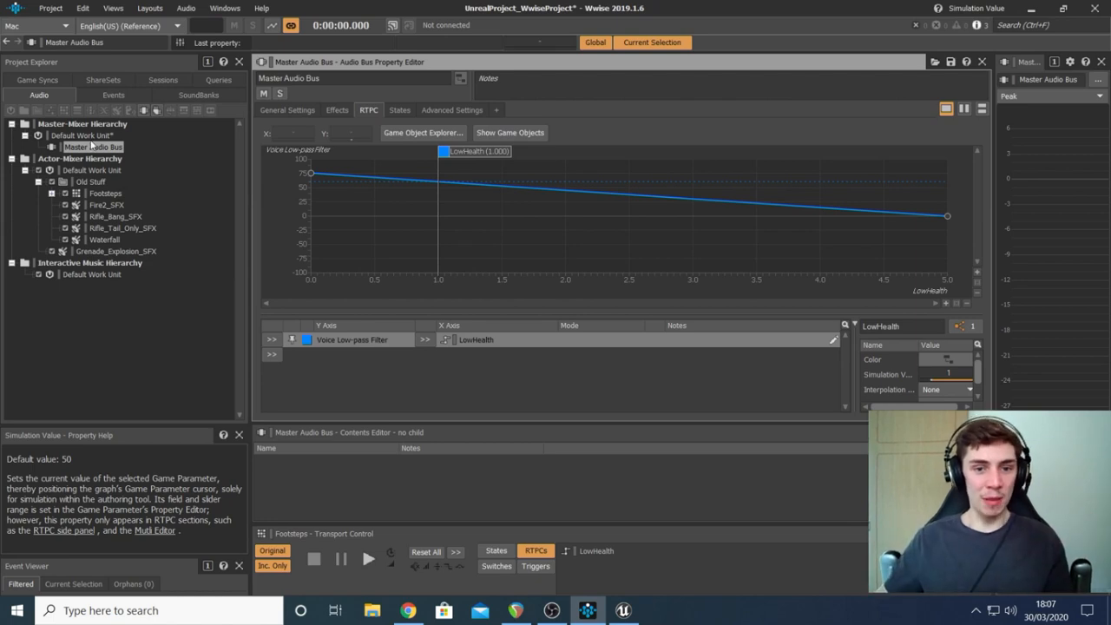
click(82, 135)
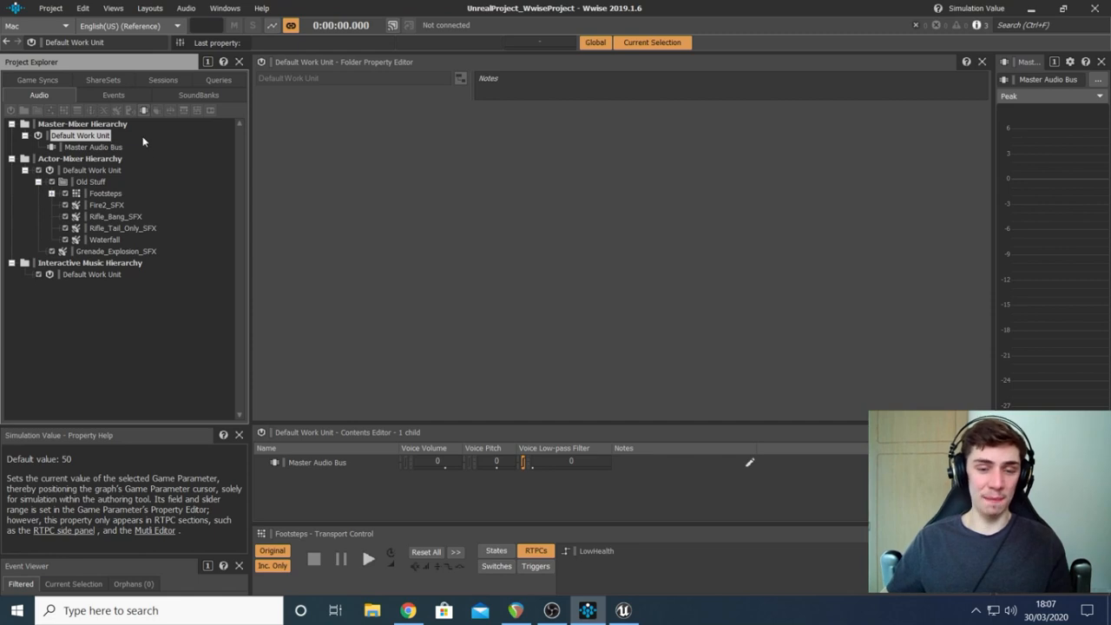
mouse_move(150, 162)
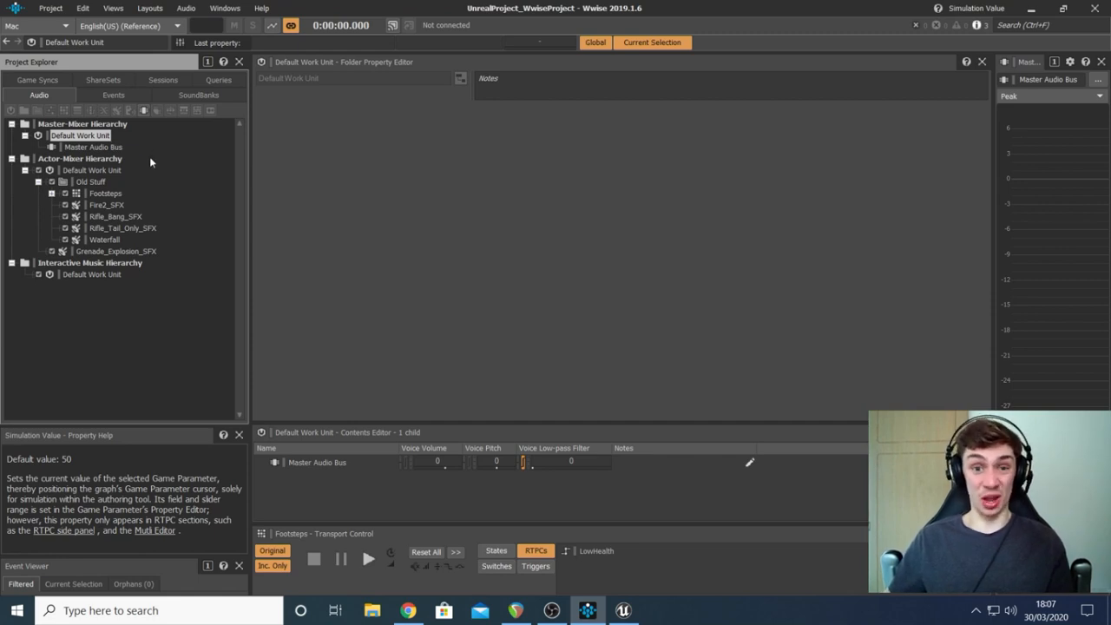
click(113, 94)
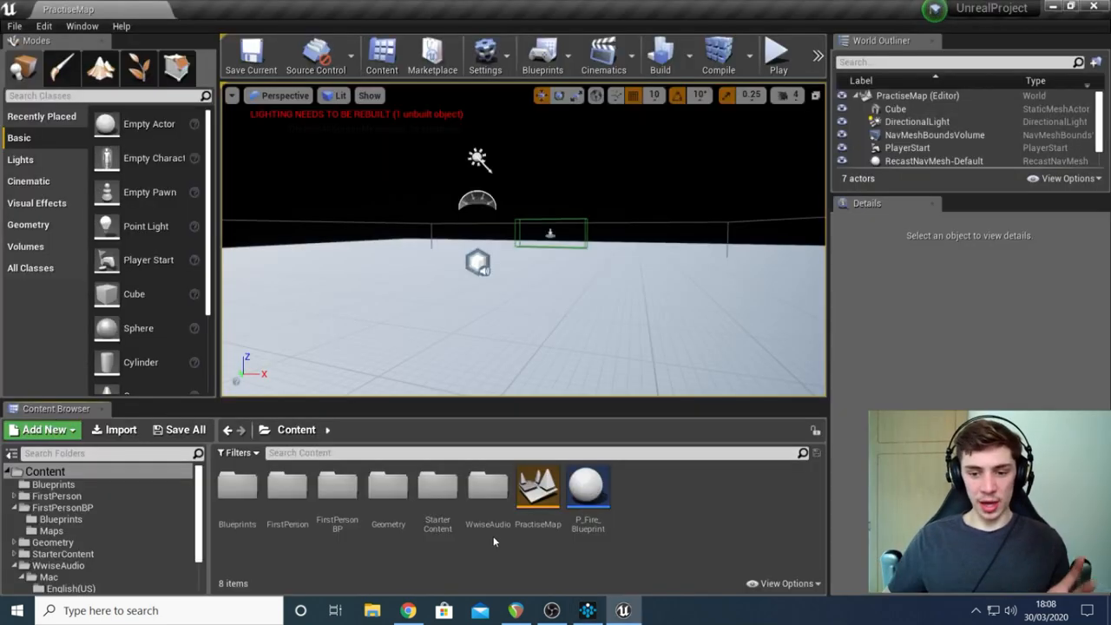
Step: Browse to WwiseAudio > Windows > English(US) > Banks and run Generate Selected SoundBank on Master
double_click(487, 486)
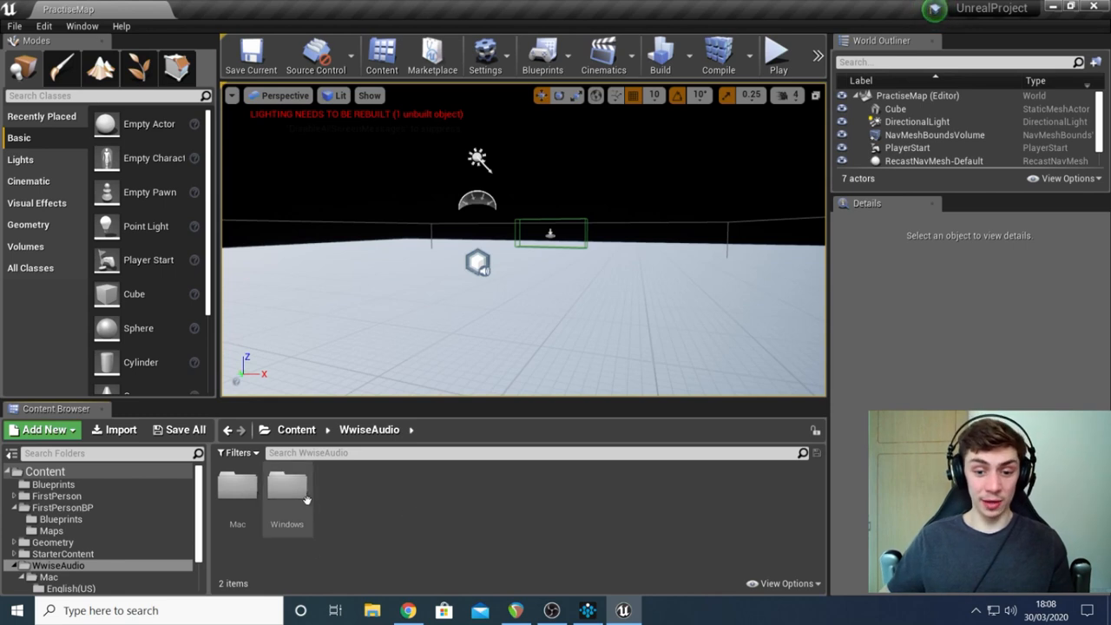
double_click(287, 486)
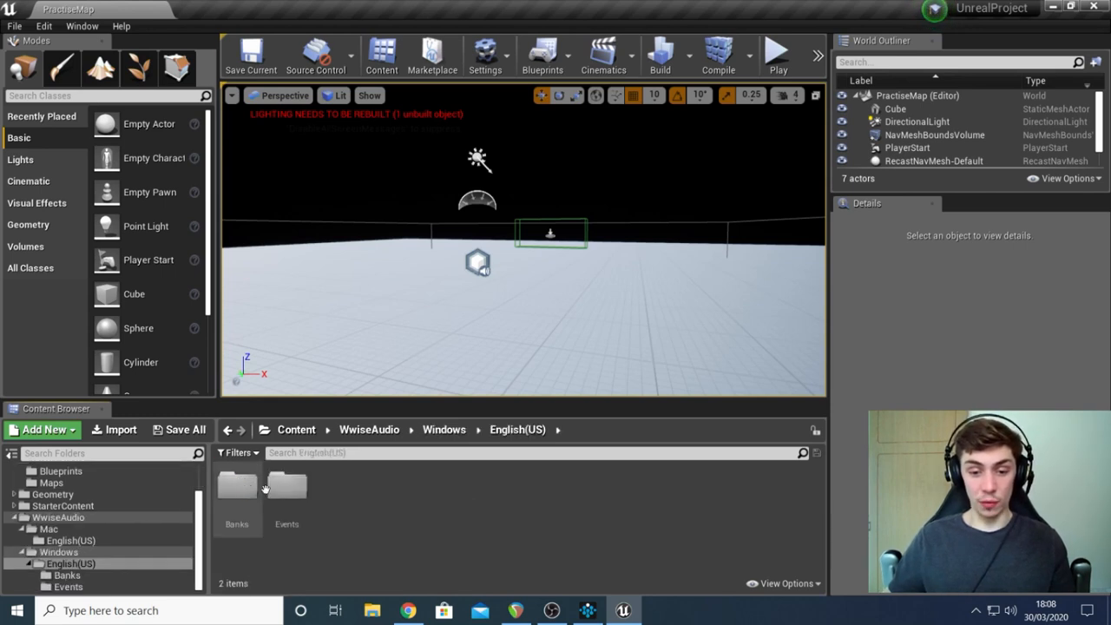
mouse_move(237, 503)
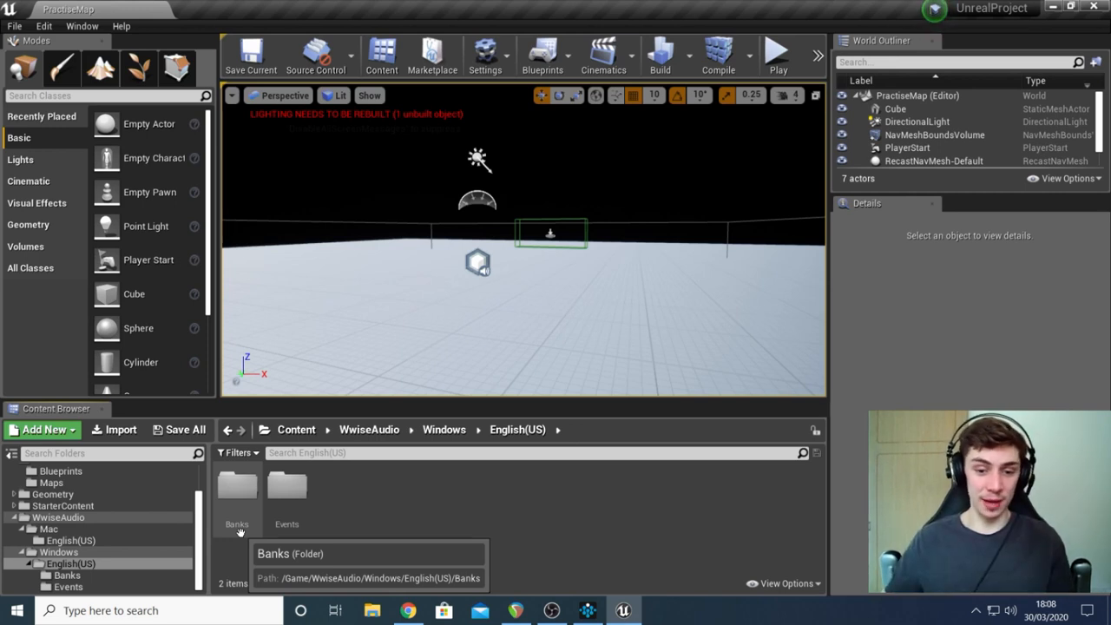
double_click(236, 486)
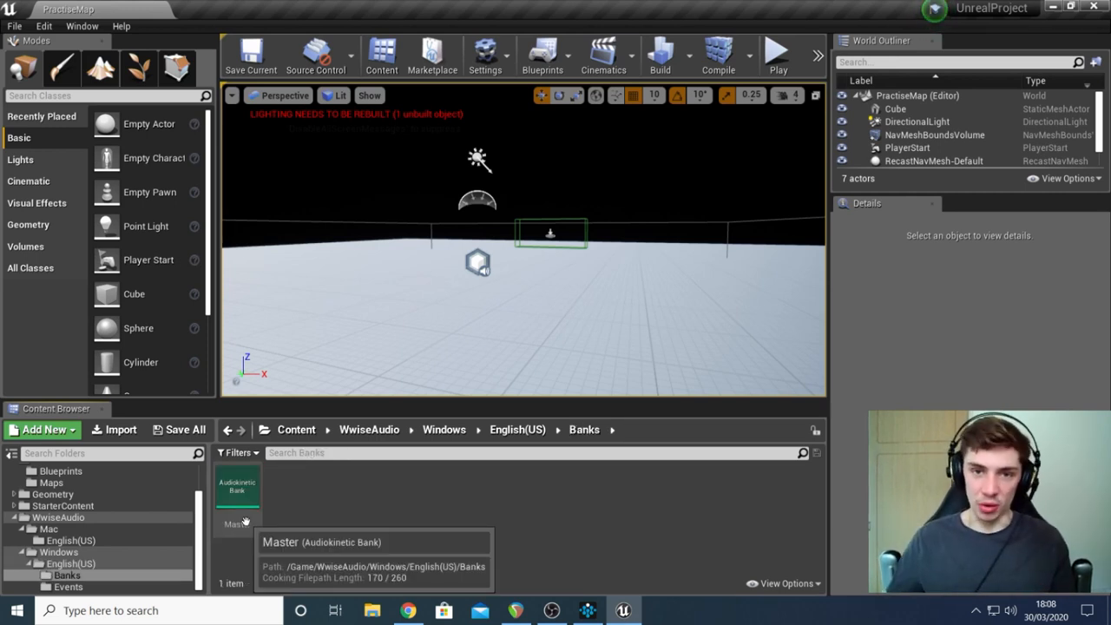
click(237, 486)
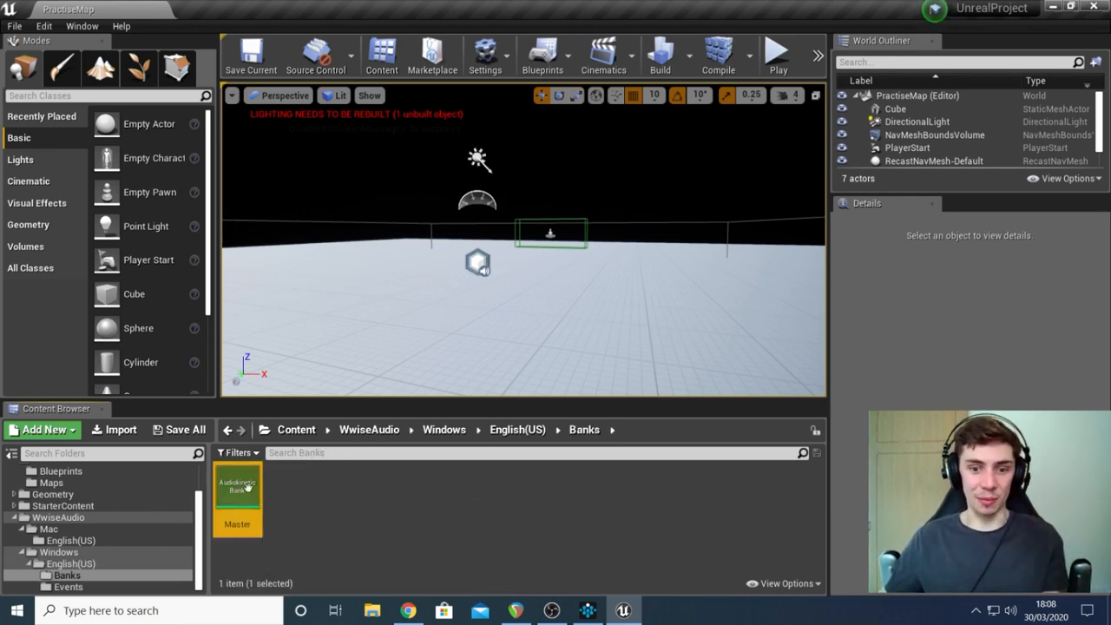
right_click(238, 486)
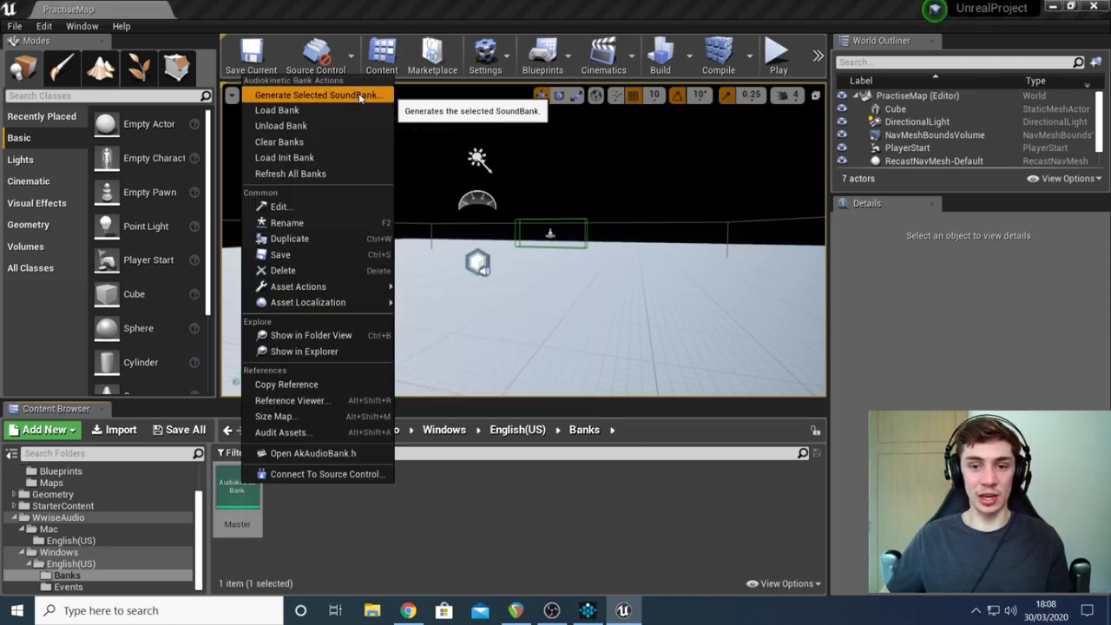
click(318, 95)
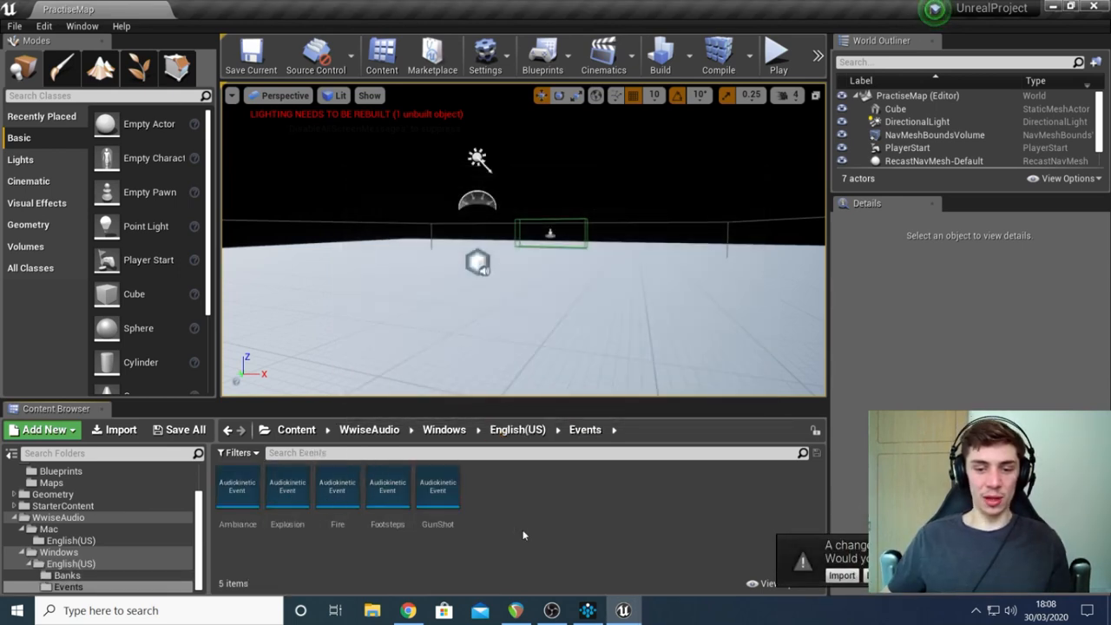
Step: Run an action on the Explosion event, then open EvilCubePawn from the Blueprints folder
click(288, 484)
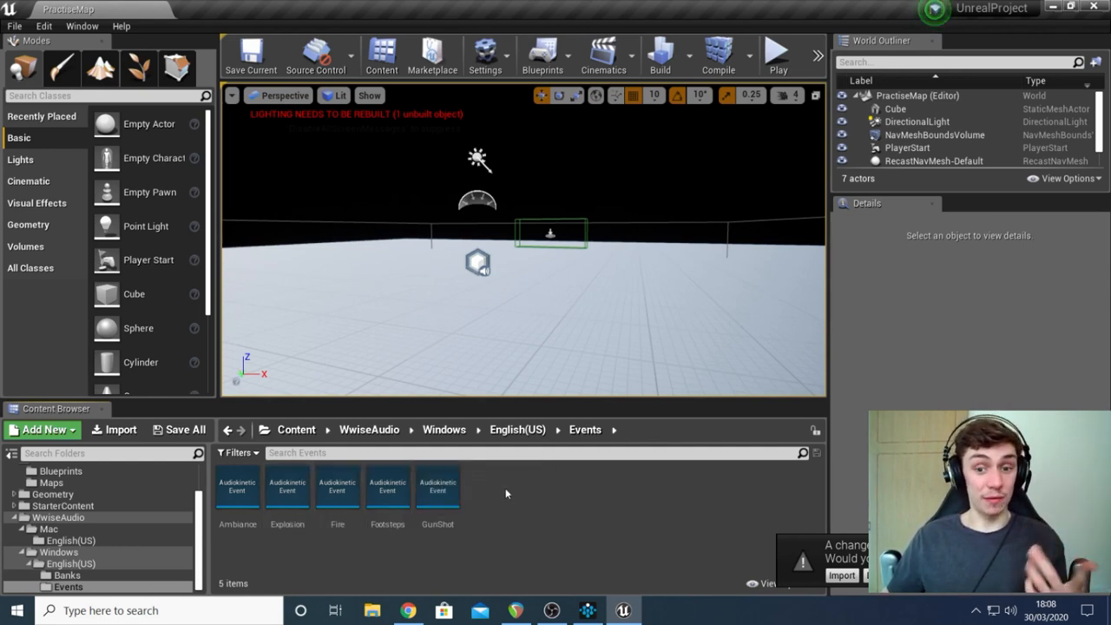
click(288, 486)
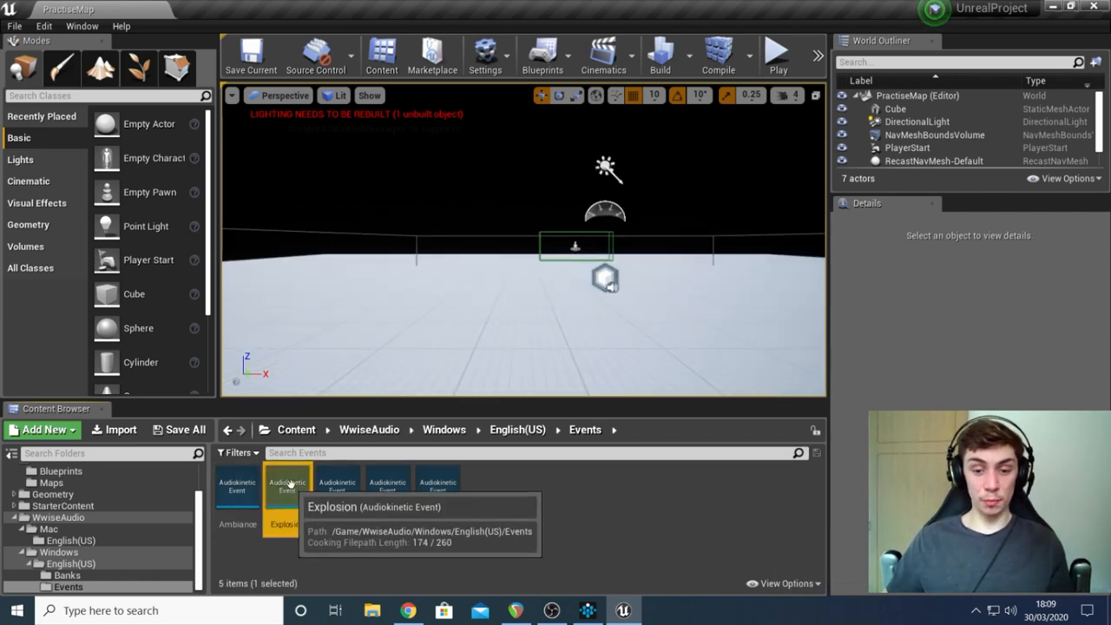
right_click(287, 483)
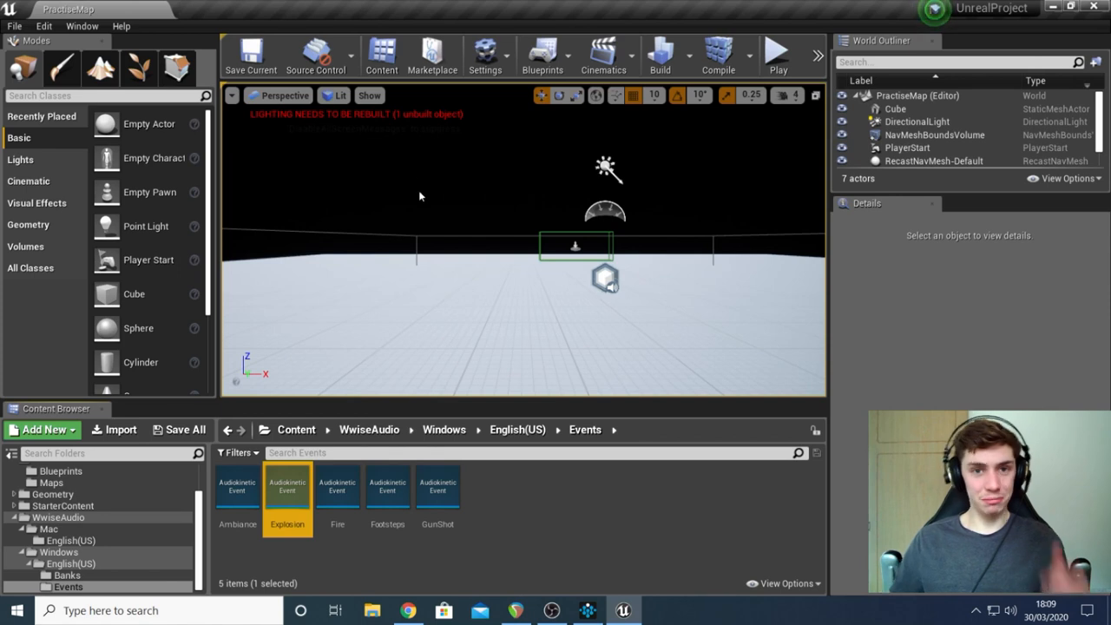
click(599, 504)
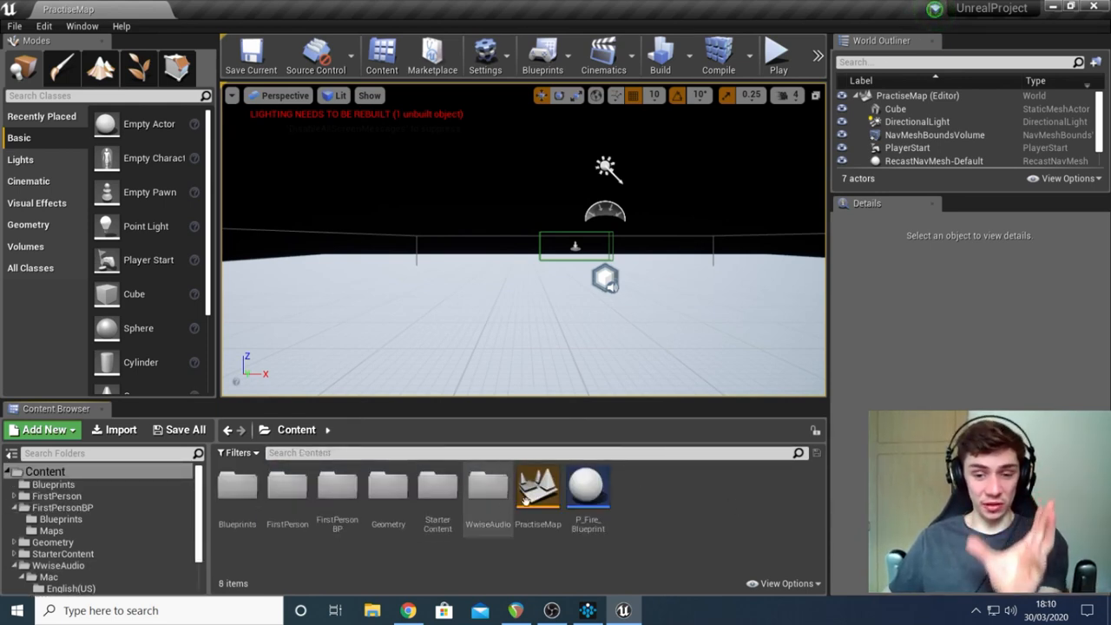
mouse_move(236, 484)
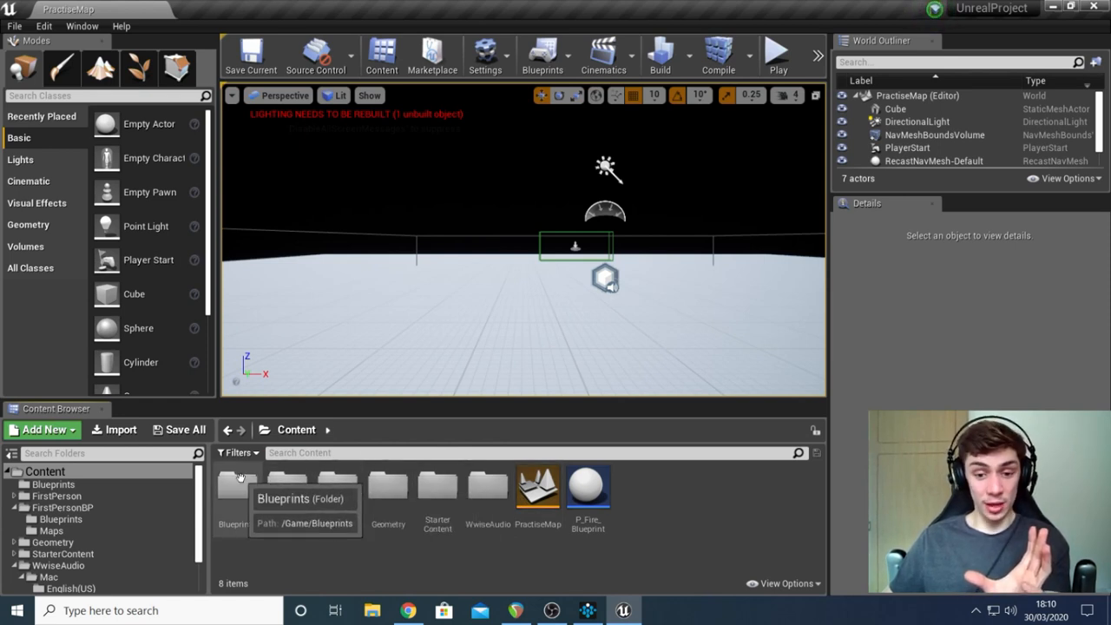
double_click(232, 486)
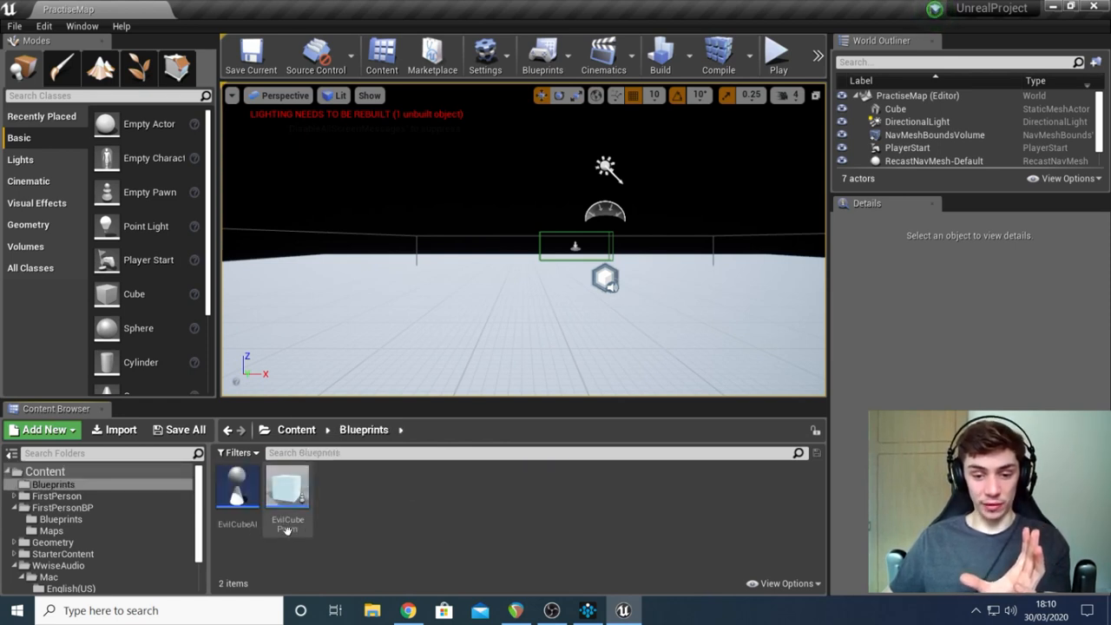
mouse_move(287, 486)
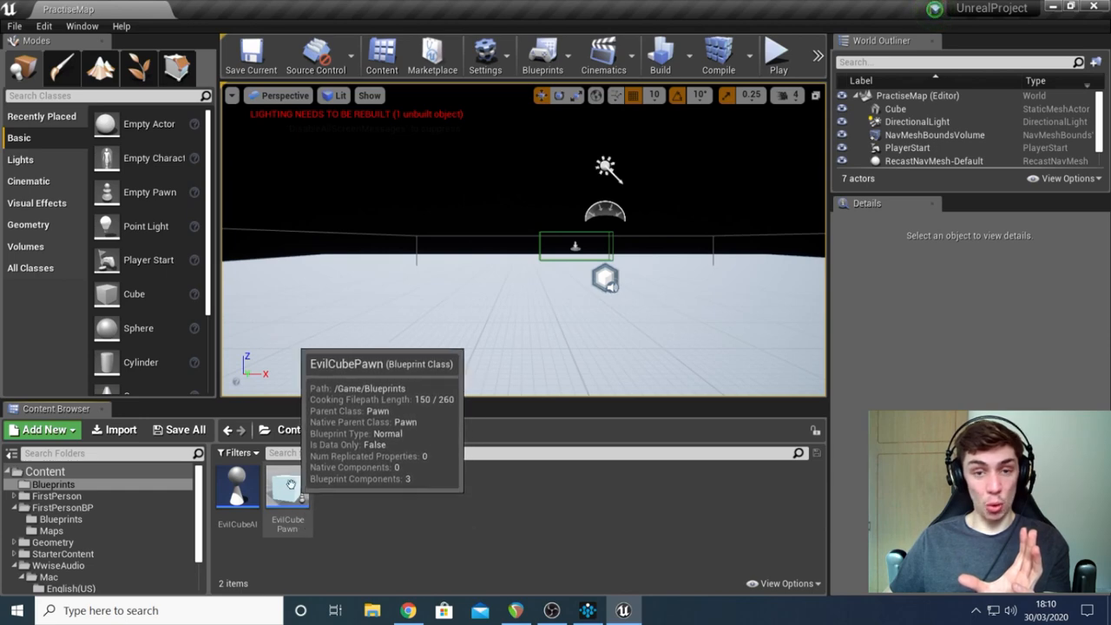
double_click(287, 483)
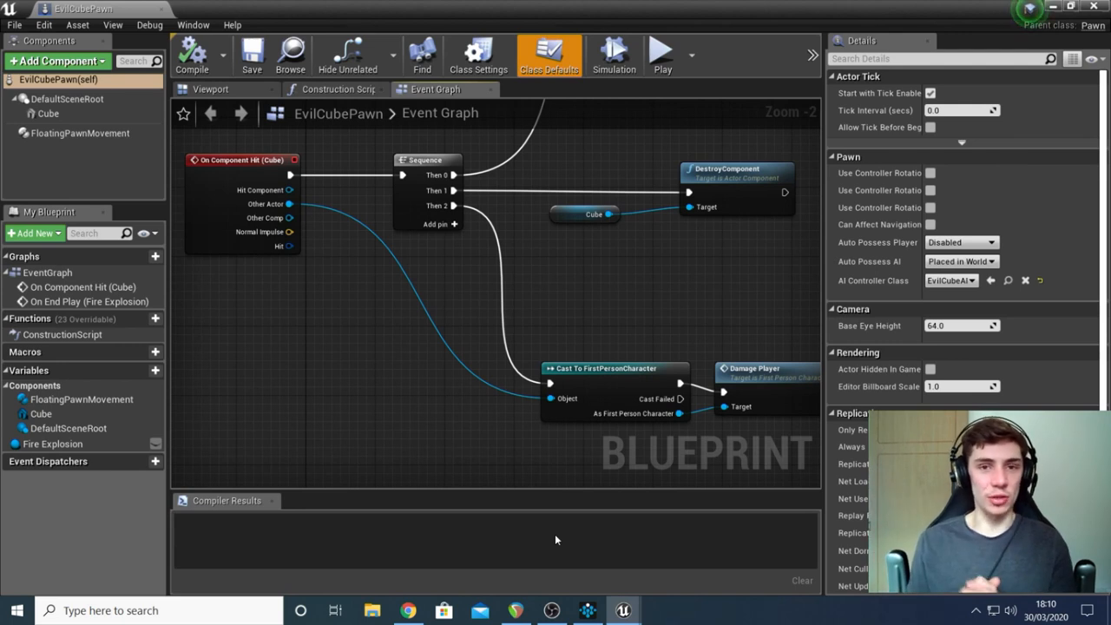
scroll(down, 3)
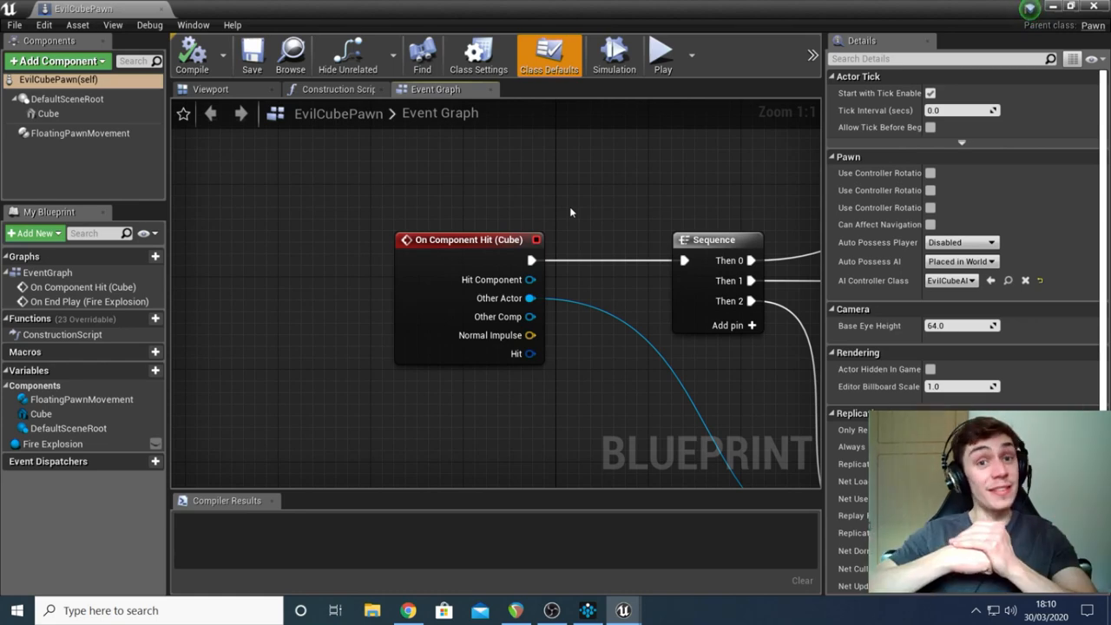
mouse_move(451, 246)
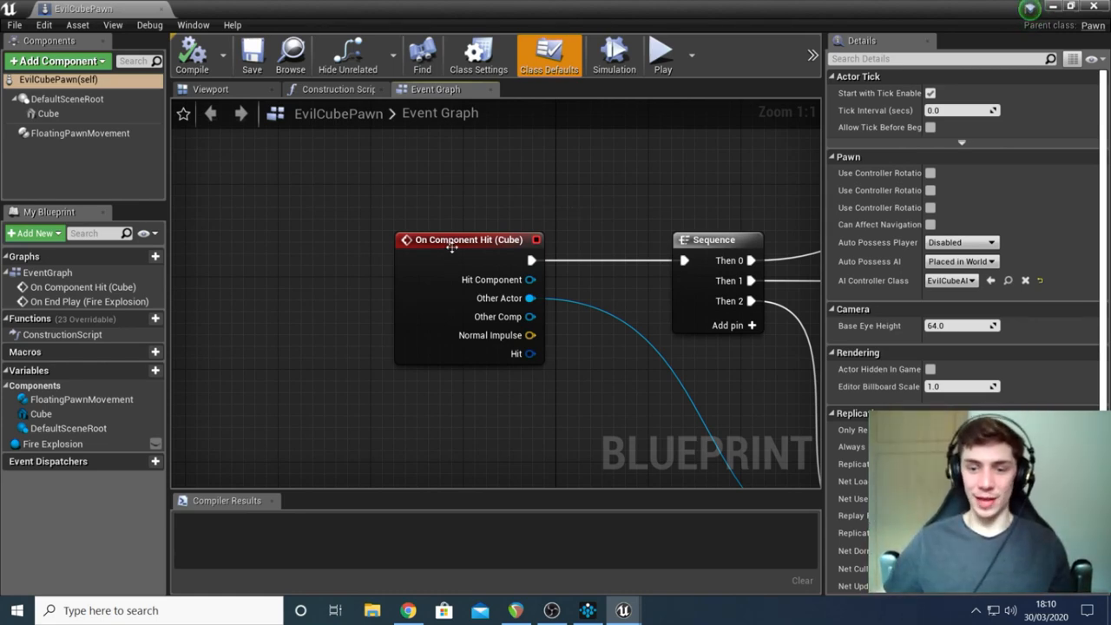
mouse_move(620, 182)
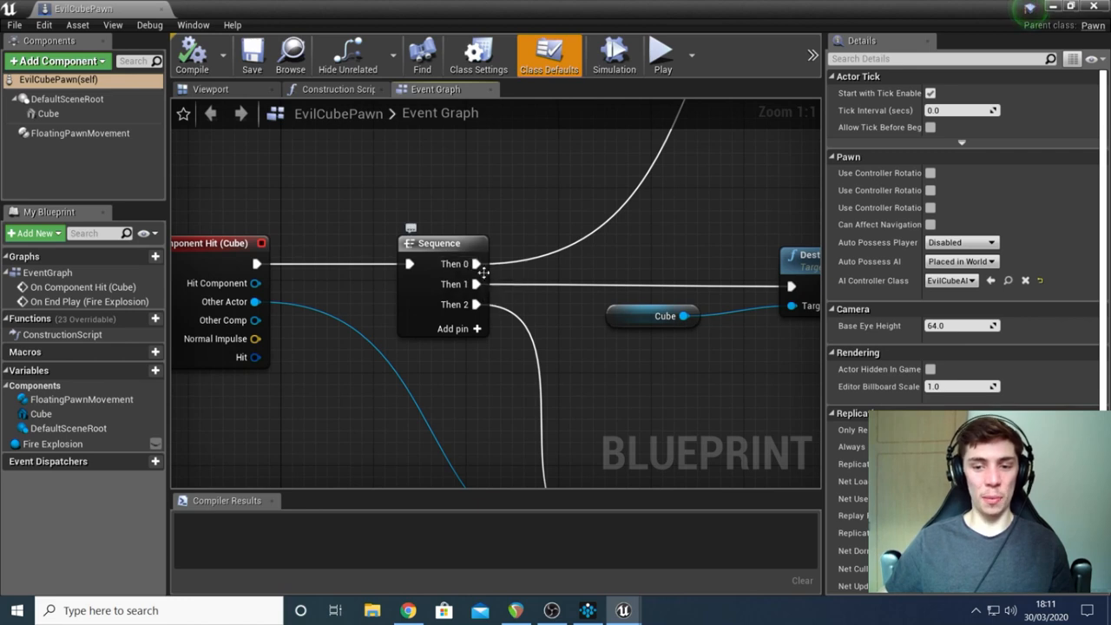
mouse_move(475, 264)
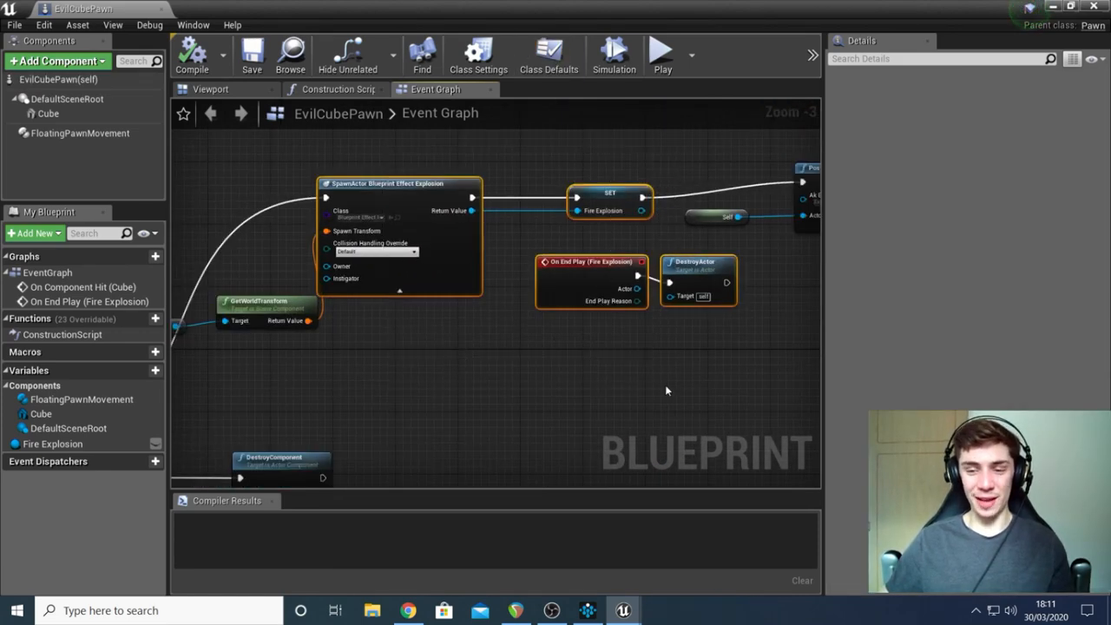
mouse_move(669, 384)
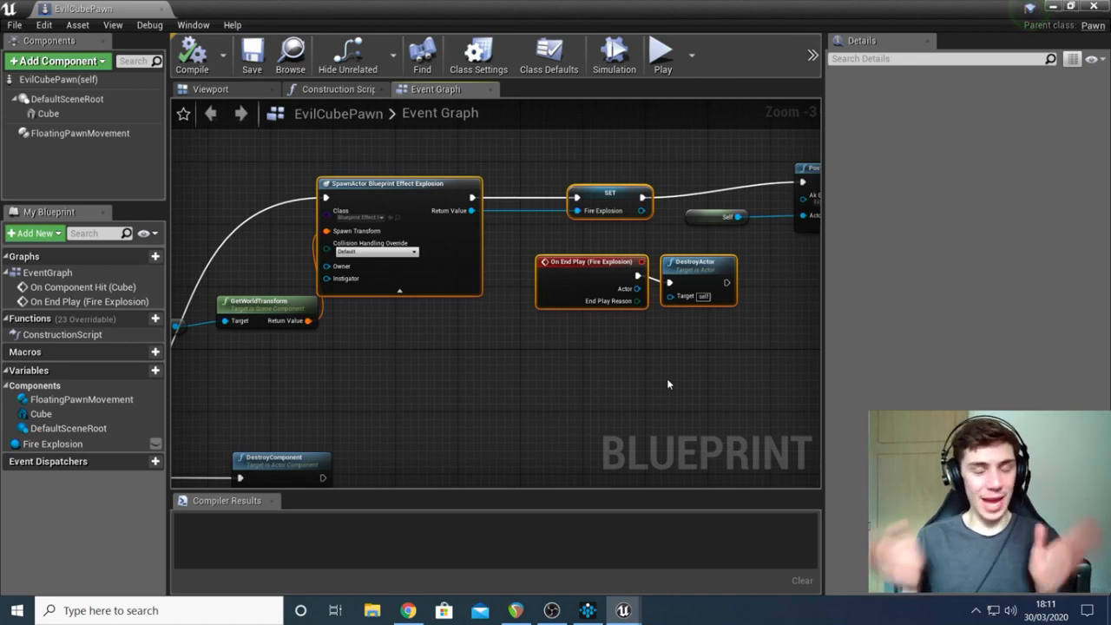
mouse_move(665, 136)
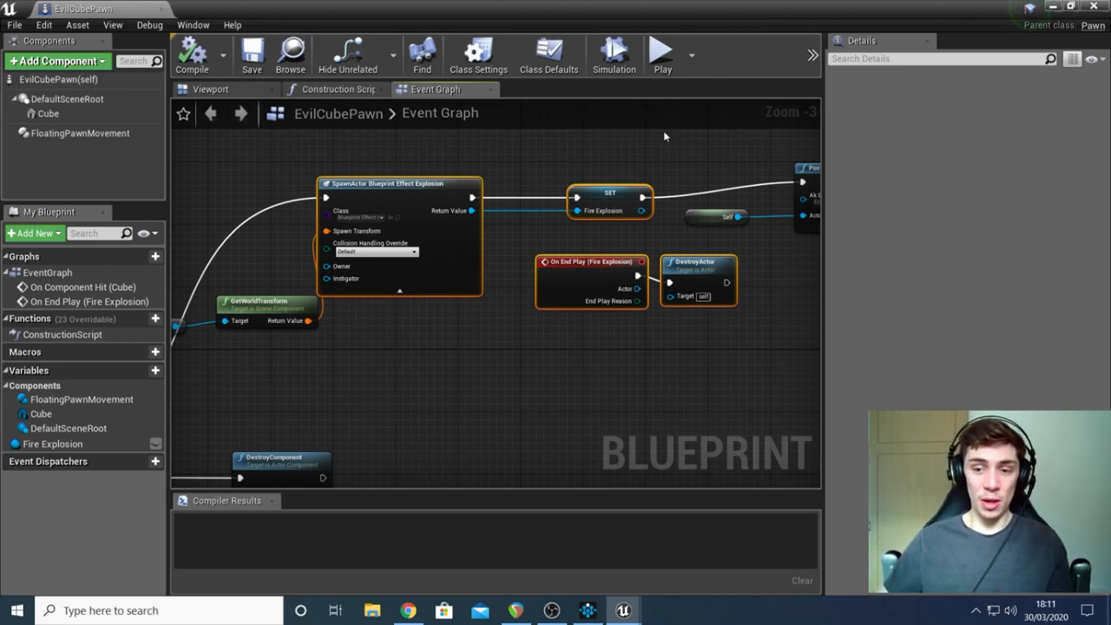
mouse_move(646, 180)
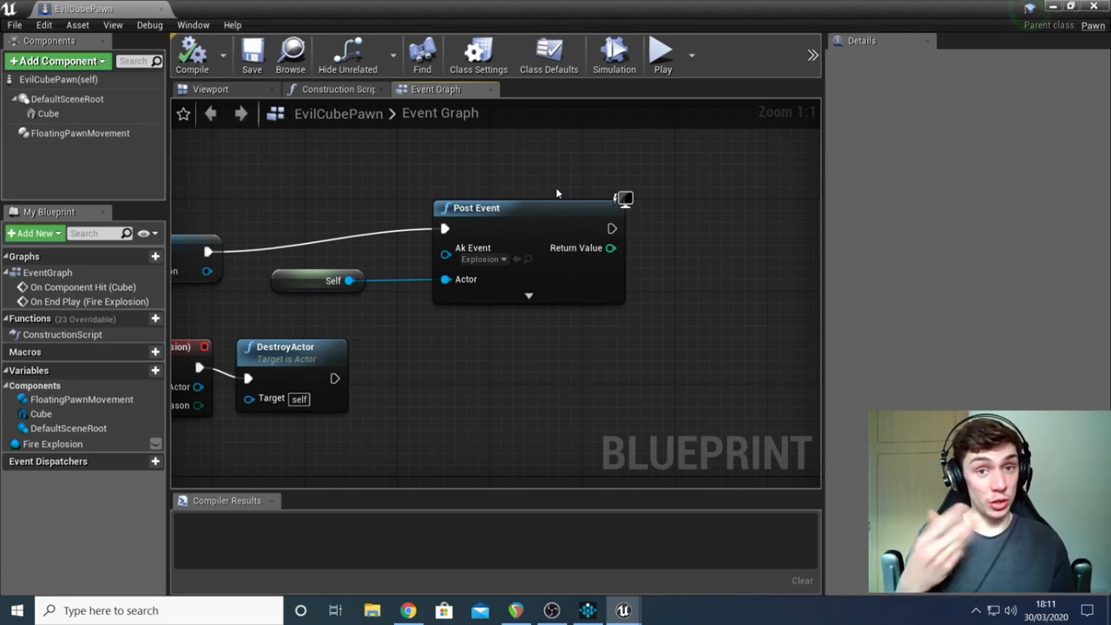
mouse_move(476, 208)
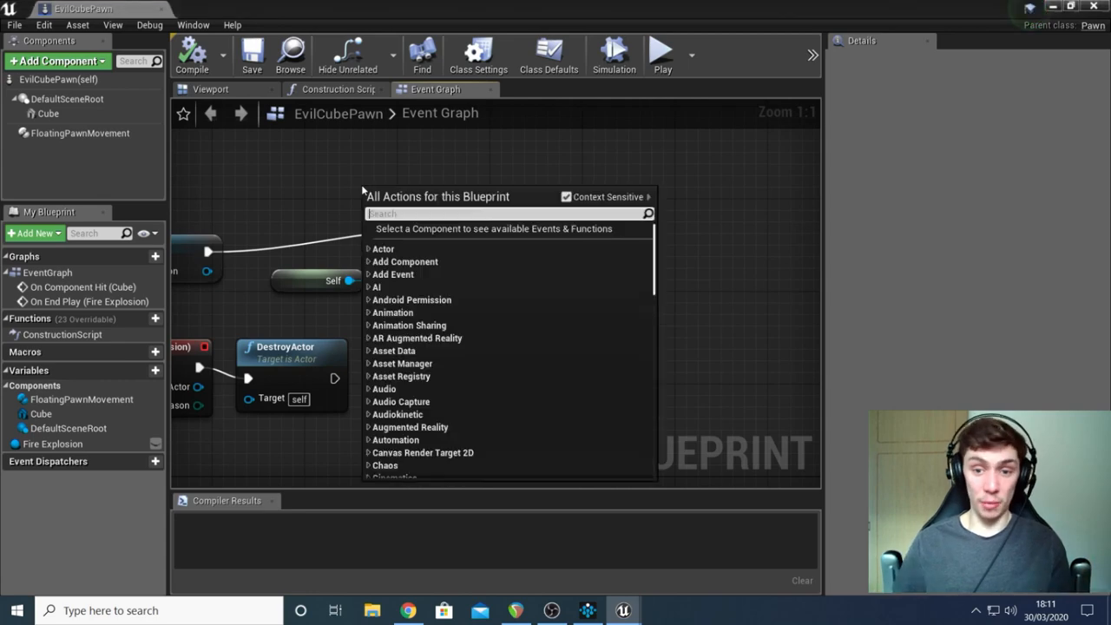
Step: Add a Post Event node playing Explosion on Self, then compile EvilCubePawn
text(post)
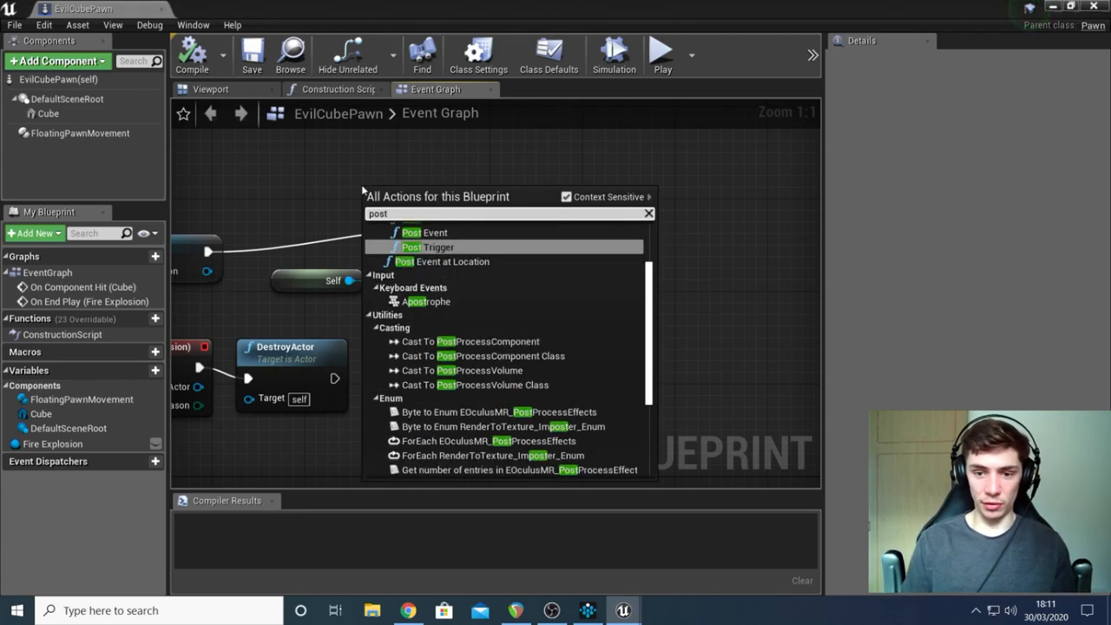
click(424, 232)
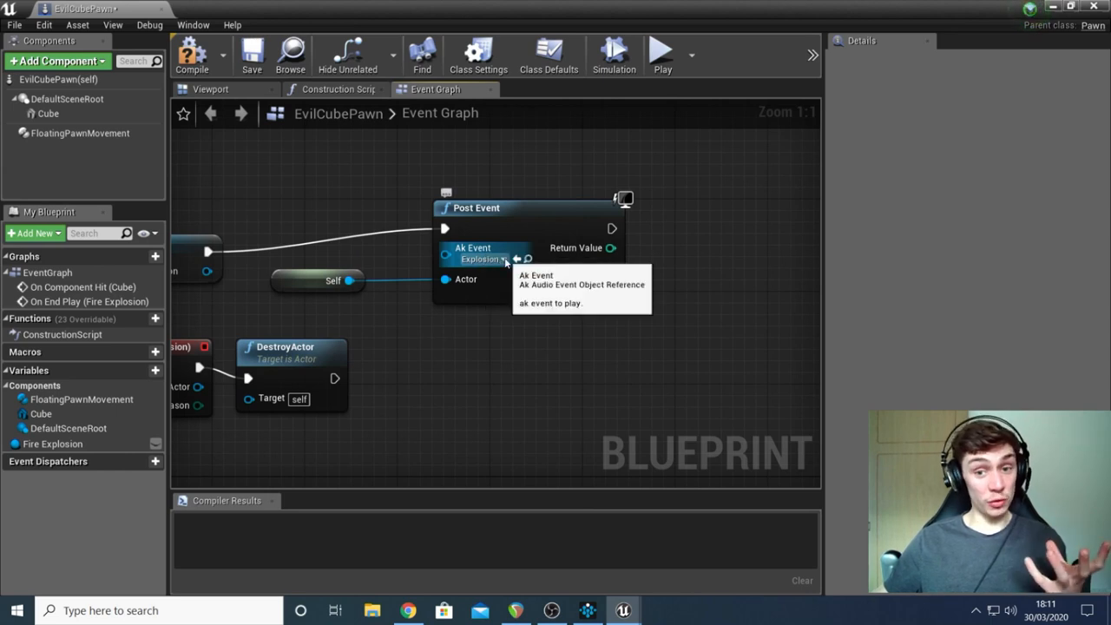
click(517, 259)
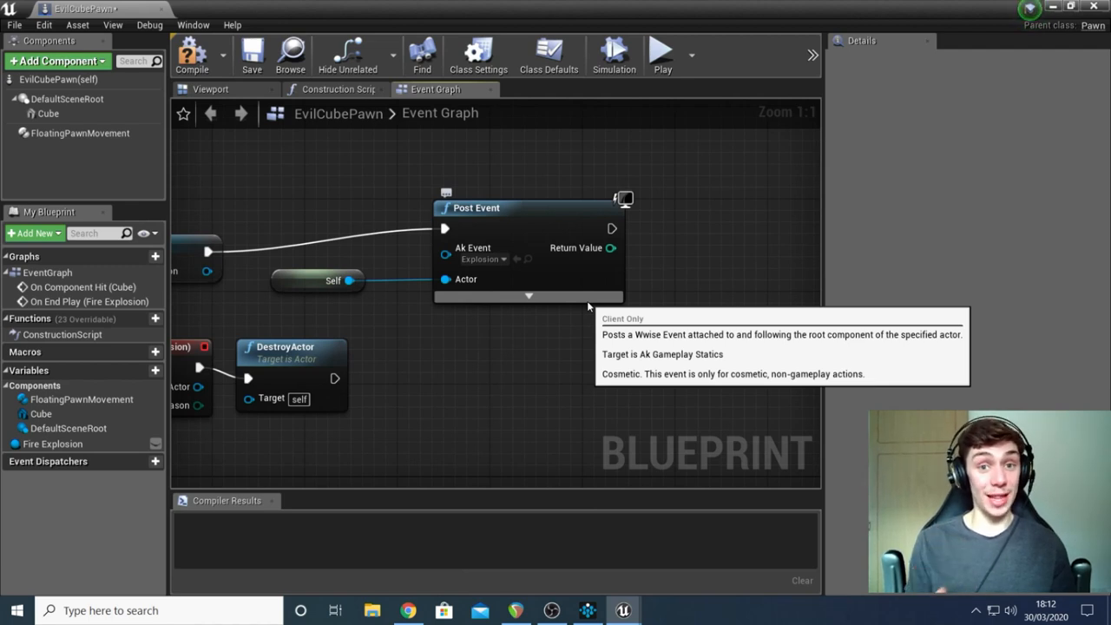
mouse_move(547, 271)
text(self)
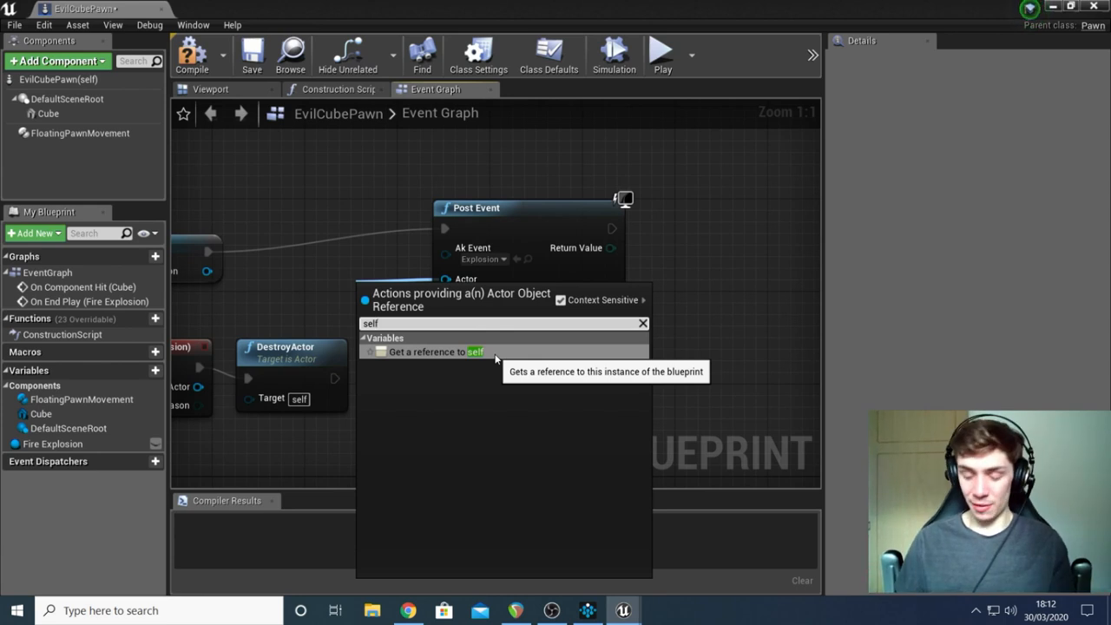
click(434, 351)
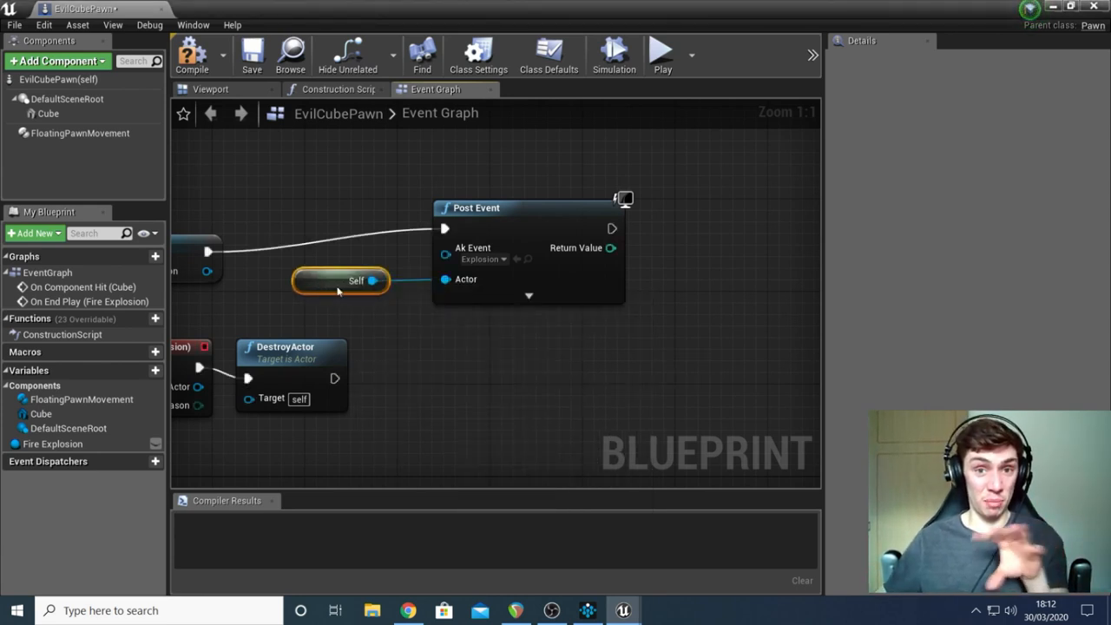
mouse_move(507, 342)
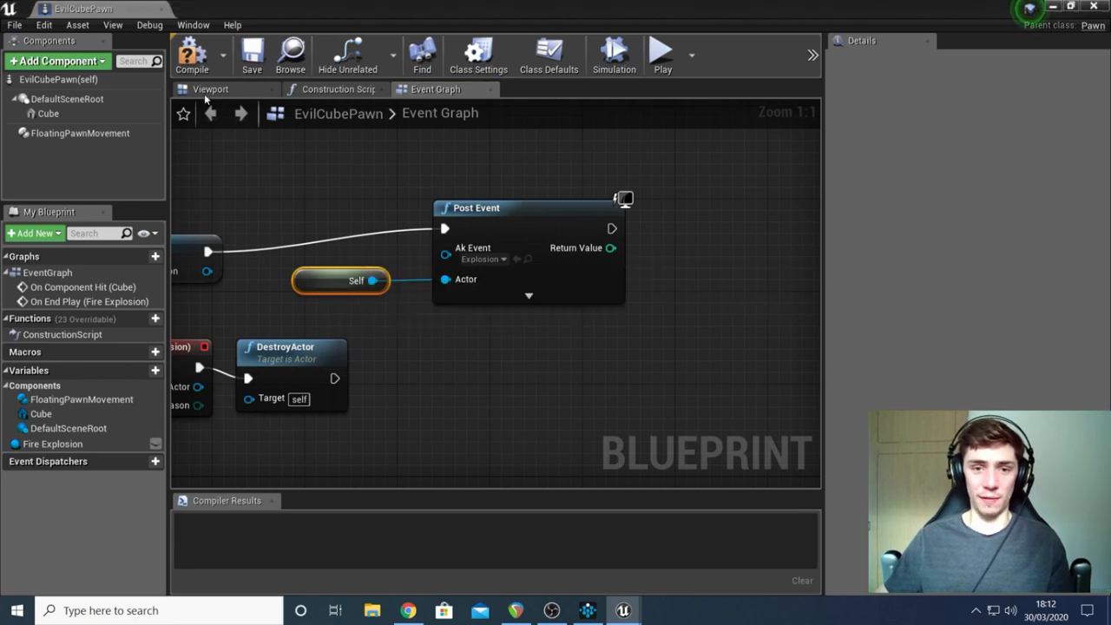
click(192, 52)
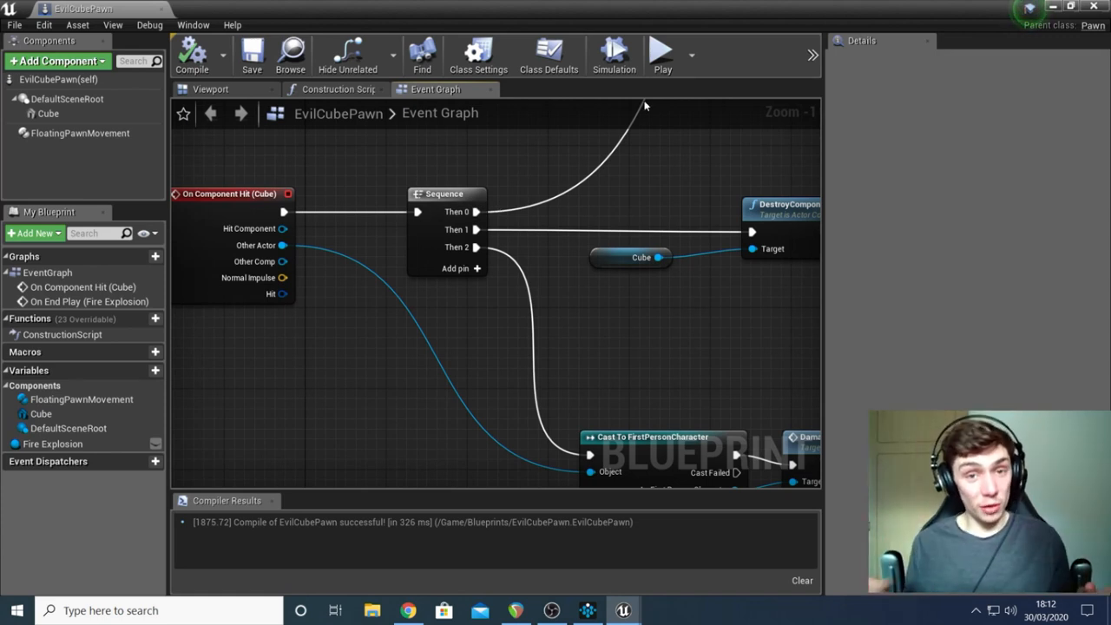
mouse_move(441, 216)
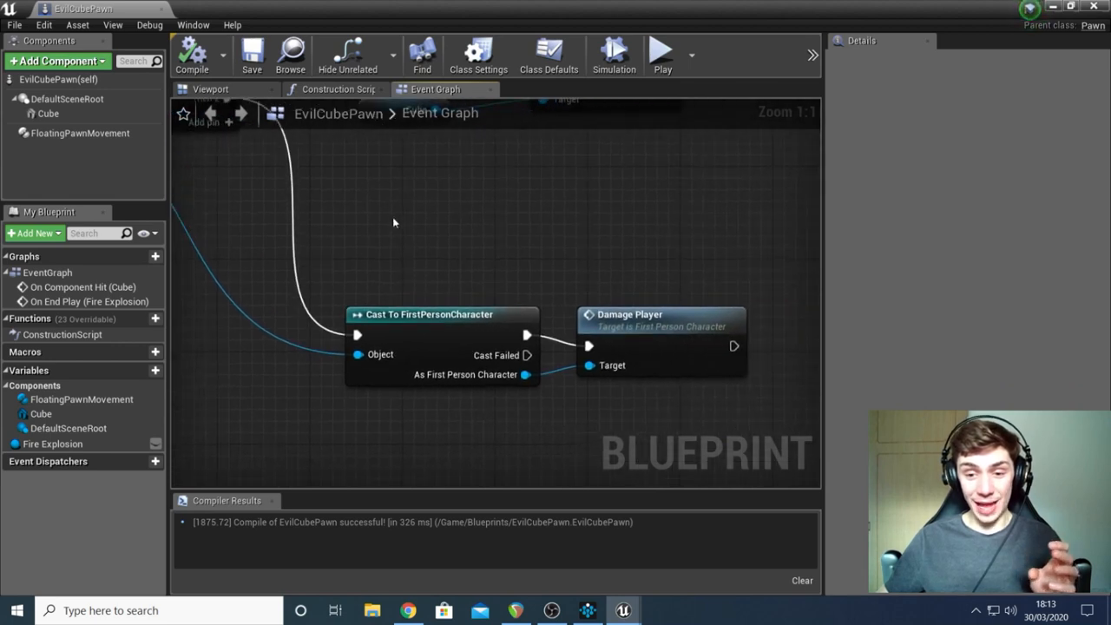
mouse_move(486, 253)
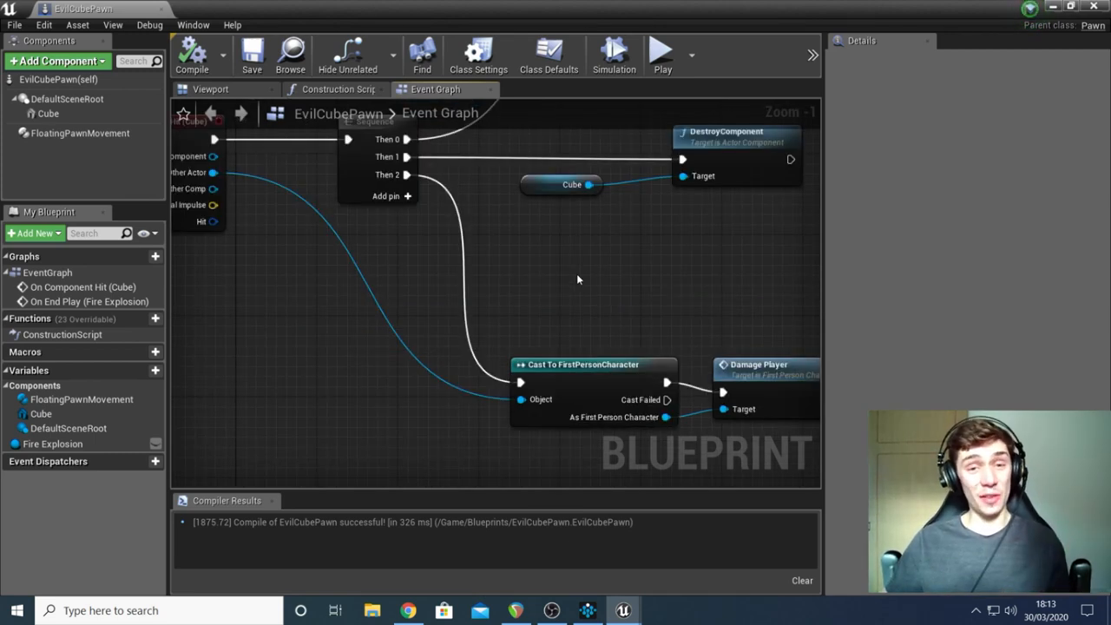
mouse_move(564, 283)
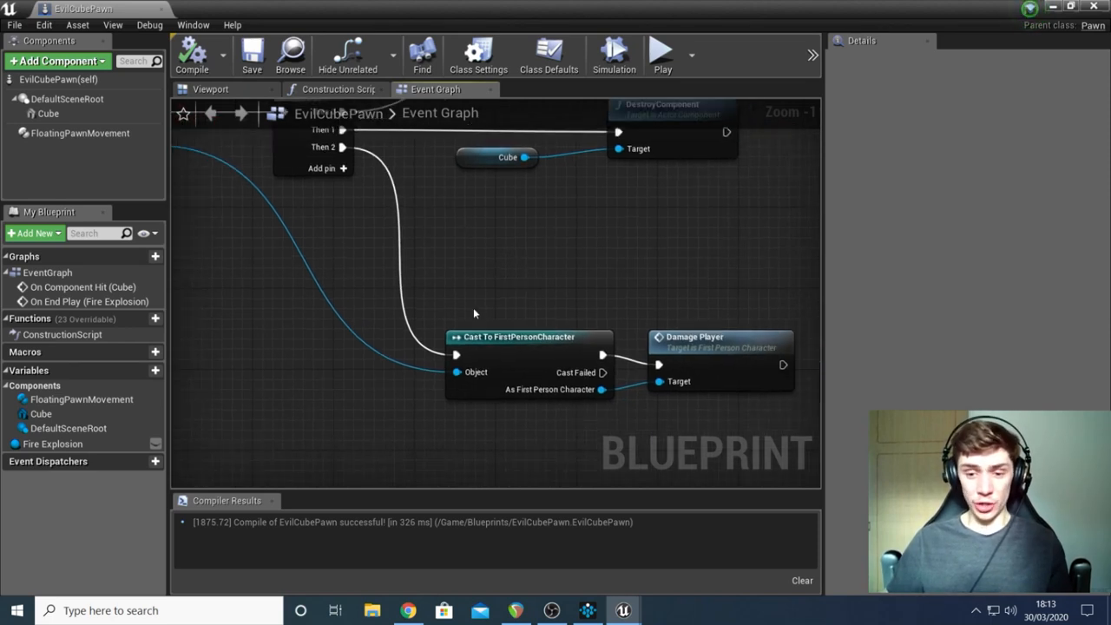
mouse_move(586, 347)
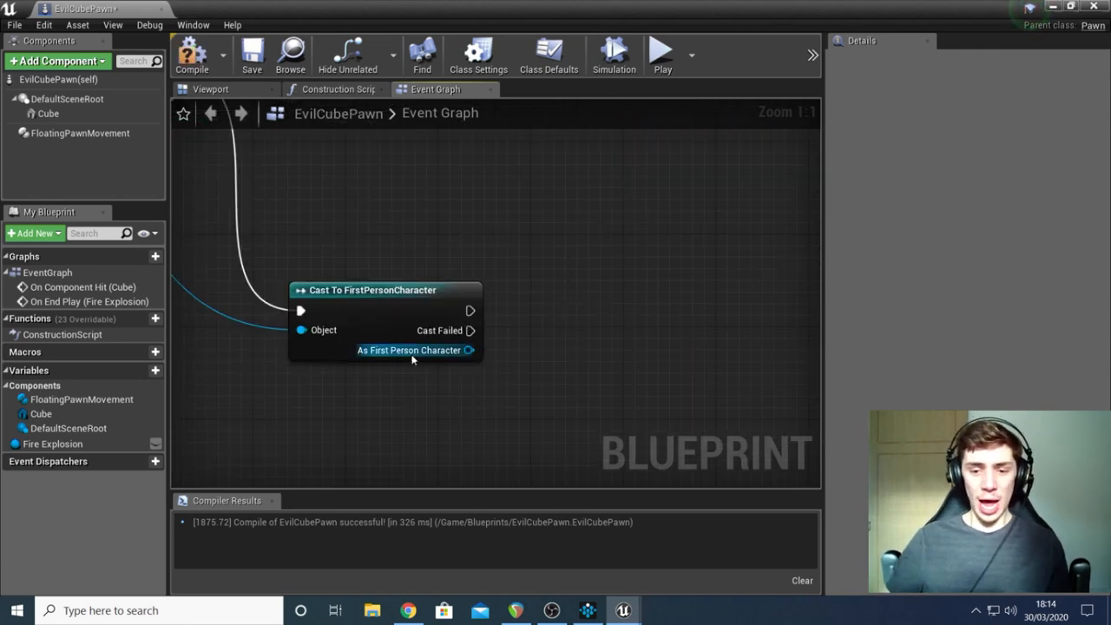
mouse_move(403, 350)
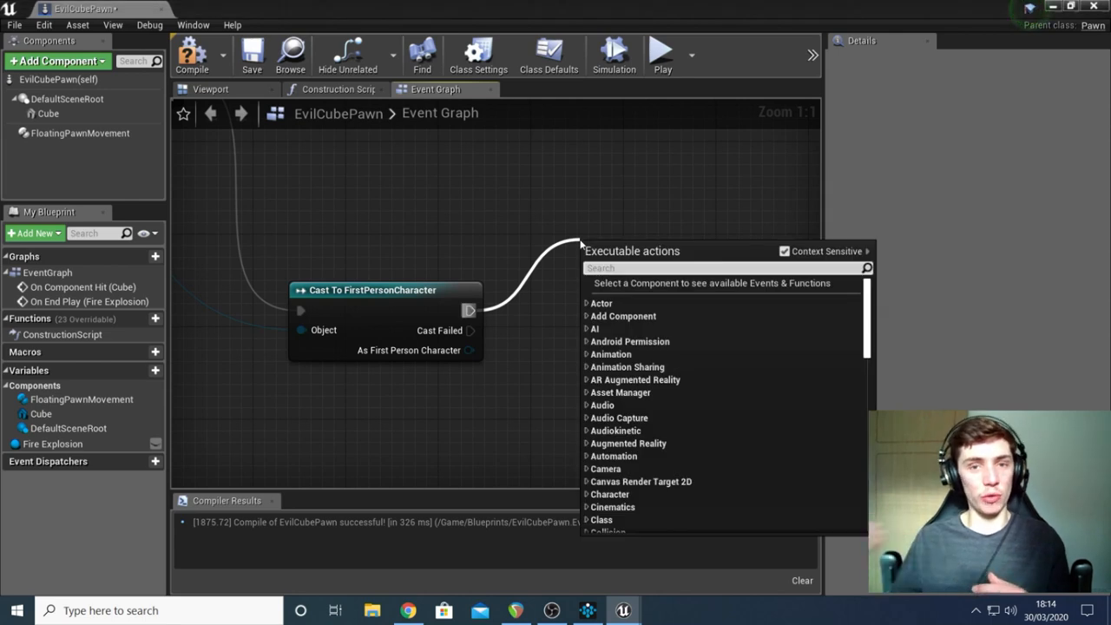
mouse_move(398, 330)
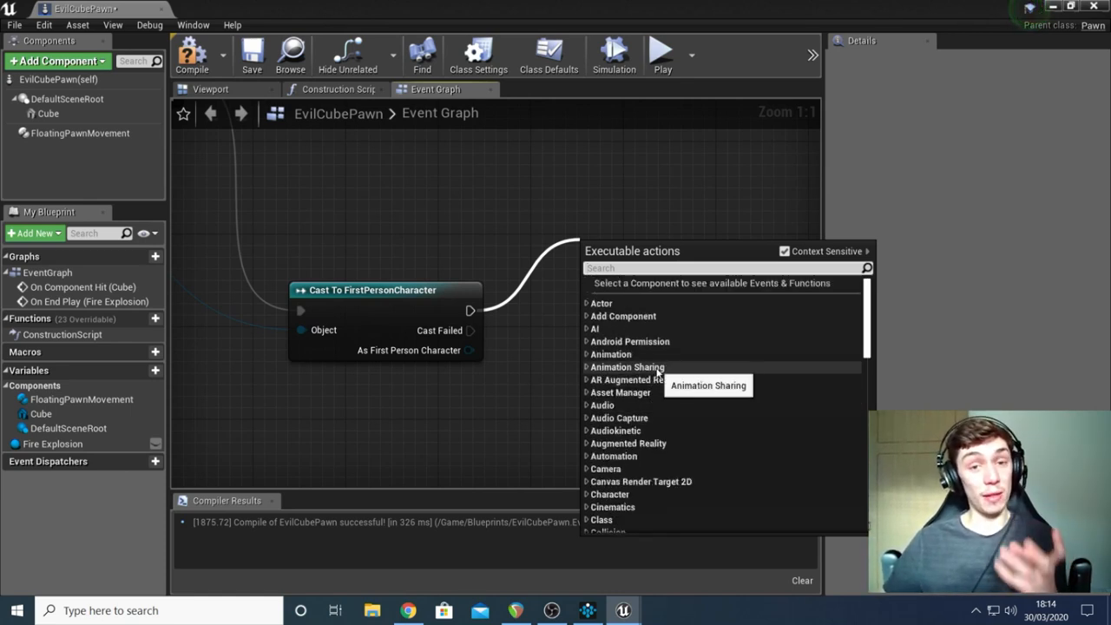
mouse_move(610, 354)
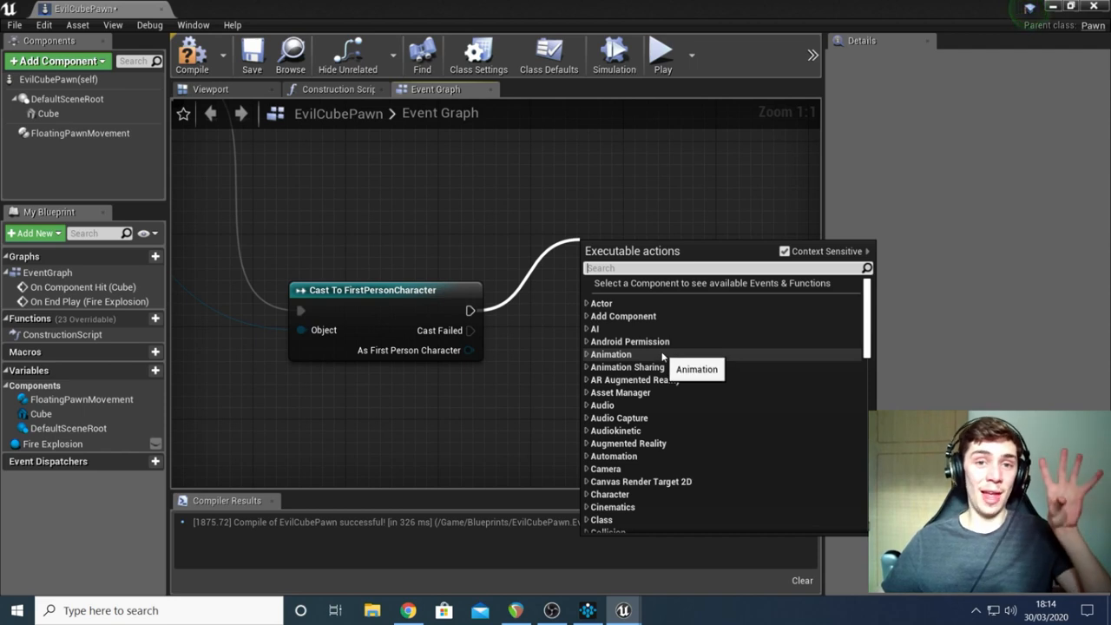
mouse_move(662, 352)
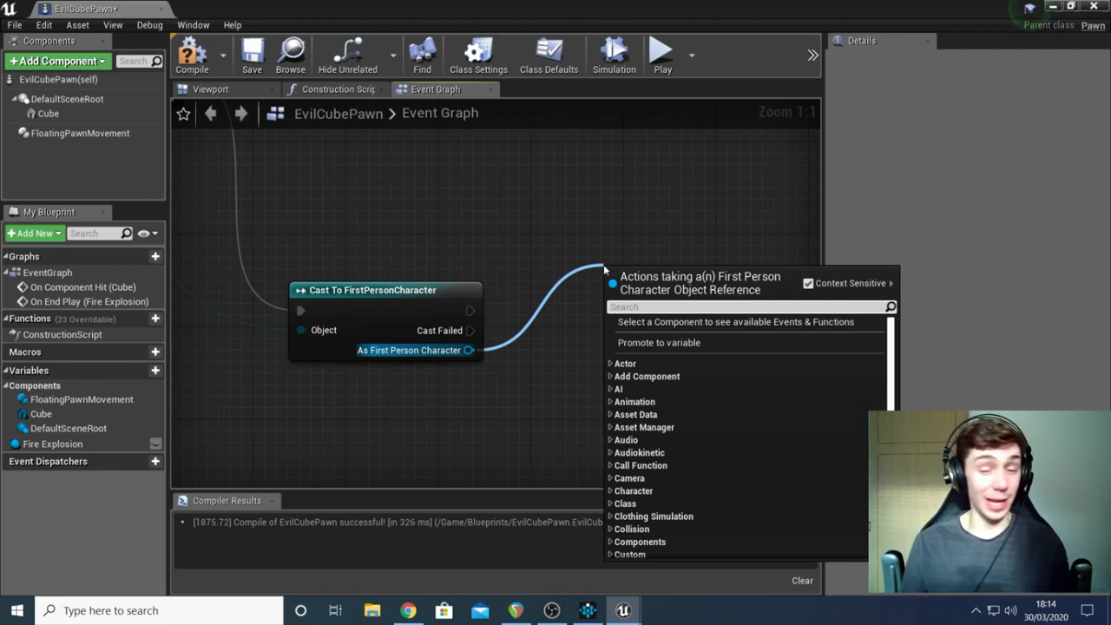
Step: Re-add Damage Player from the As First Person Character pin by searching 'dam'
text(d)
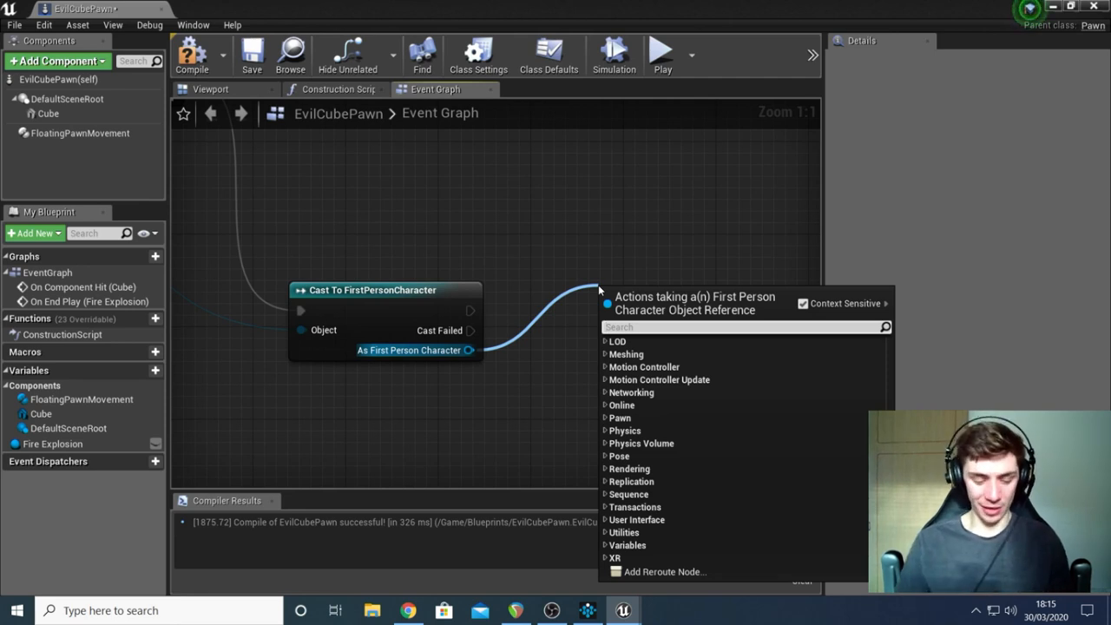
text(dam)
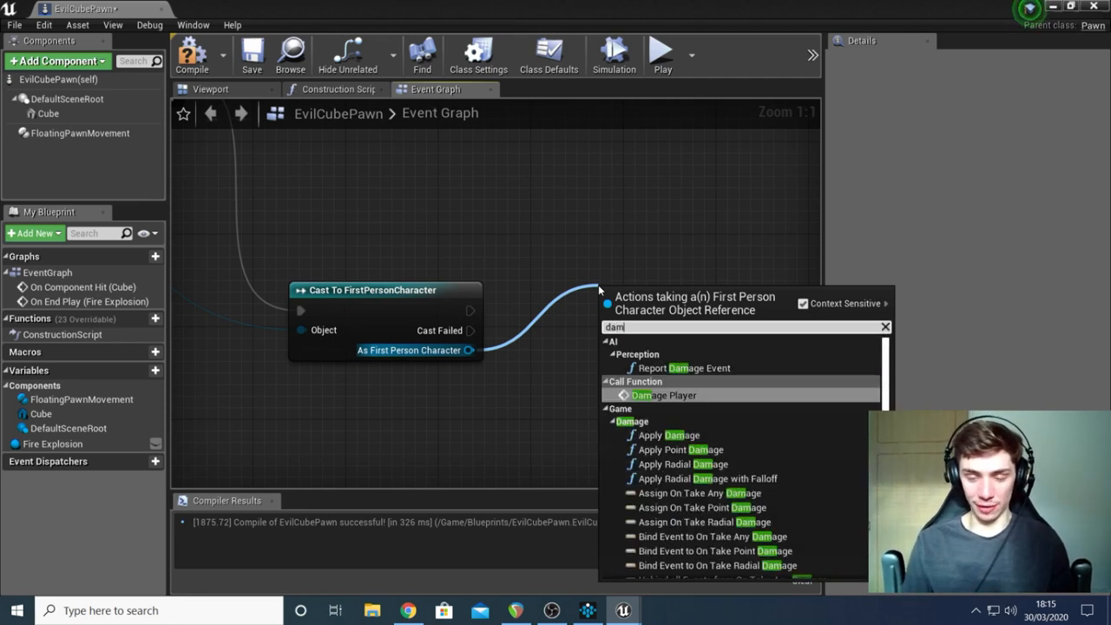
click(663, 395)
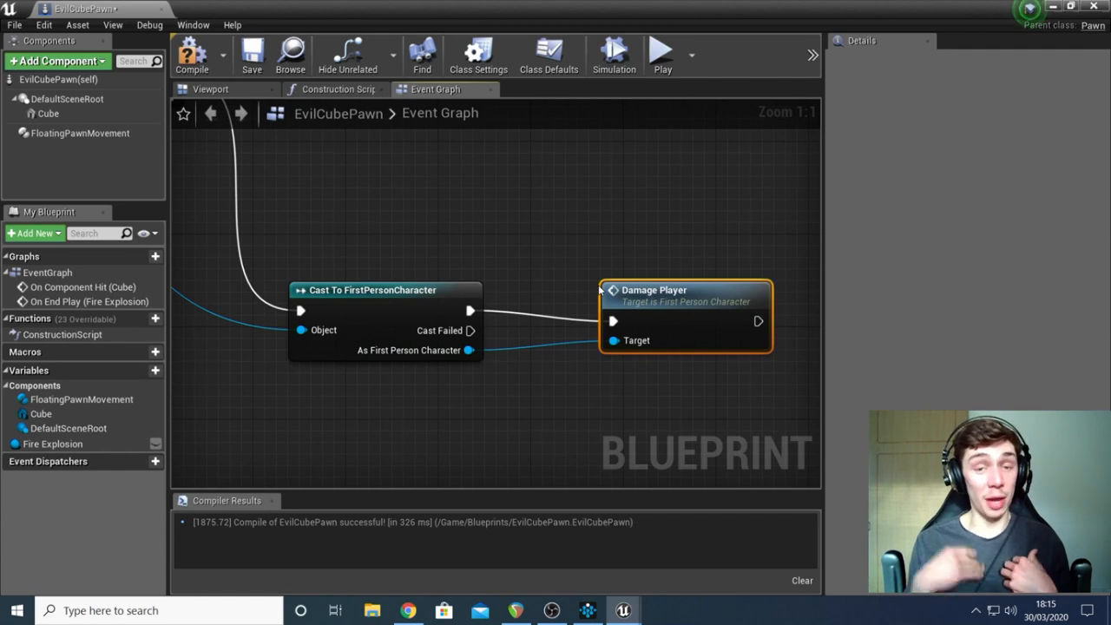
drag(686, 290, 662, 267)
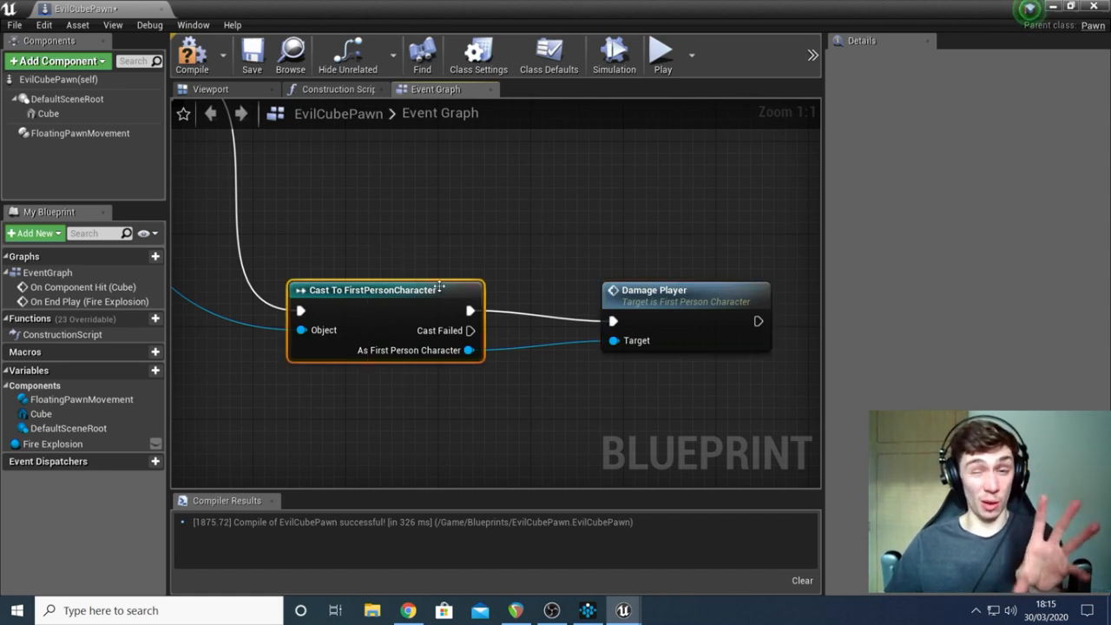
click(686, 290)
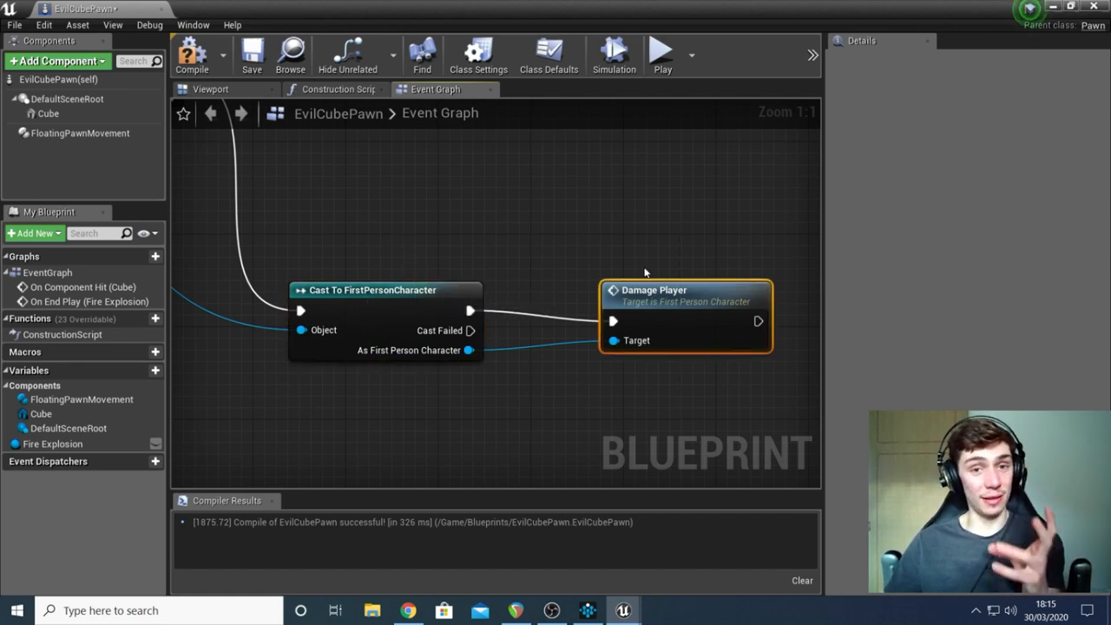
click(548, 54)
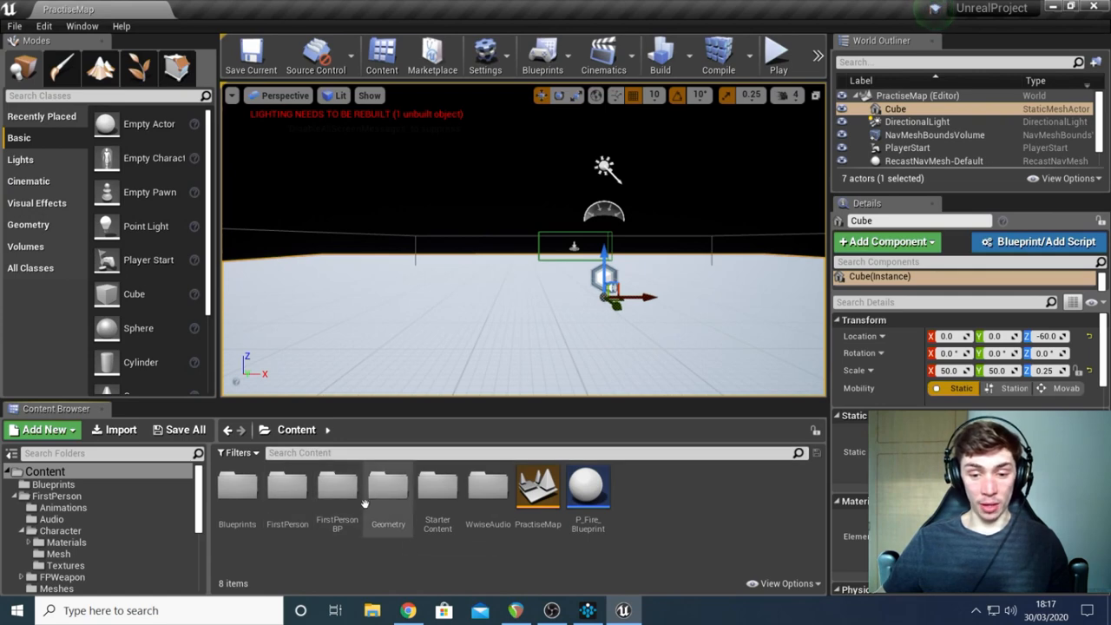
Step: Open the FirstPersonBP Blueprints folder and the FirstPersonCharacter blueprint
double_click(337, 487)
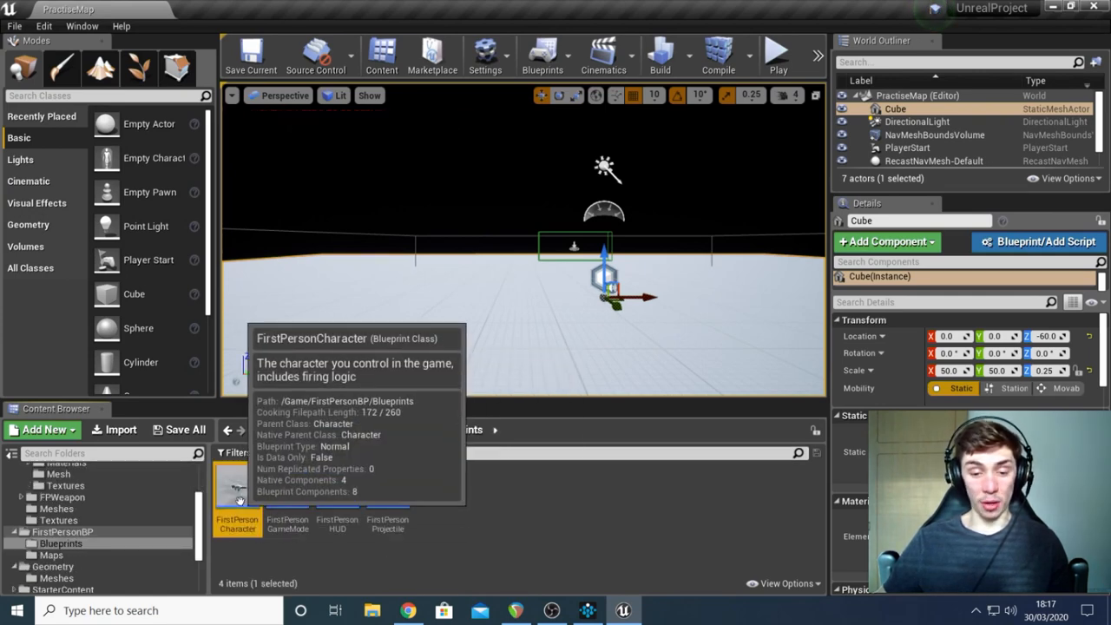
double_click(237, 486)
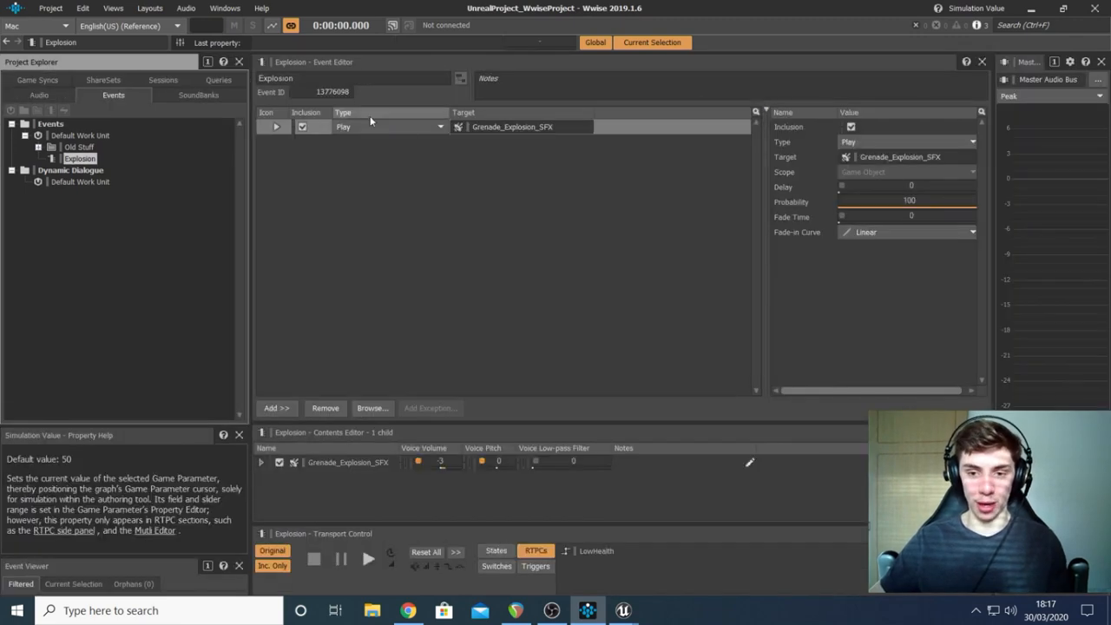
Step: Switch from Wwise back to Unreal's FirstPersonCharacter Event Graph
click(39, 95)
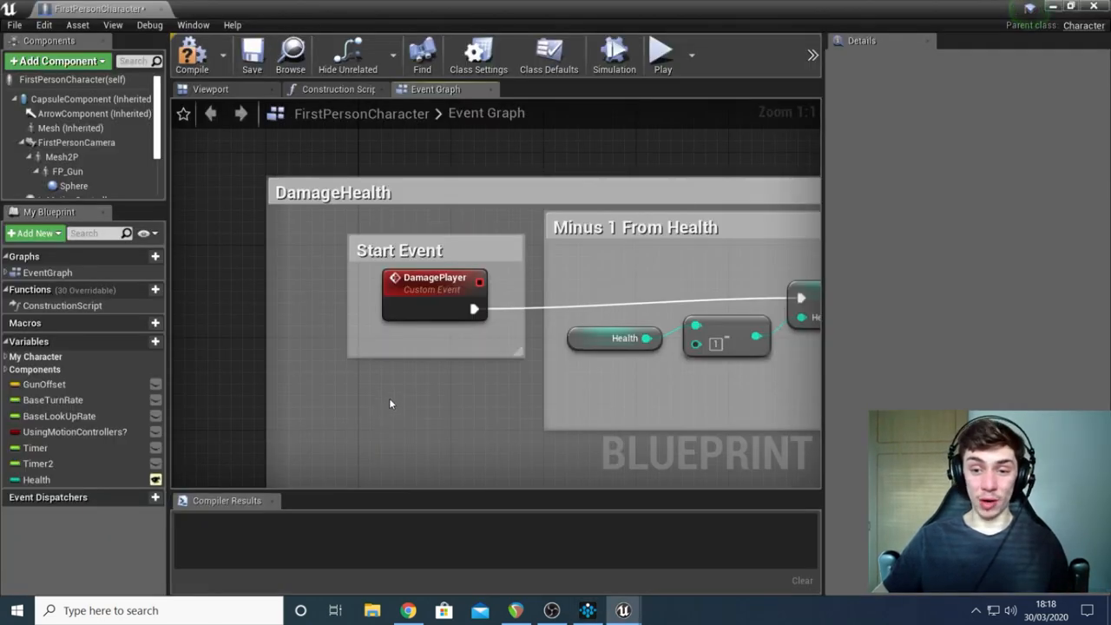
Step: Add a Custom Event node below DamagePlayer and type 'hello'
right_click(390, 404)
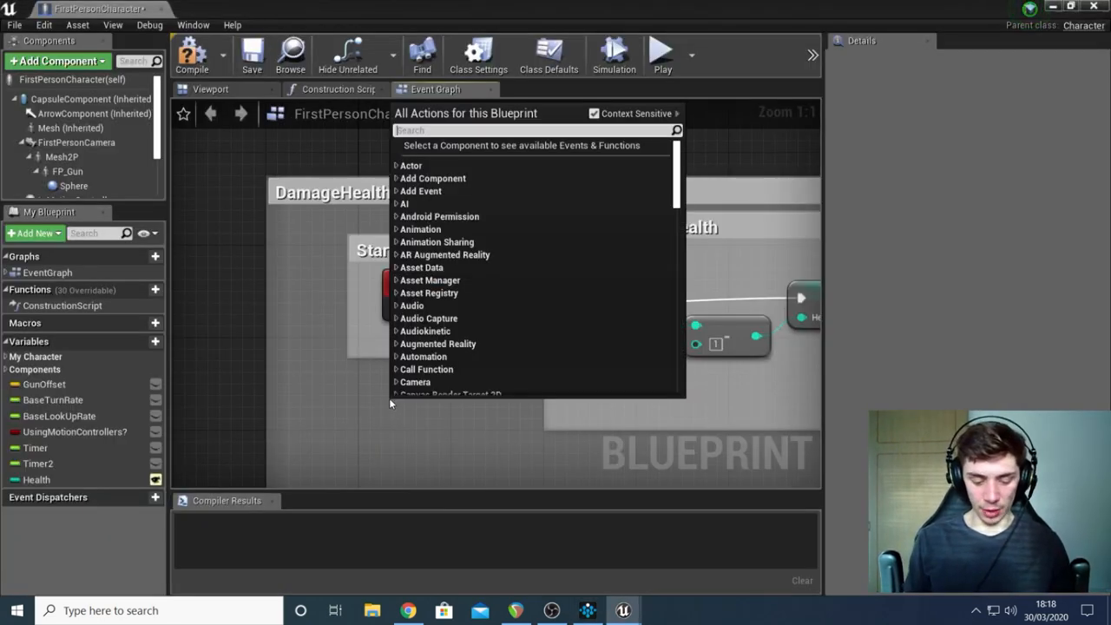
text(custom event)
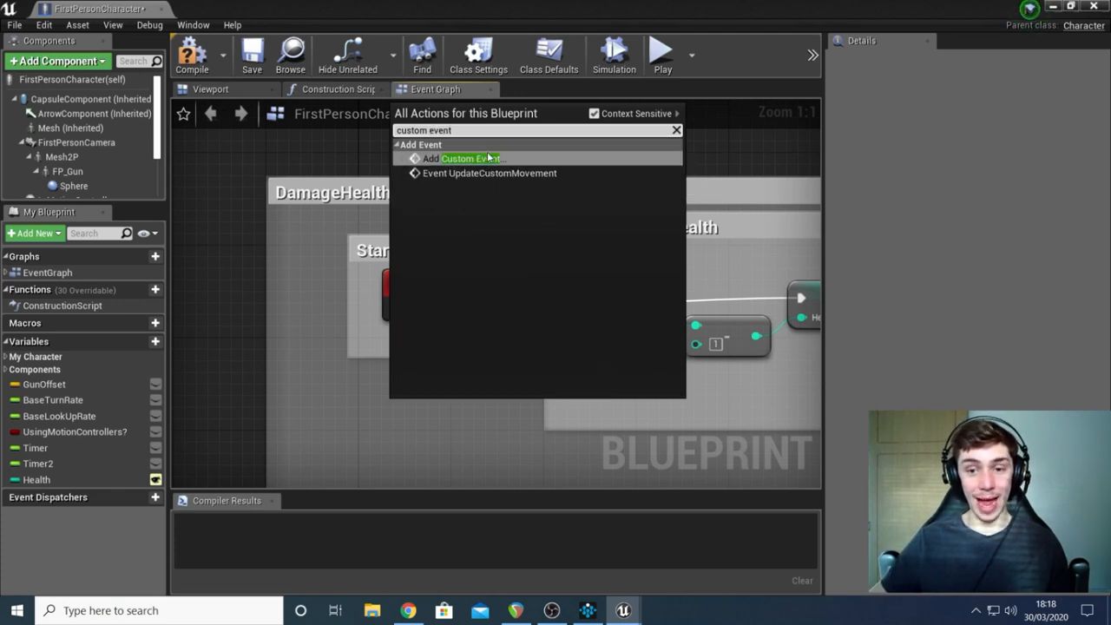
click(472, 157)
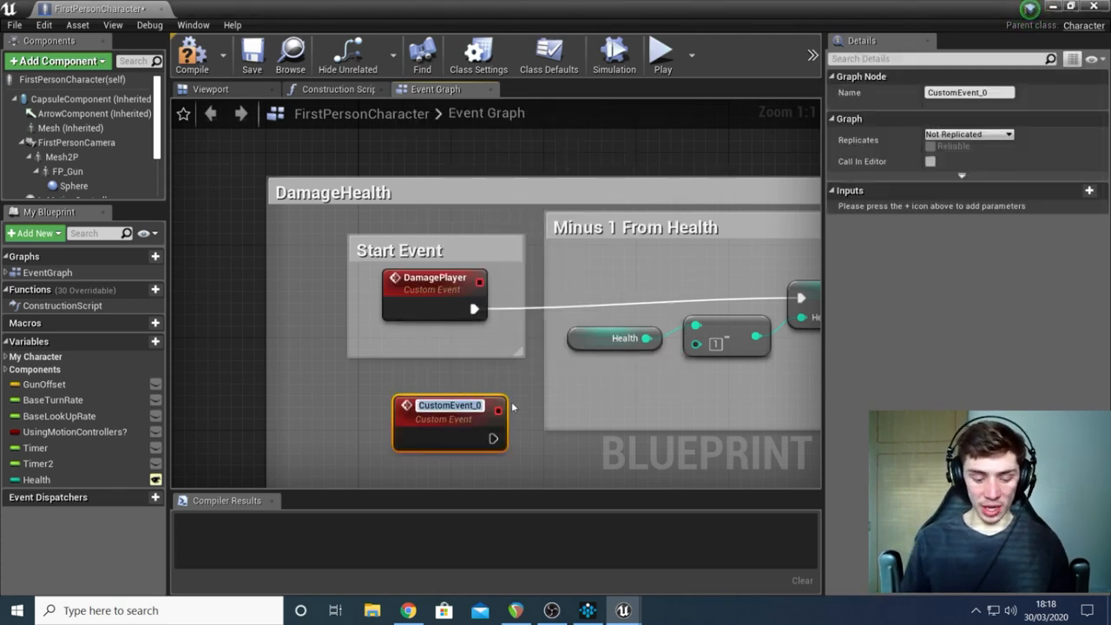
text(hello)
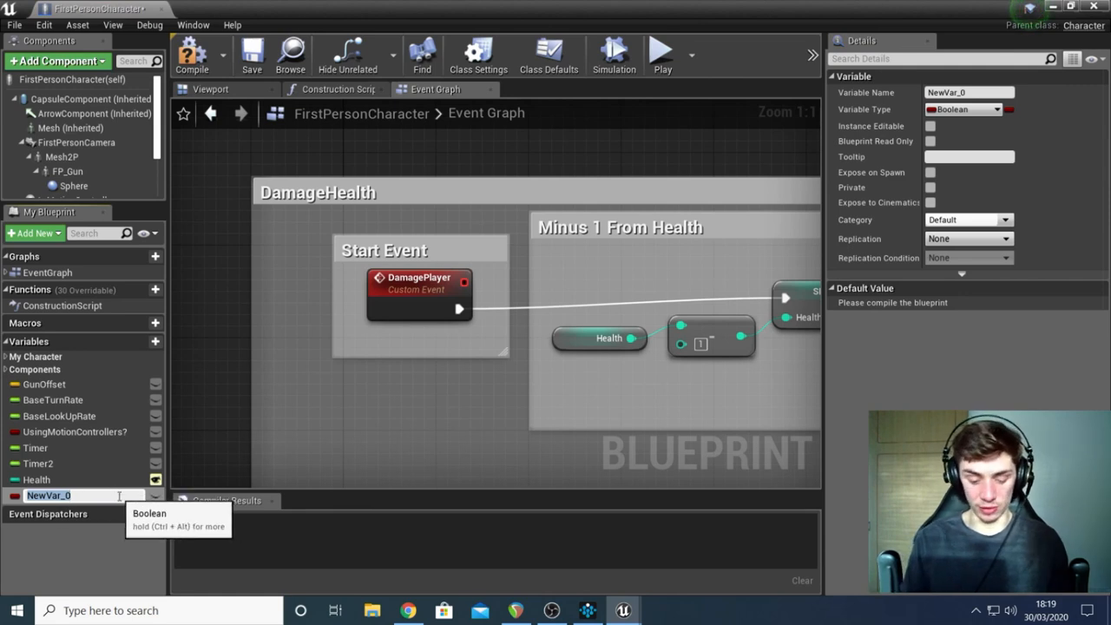
Step: Name the new variable Health2 and set its Variable Type to Integer
text(Health2)
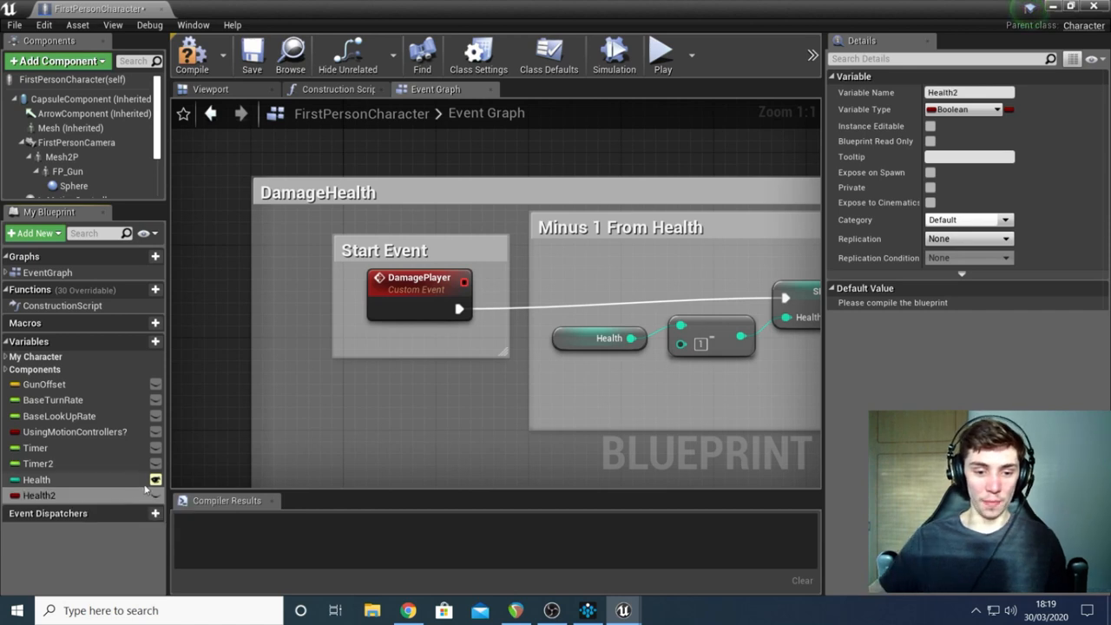
mouse_move(40, 495)
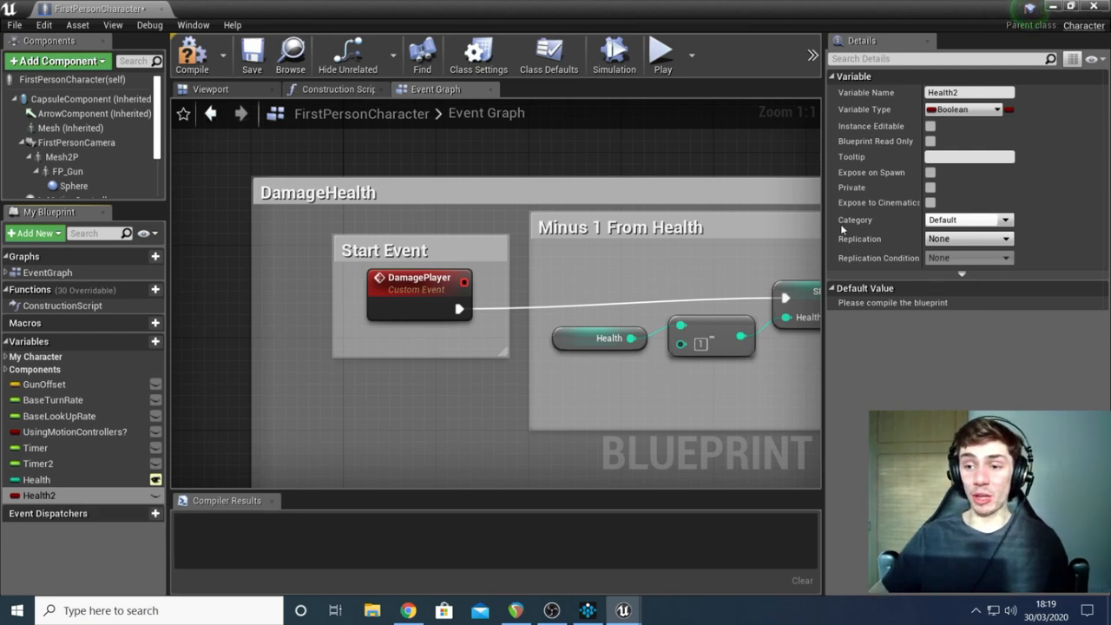
click(1003, 108)
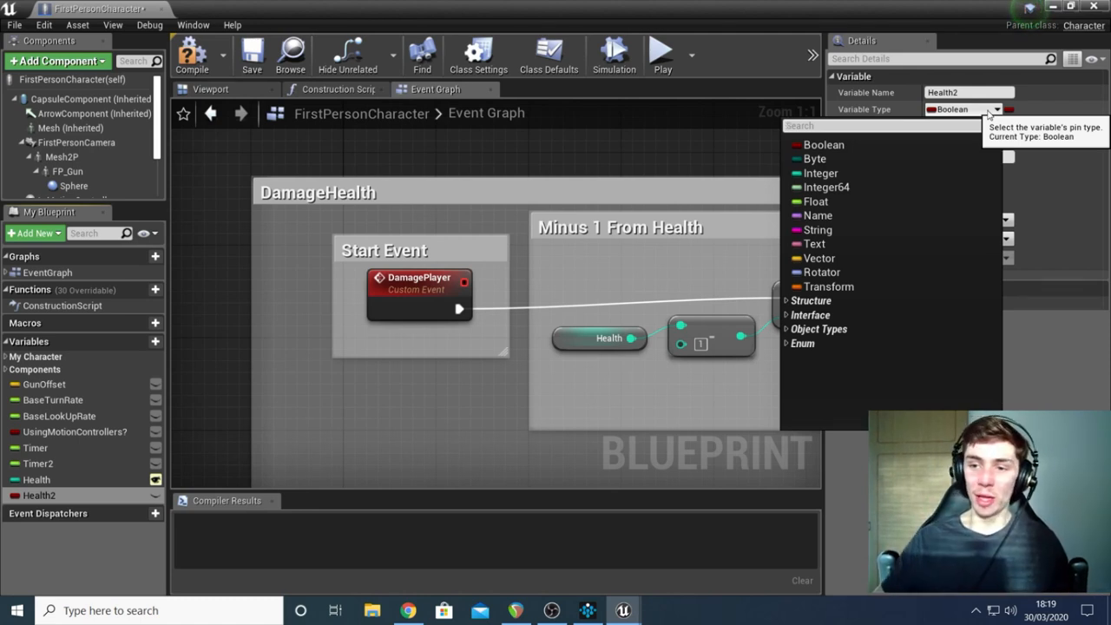
mouse_move(820, 173)
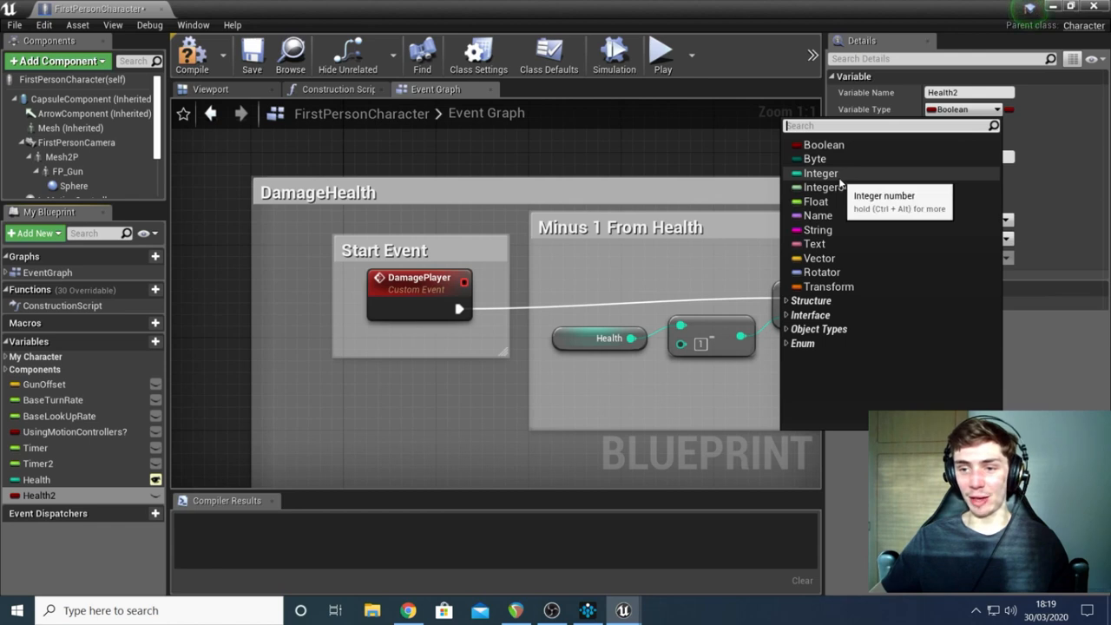
click(821, 172)
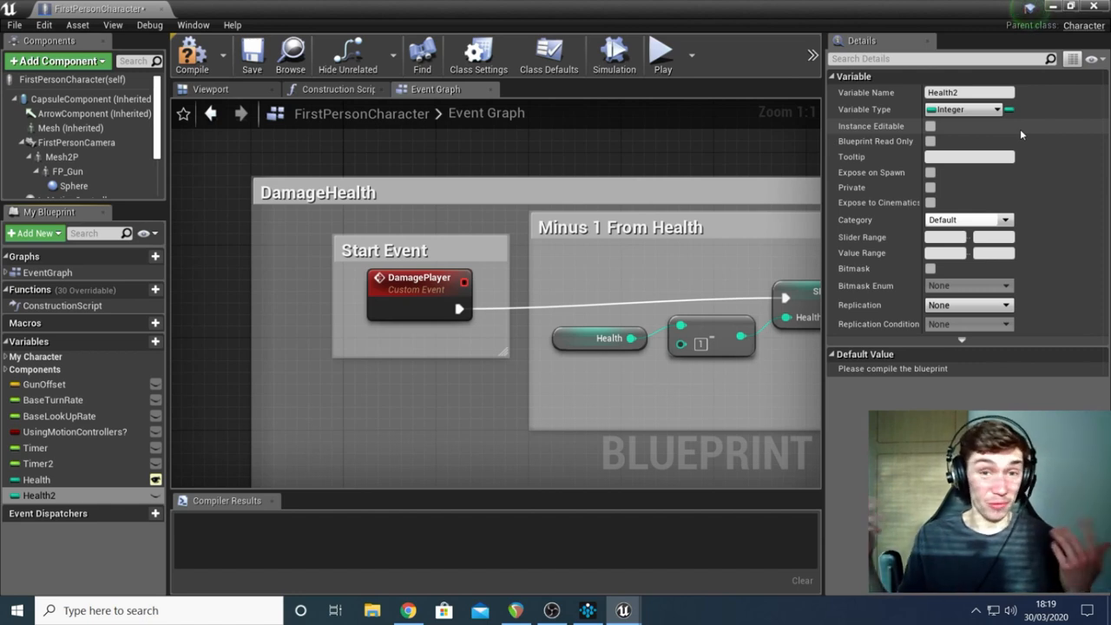
click(995, 109)
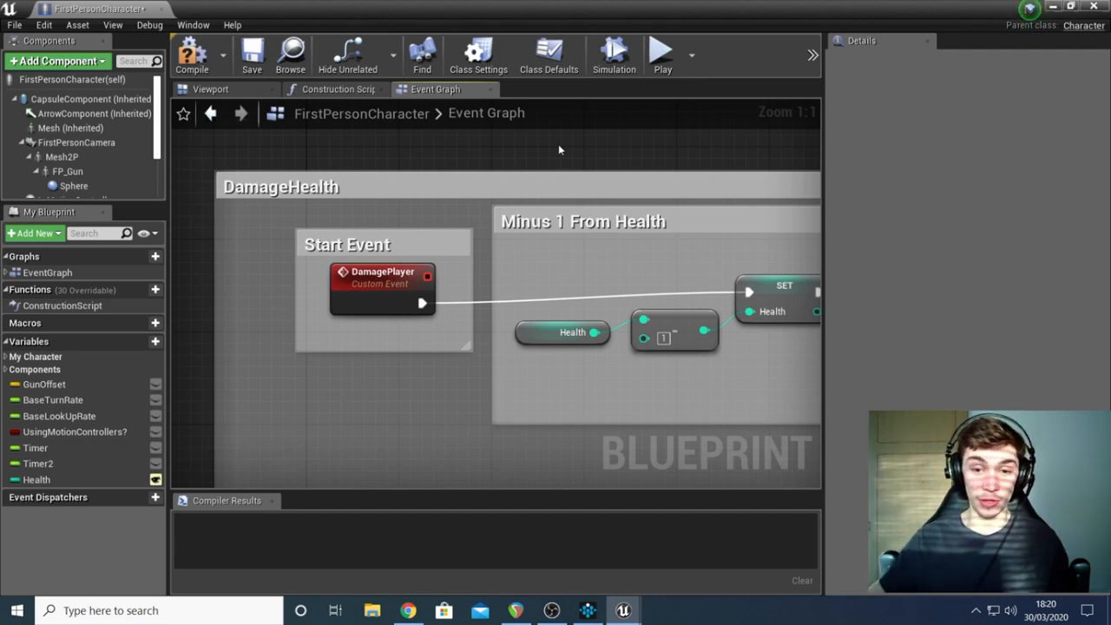
mouse_move(605, 111)
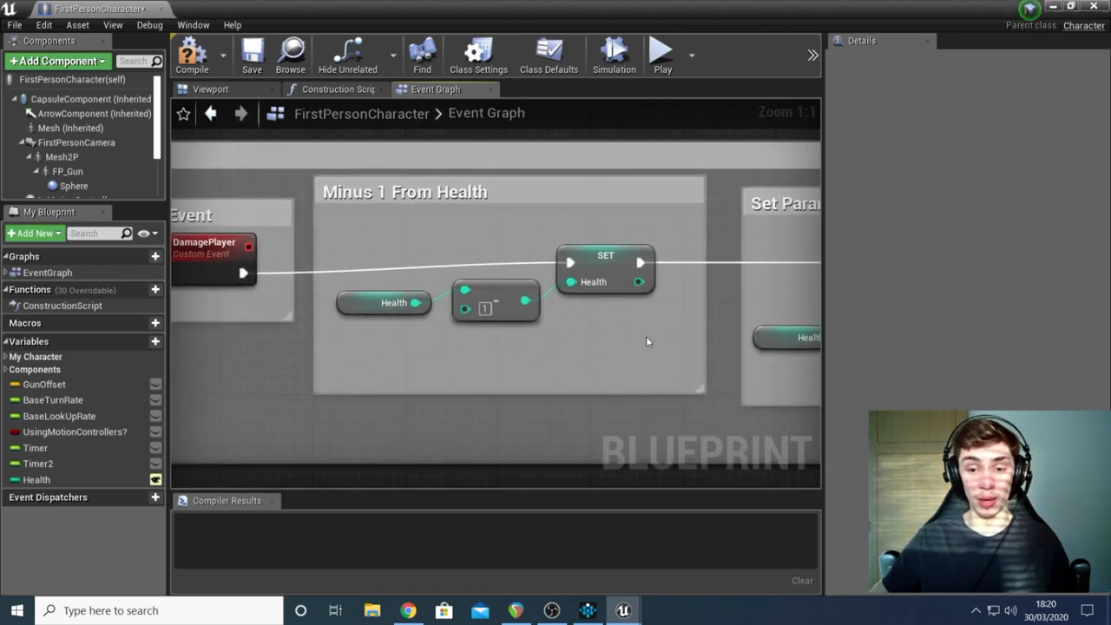
mouse_move(625, 283)
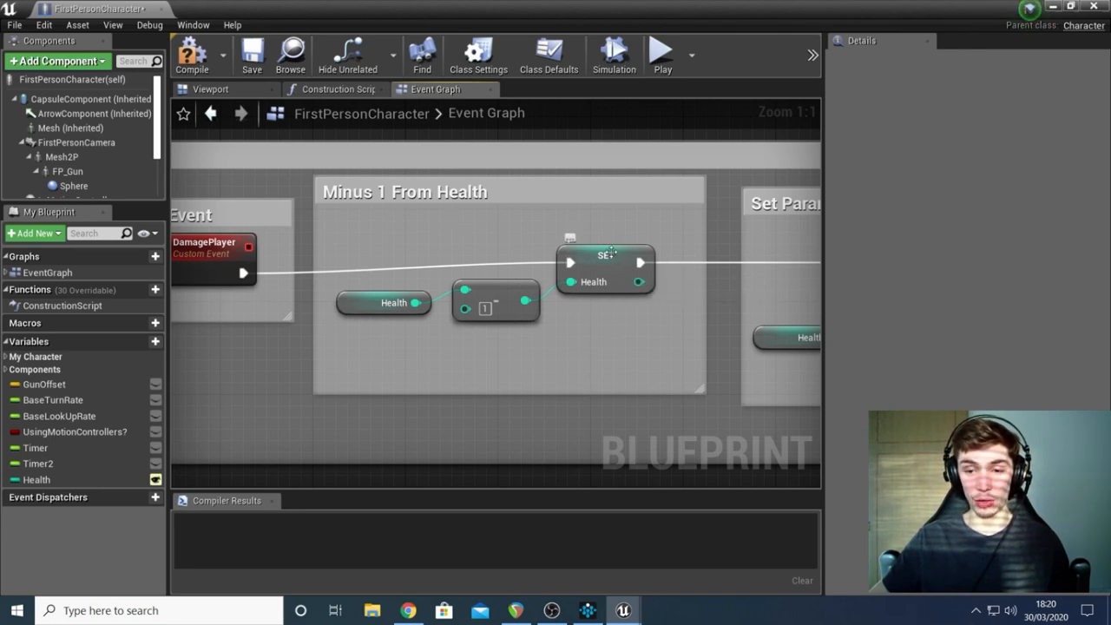
mouse_move(475, 232)
text(set)
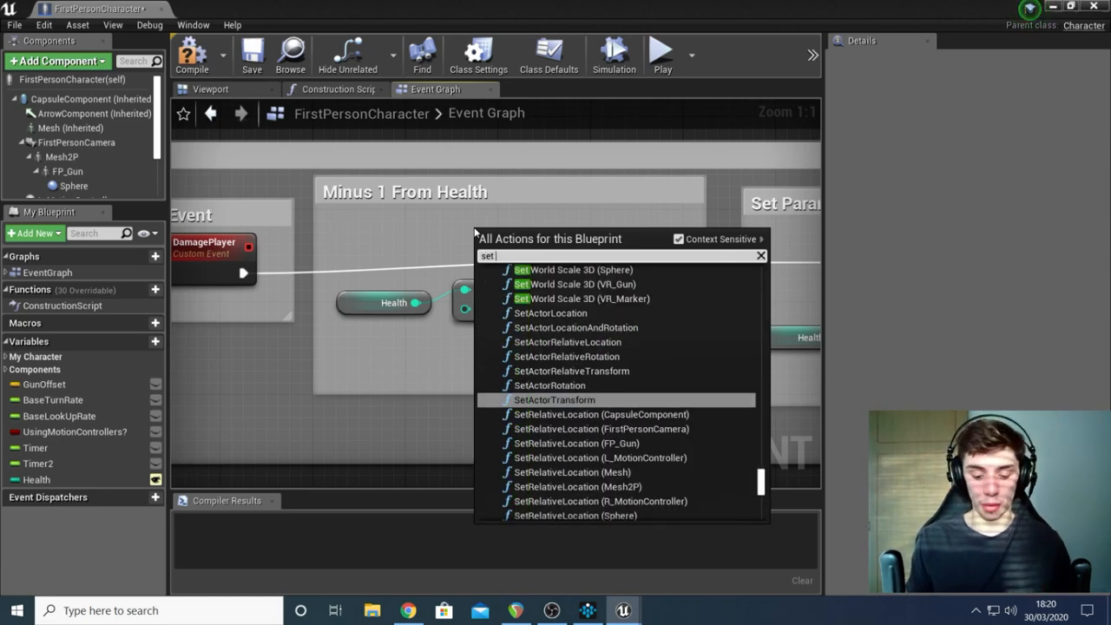
Step: Search 'health' and add a Set Health node in Minus 1 From Health
text(health)
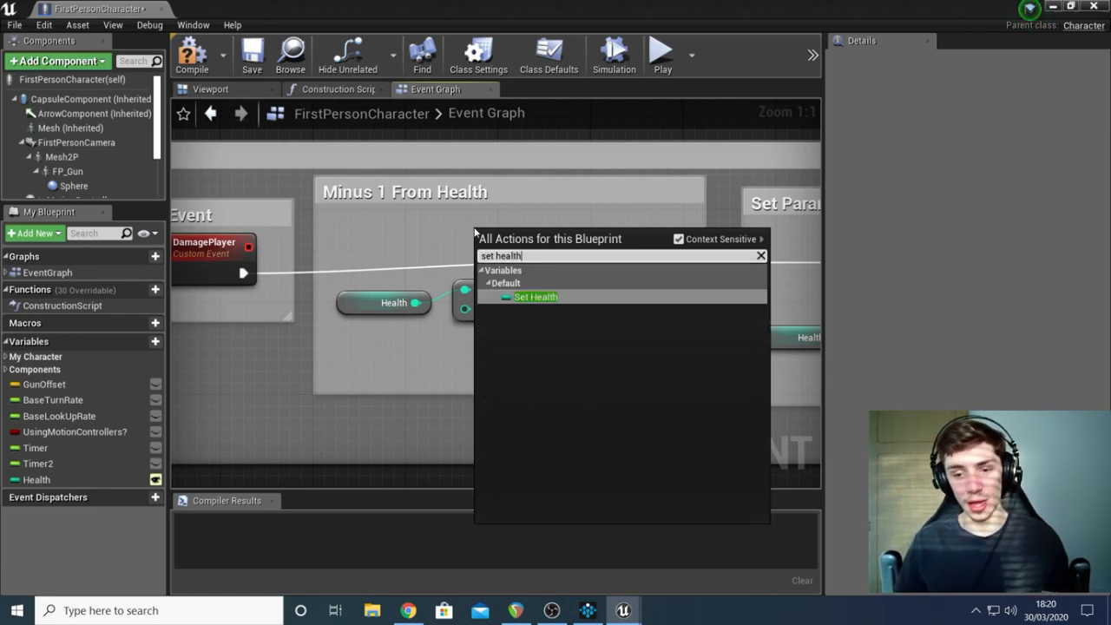
click(535, 297)
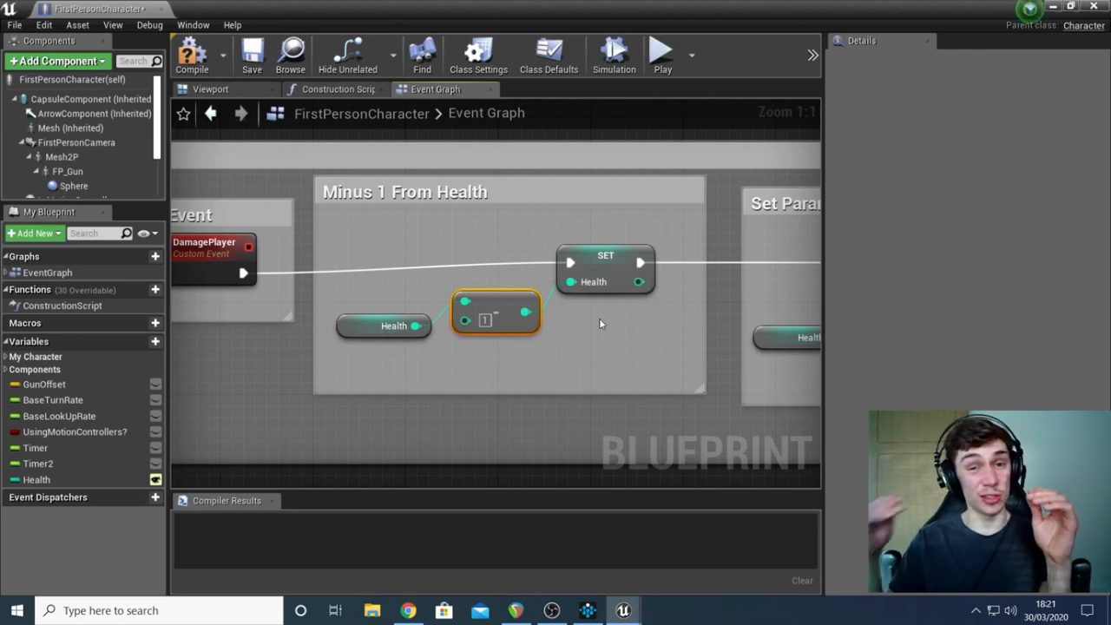
mouse_move(373, 332)
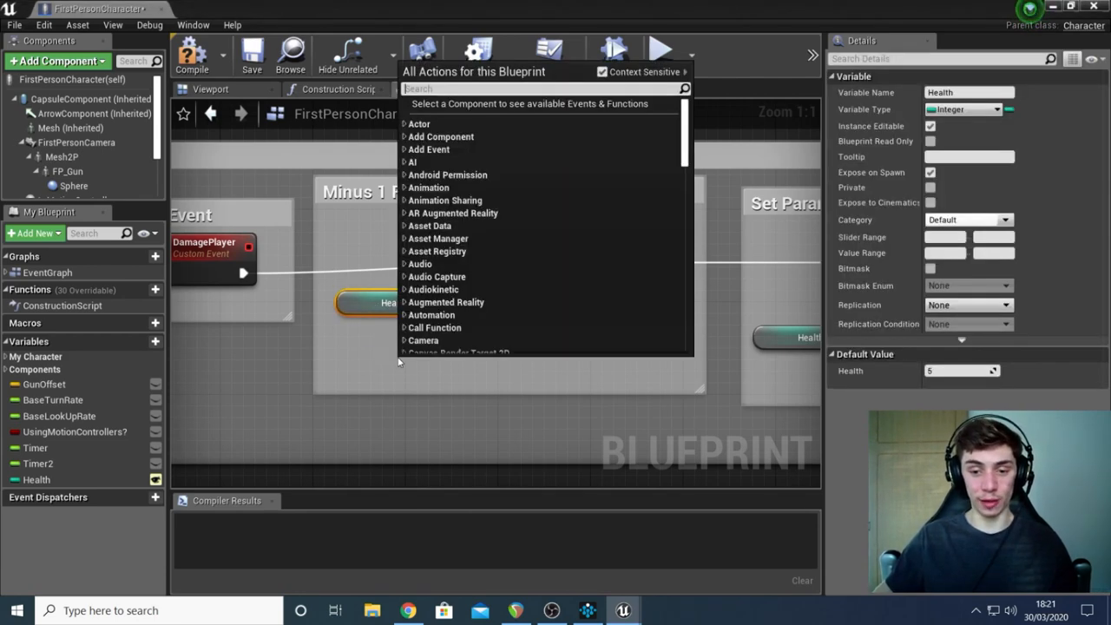
Step: Search 'minus' and add a subtraction node inside the Minus 1 From Health section
text(get)
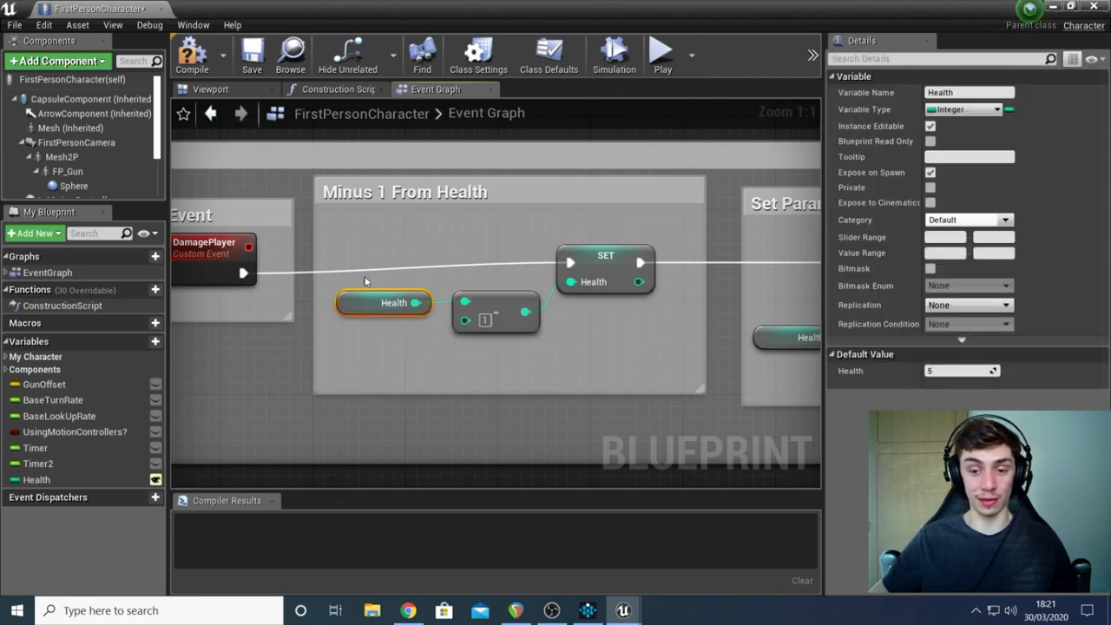
mouse_move(414, 339)
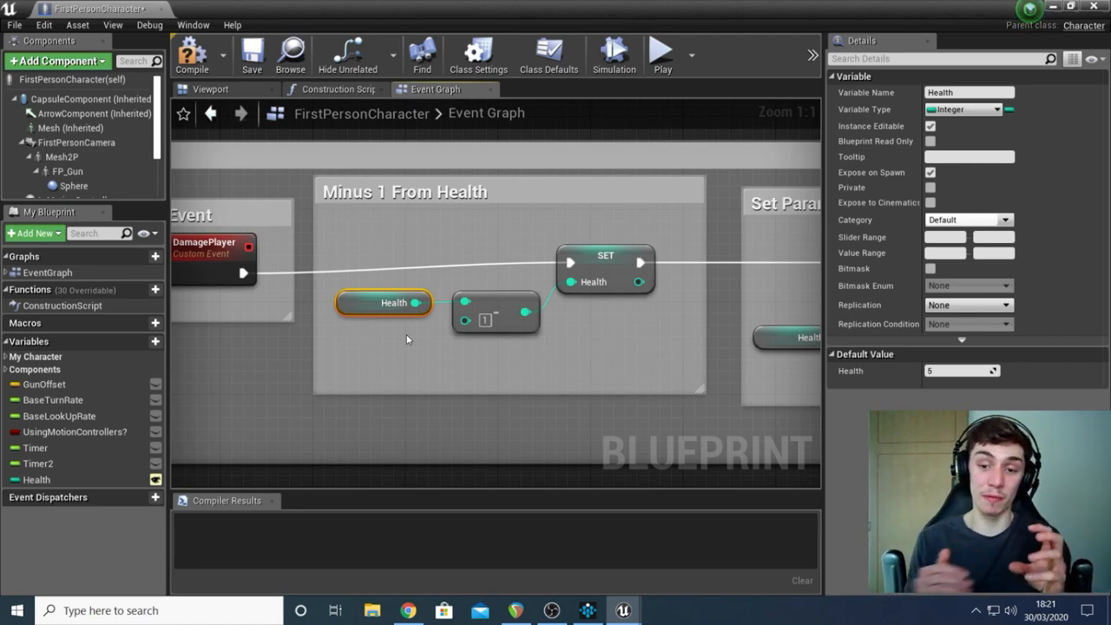
right_click(404, 343)
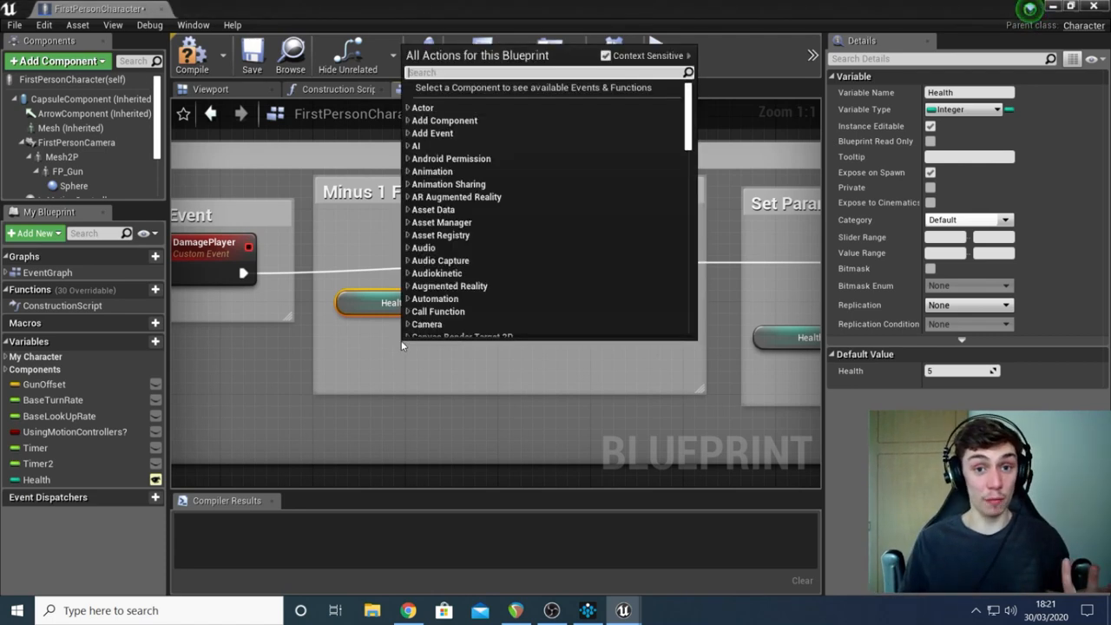
text(m)
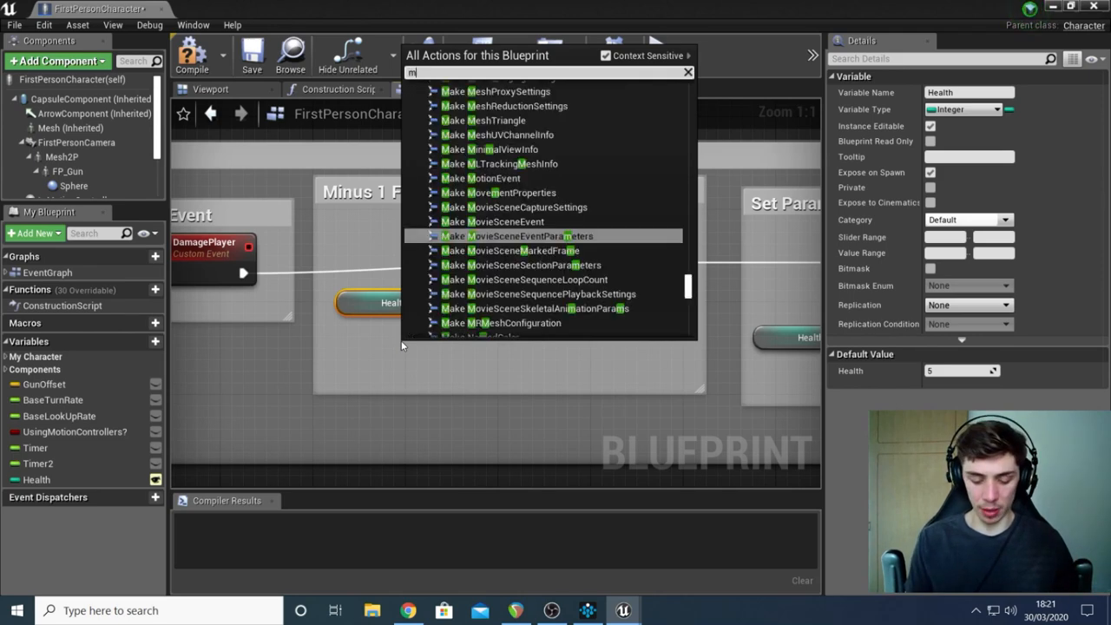
text(inus integ)
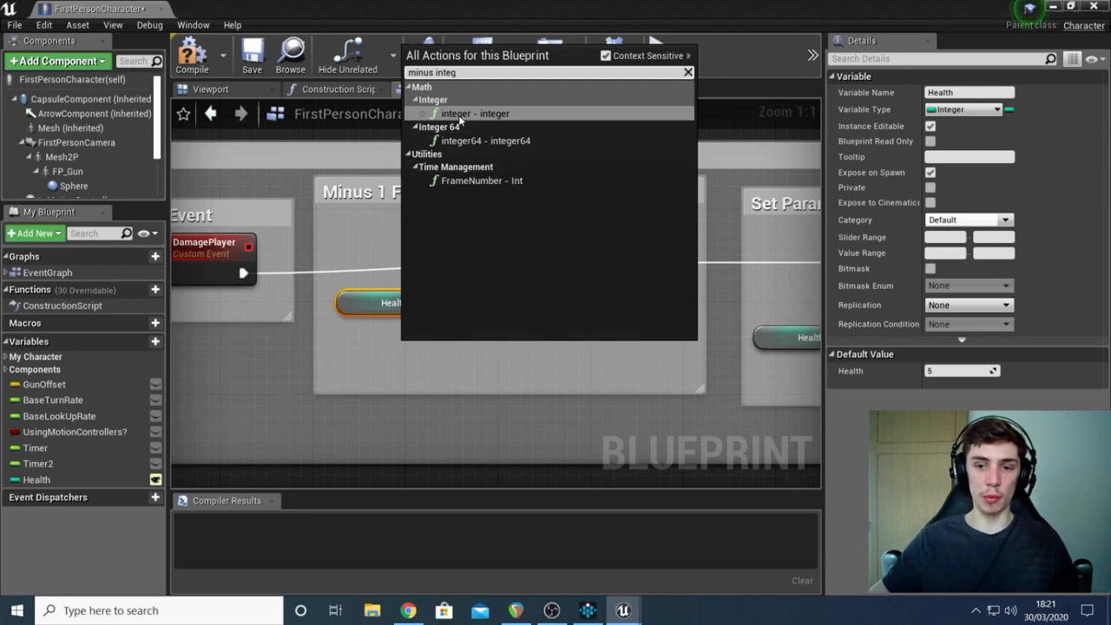
mouse_move(473, 113)
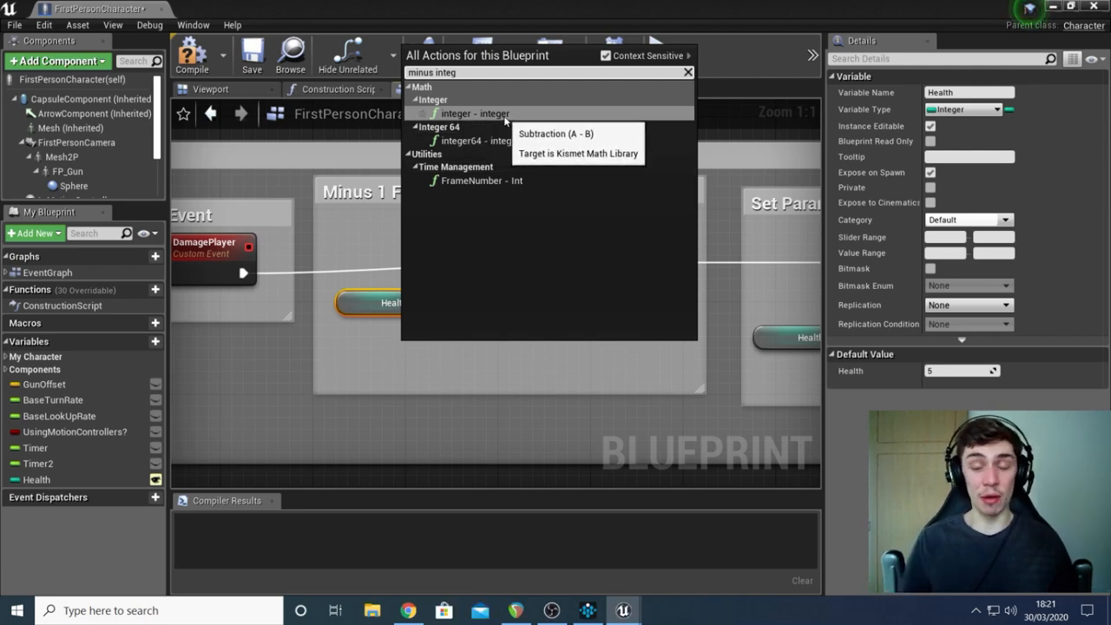
text(minus)
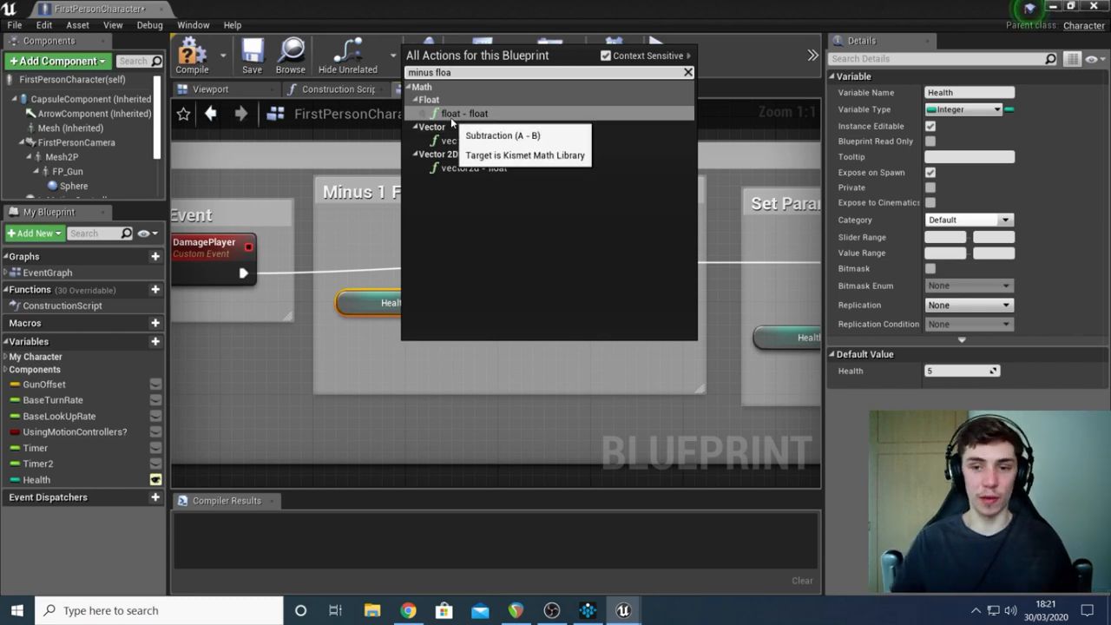
click(464, 113)
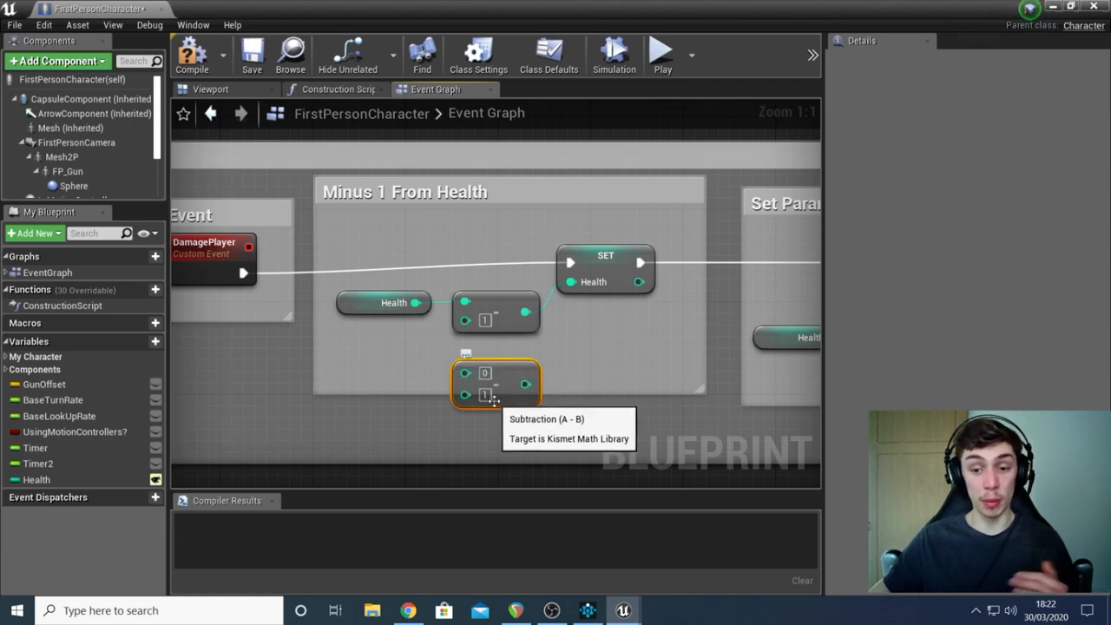
mouse_move(395, 303)
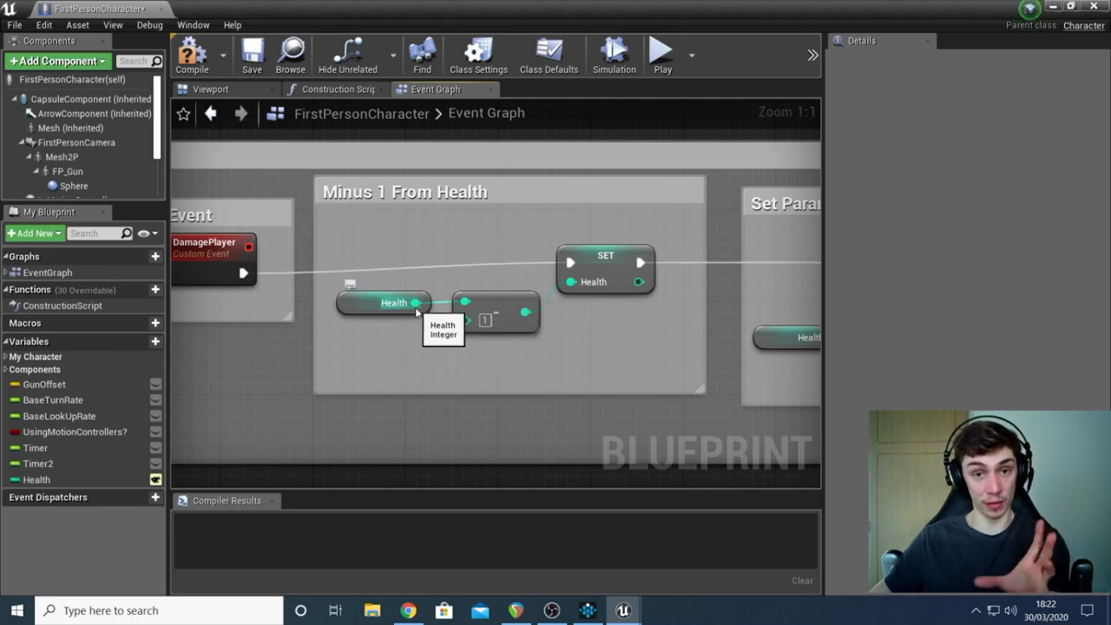
mouse_move(506, 293)
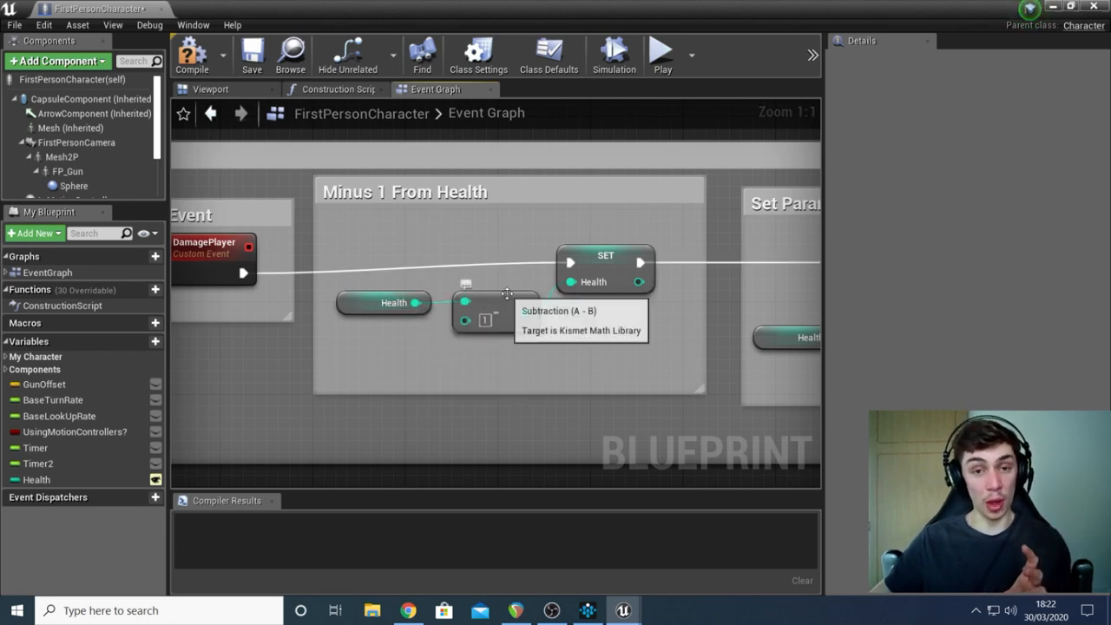
mouse_move(512, 275)
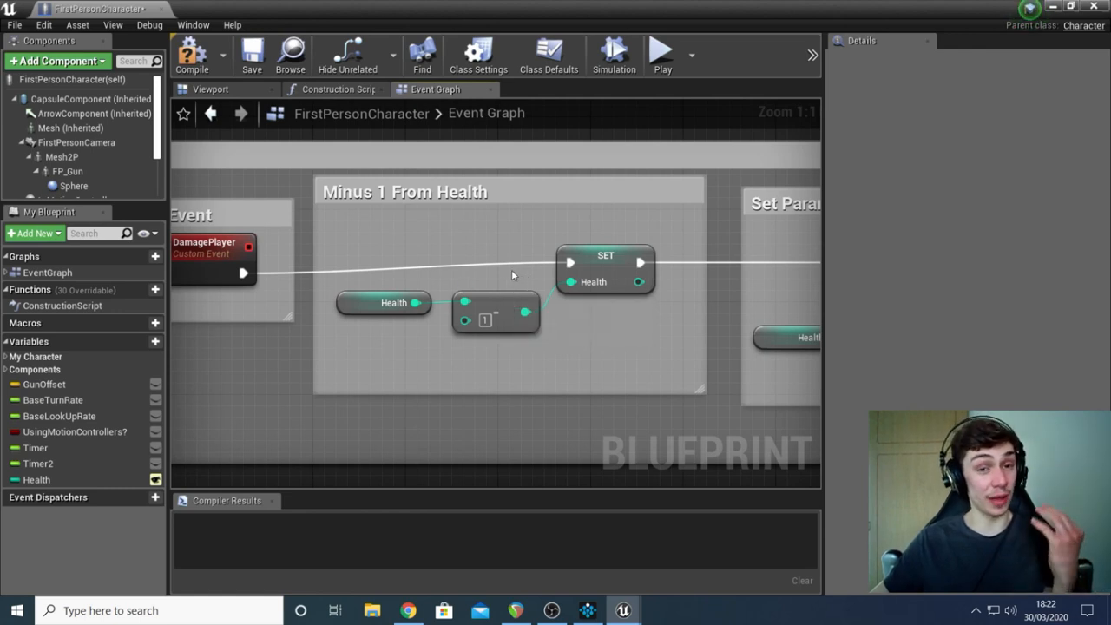
mouse_move(466, 323)
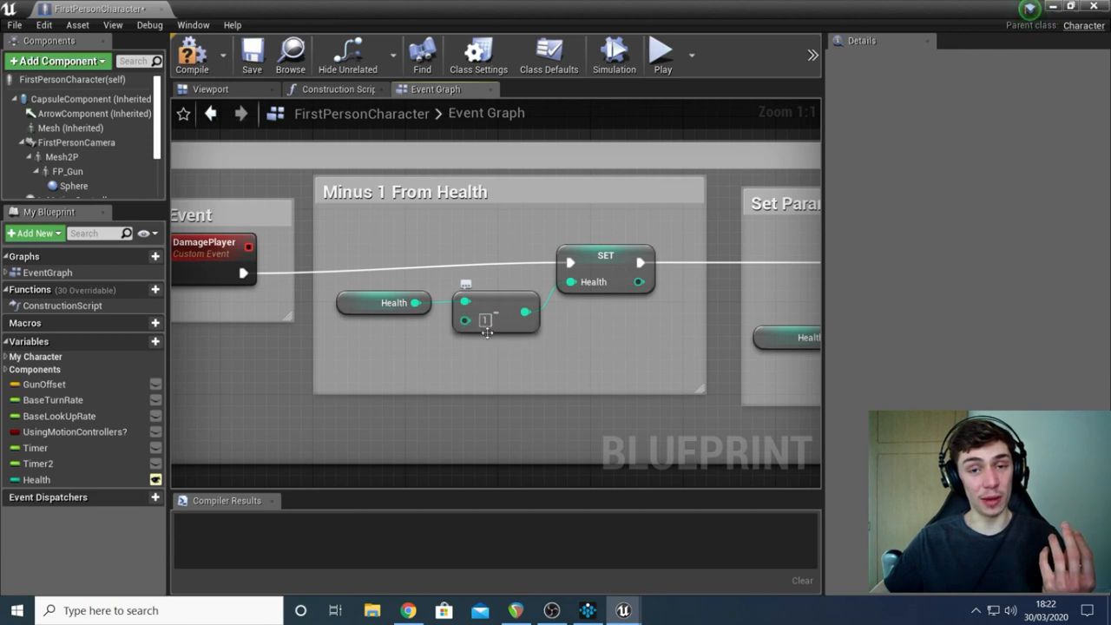
mouse_move(445, 310)
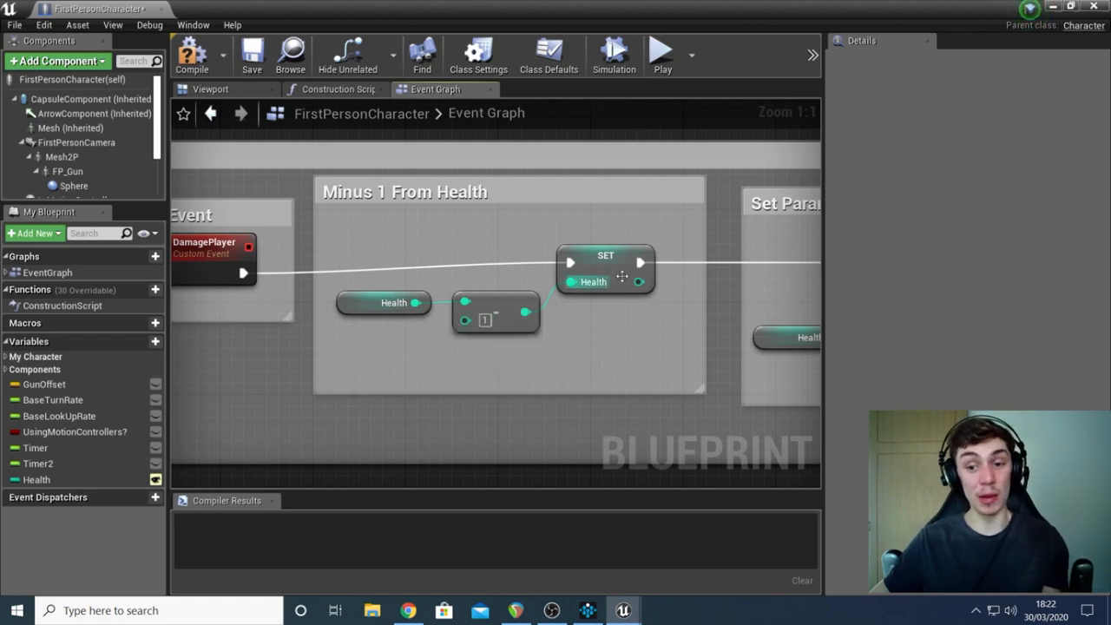
mouse_move(616, 276)
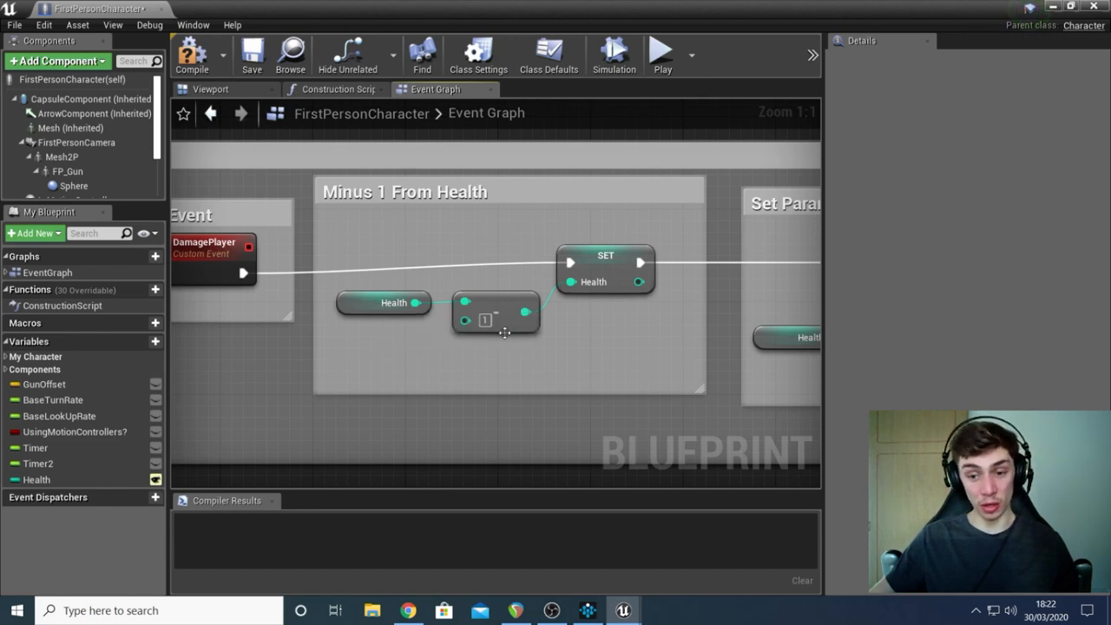
mouse_move(605, 269)
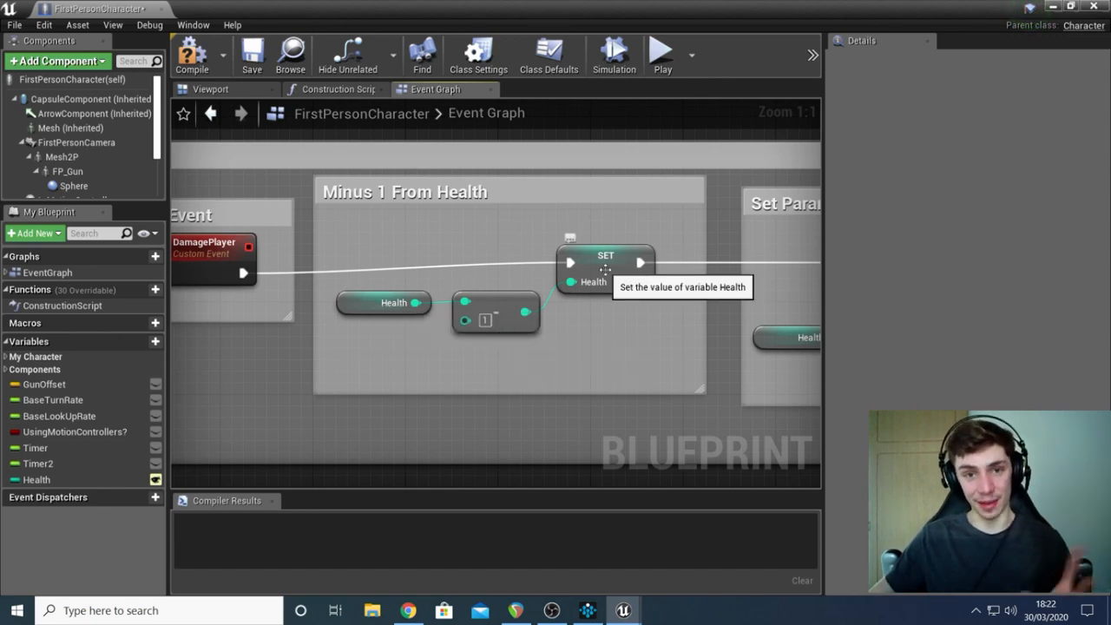
mouse_move(614, 171)
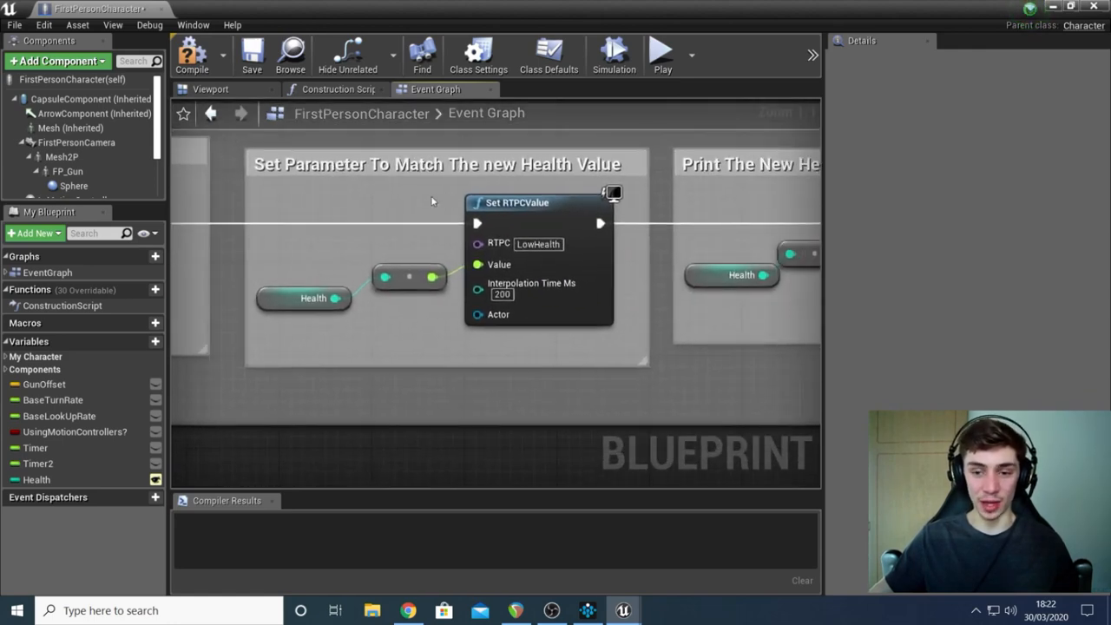
mouse_move(528, 182)
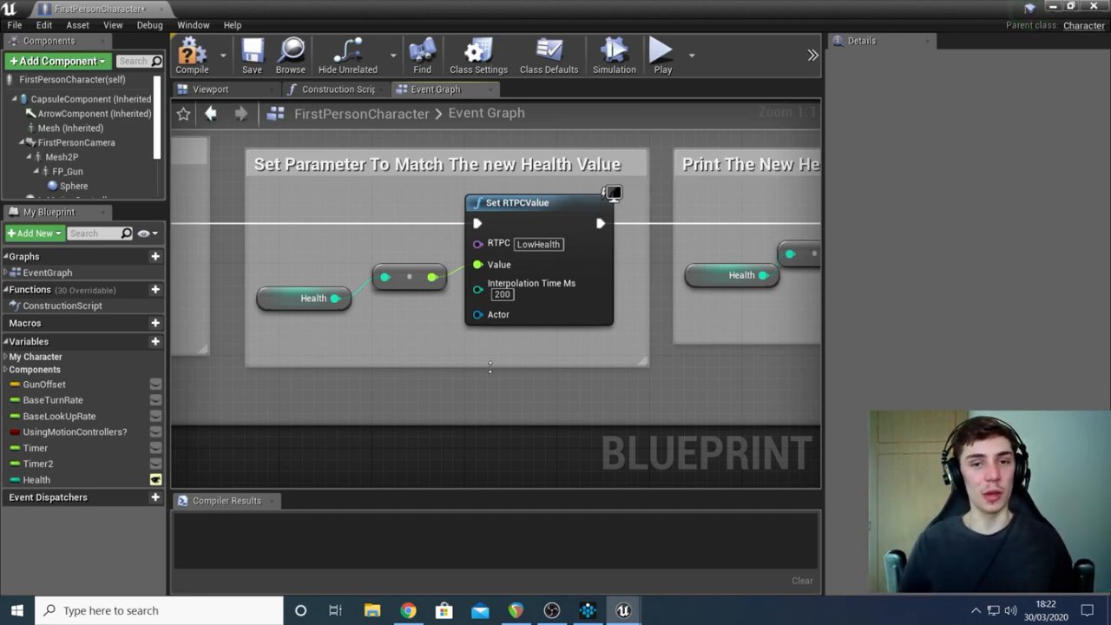
mouse_move(538, 214)
text(st)
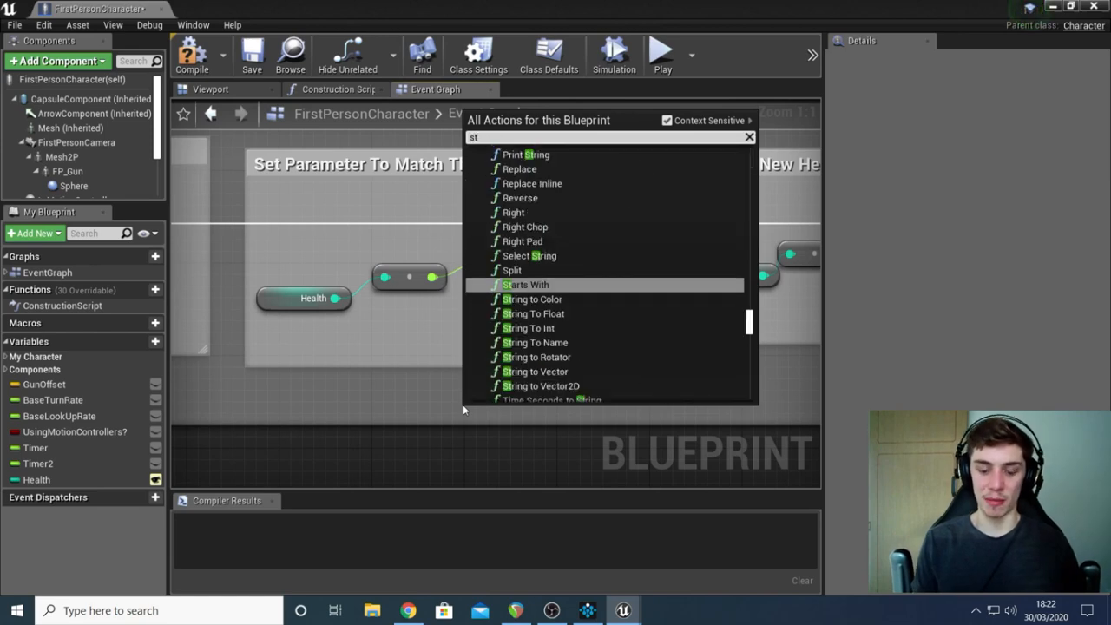
Step: Search the graph's action menu for 'set rtpc', then dismiss the menu
text(set rtpc)
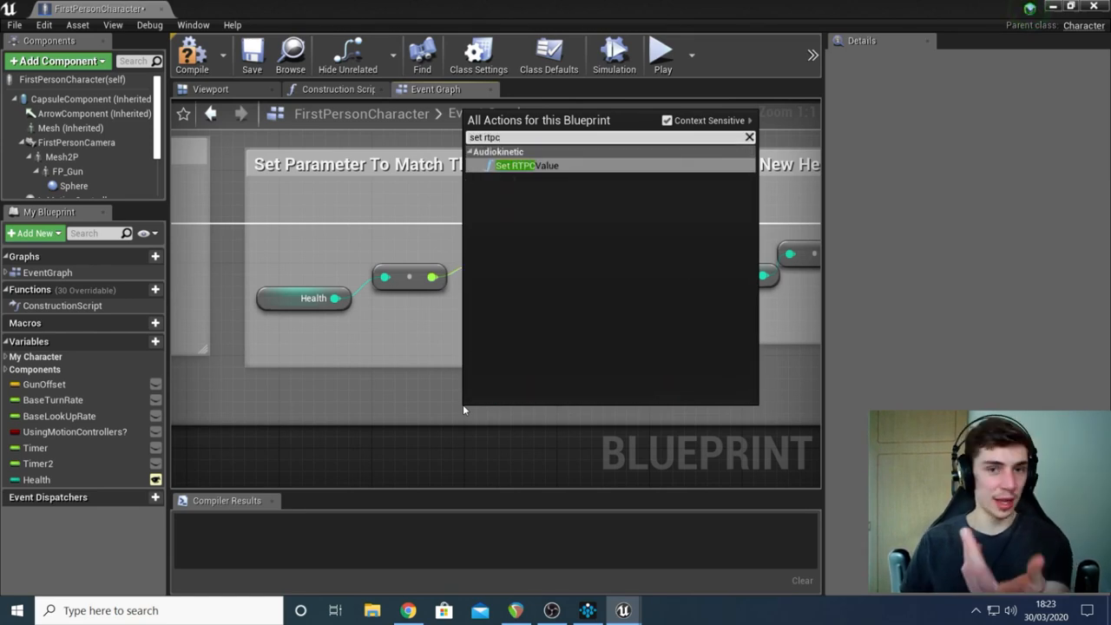
click(527, 165)
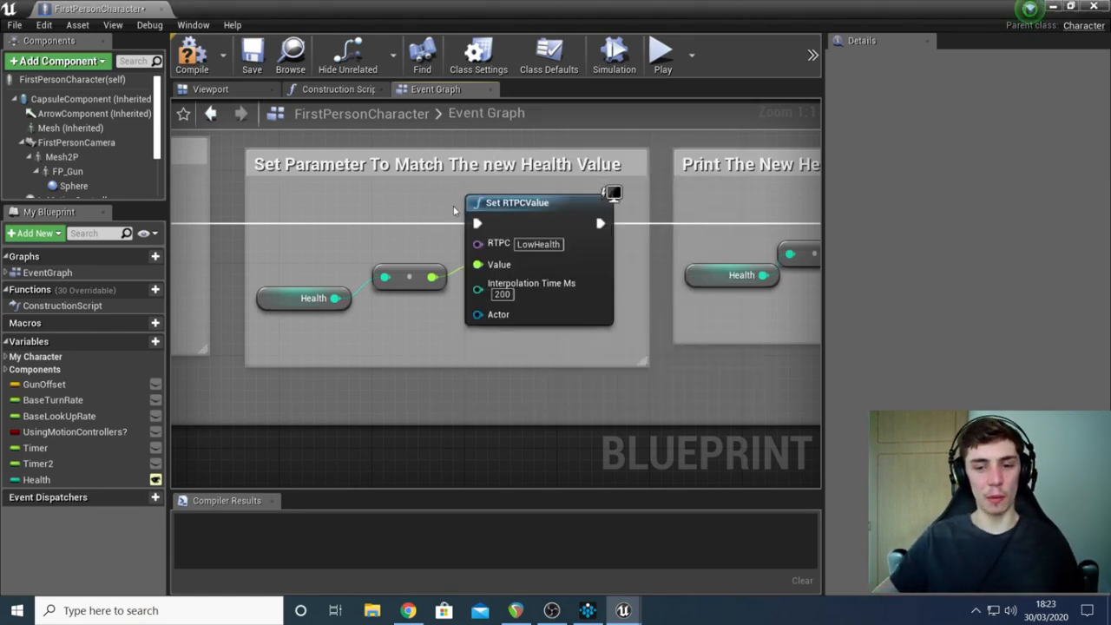
mouse_move(232, 231)
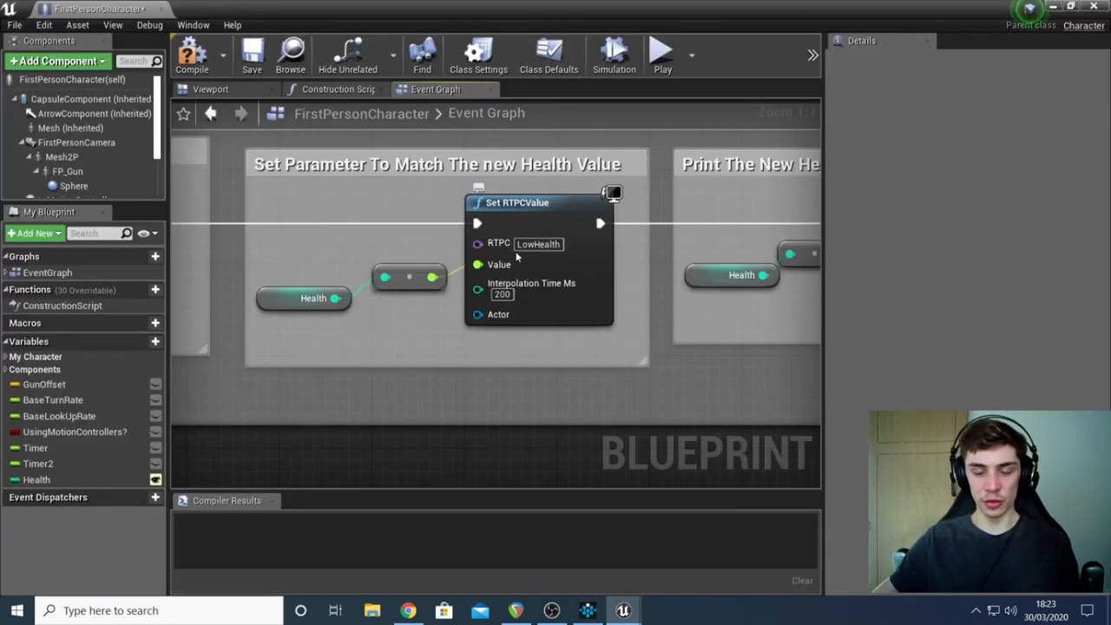
mouse_move(542, 256)
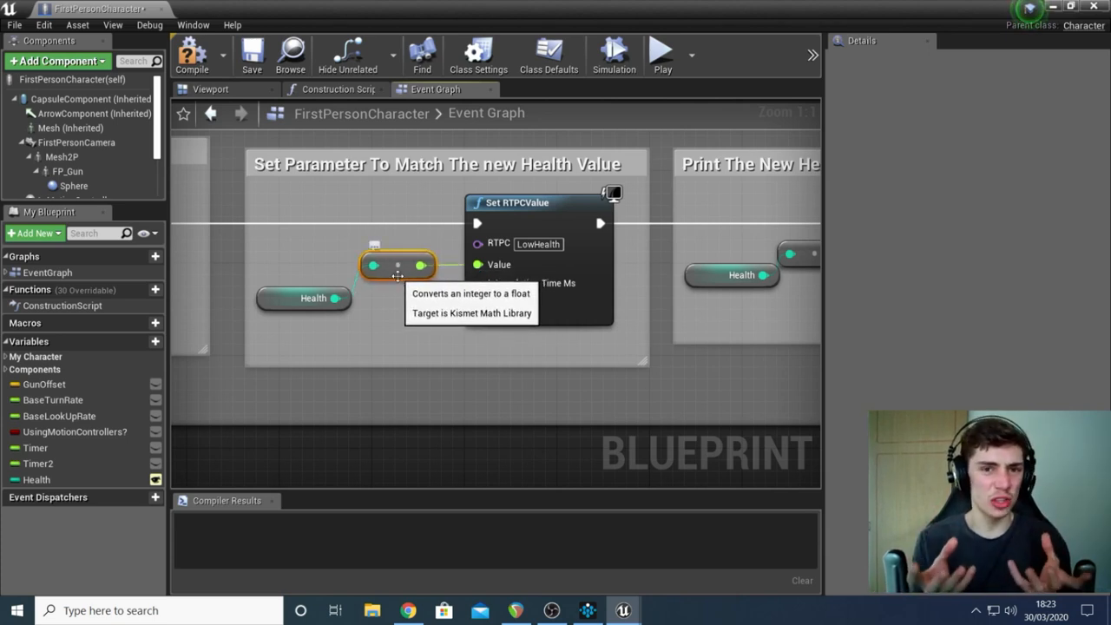
mouse_move(375, 322)
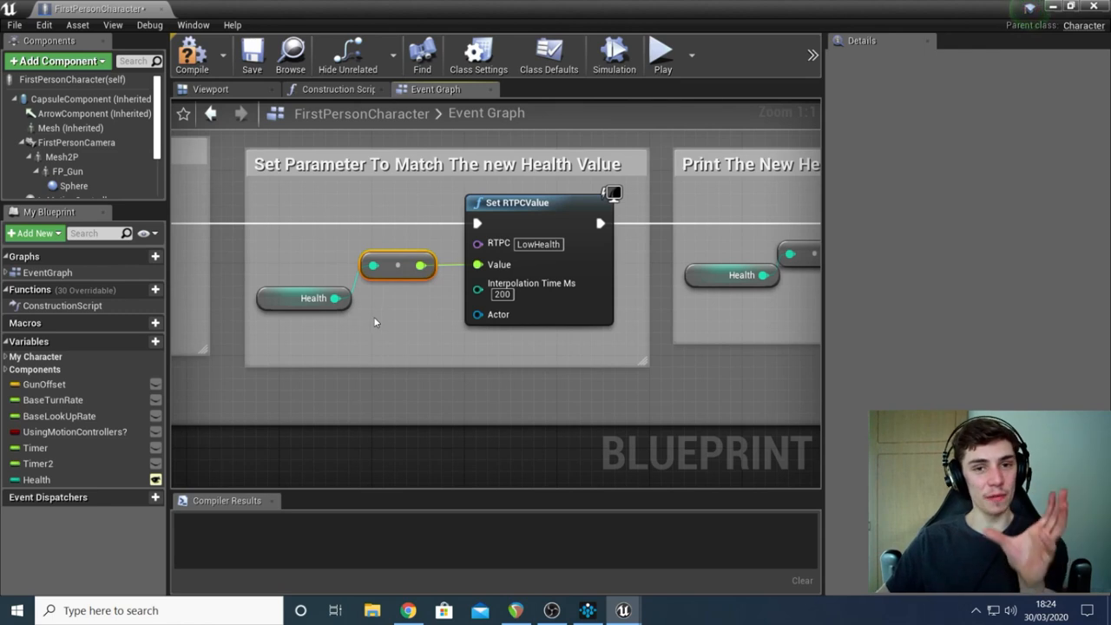
mouse_move(479, 264)
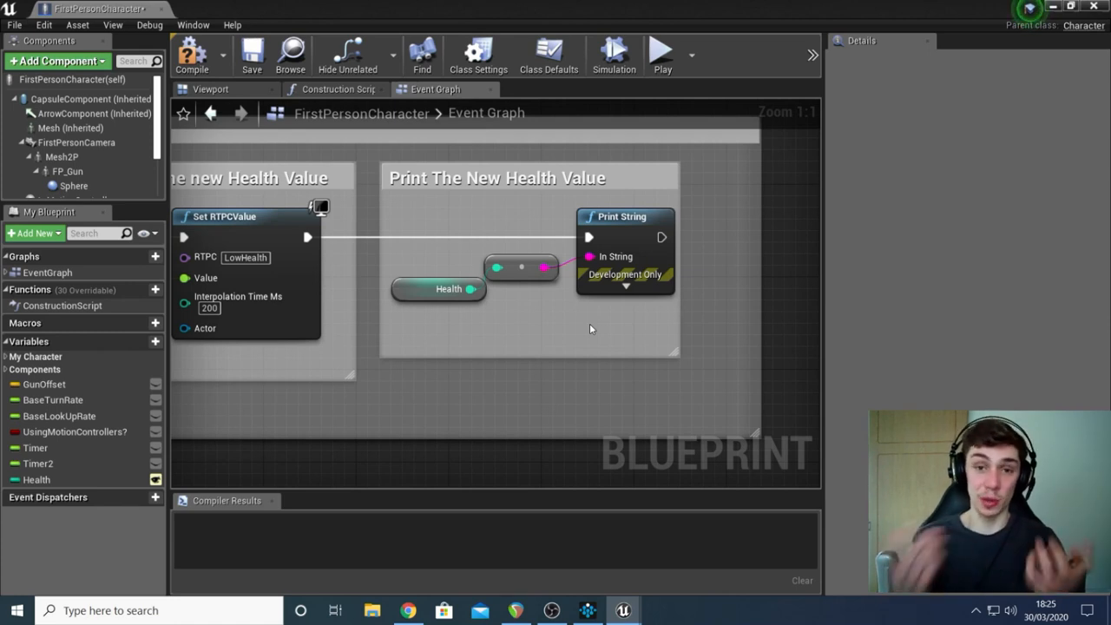
Step: Select the Health variable to confirm its integer type and default value of 5
click(436, 288)
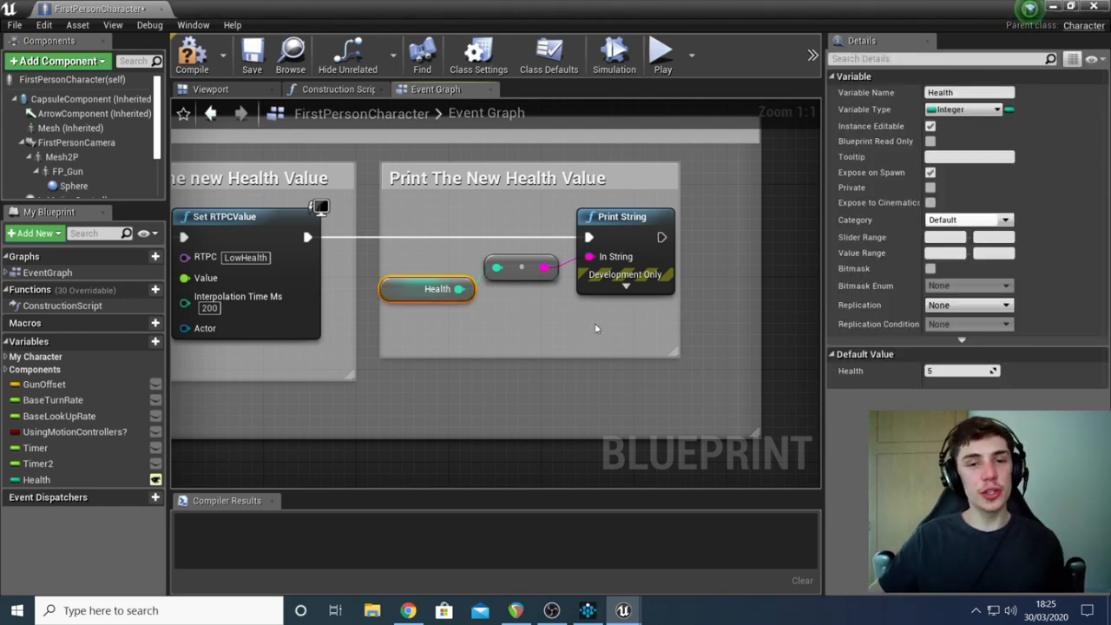
mouse_move(543, 330)
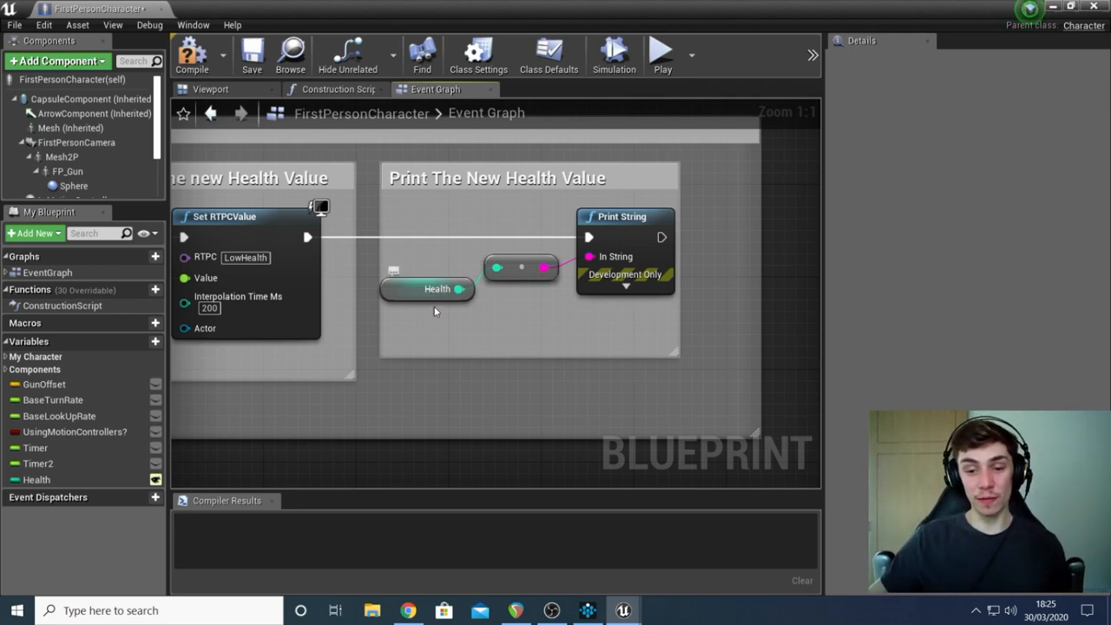
mouse_move(447, 306)
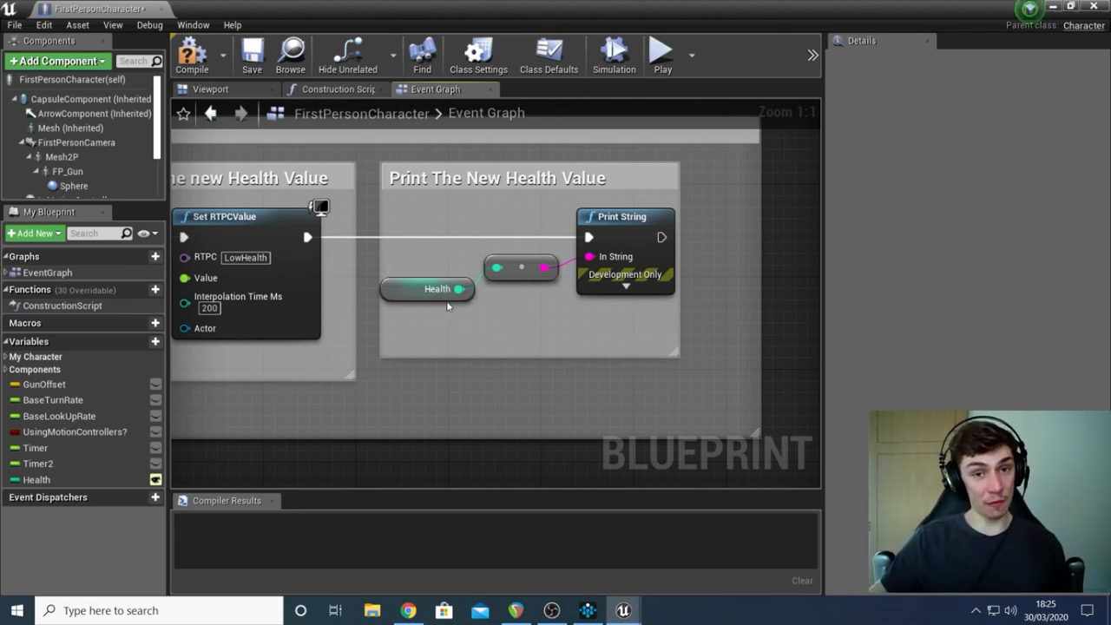
mouse_move(615, 256)
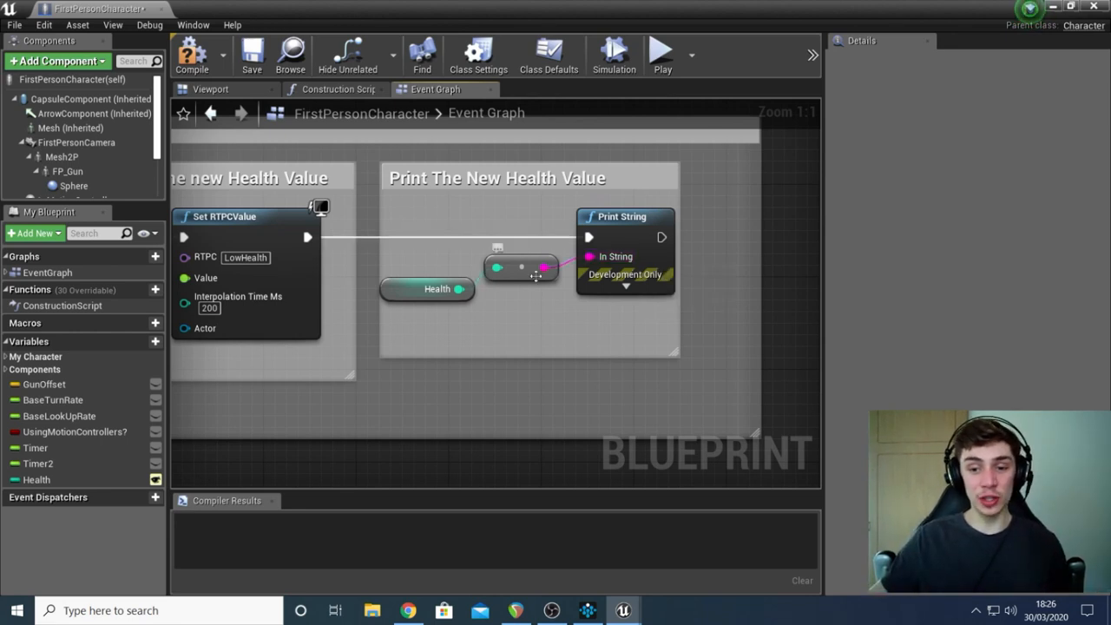
mouse_move(615, 256)
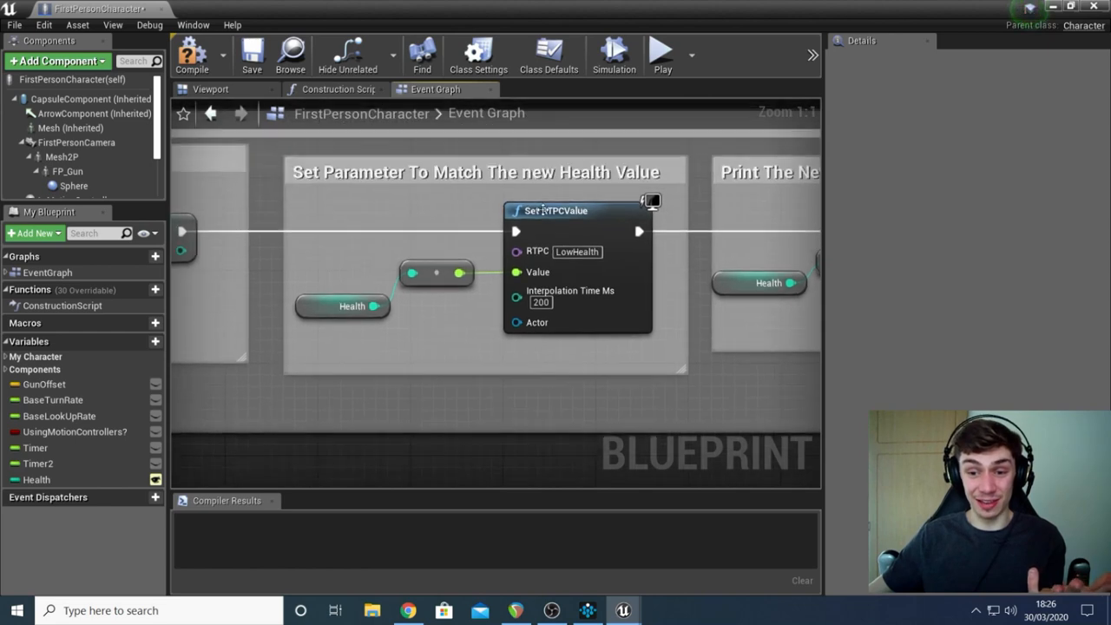
mouse_move(556, 210)
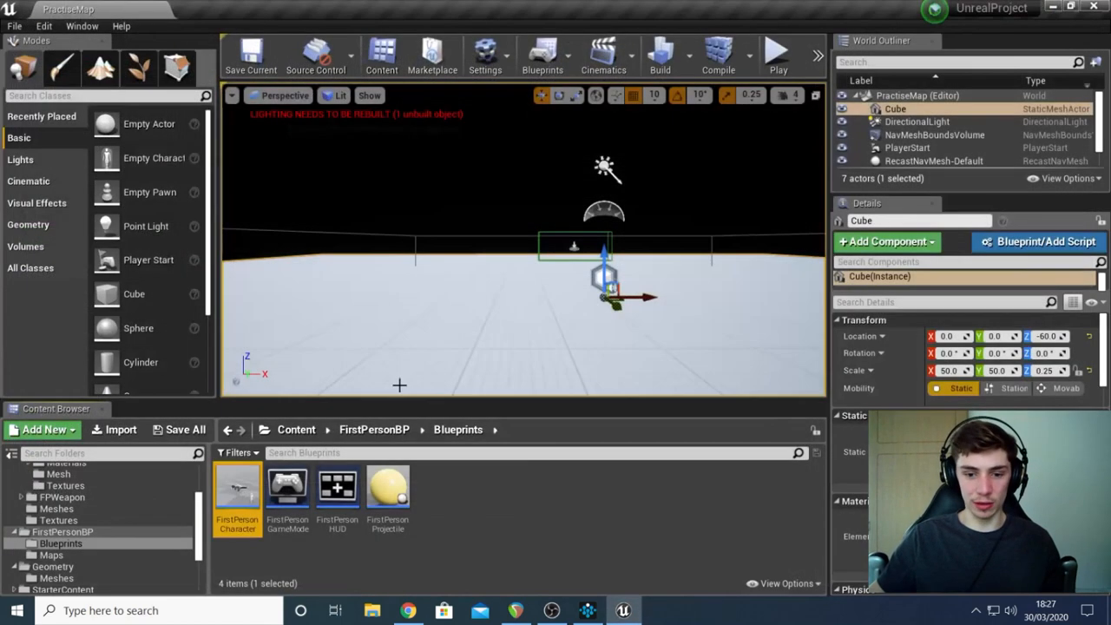
Step: Open EvilCubePawn, then search 'ex' and inspect Blueprint_Effect_Explosion in its Viewport
click(296, 429)
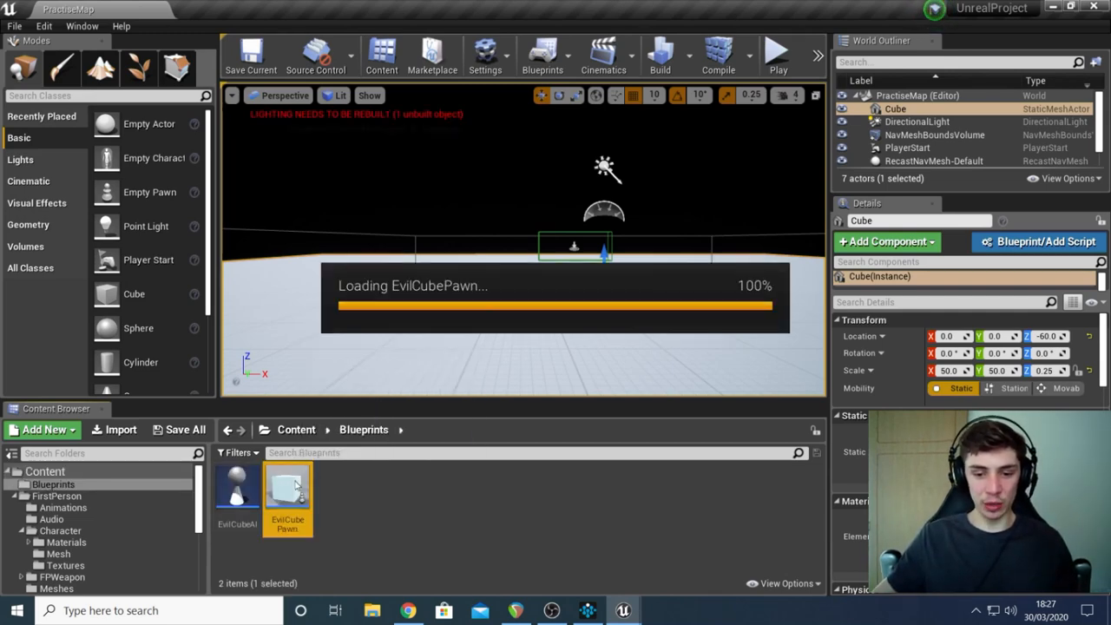
double_click(287, 487)
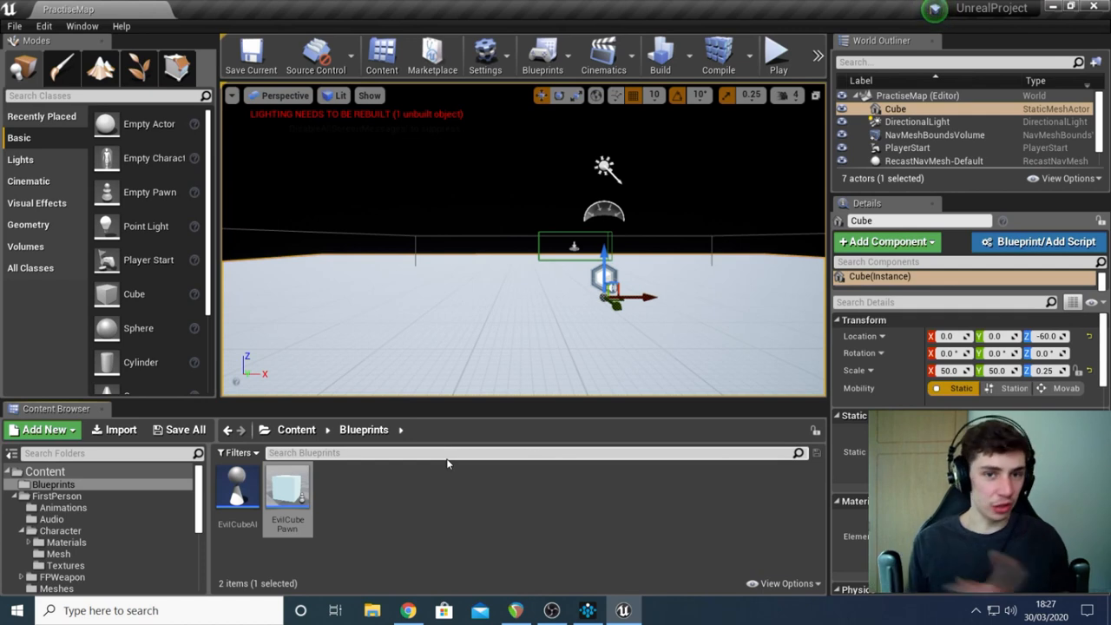
text(explosion)
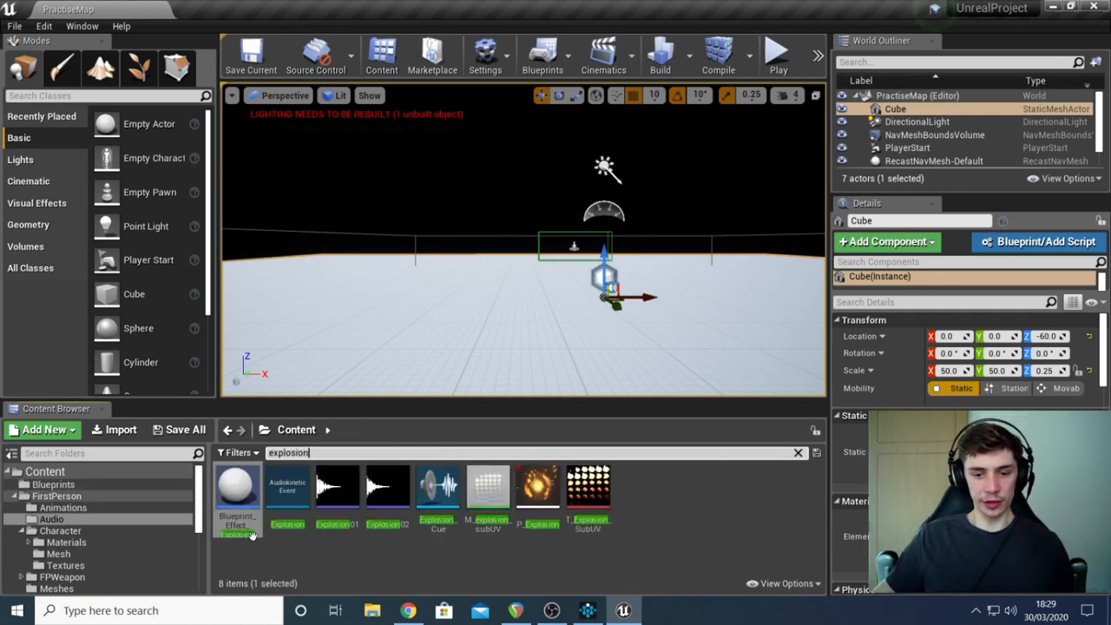
mouse_move(237, 486)
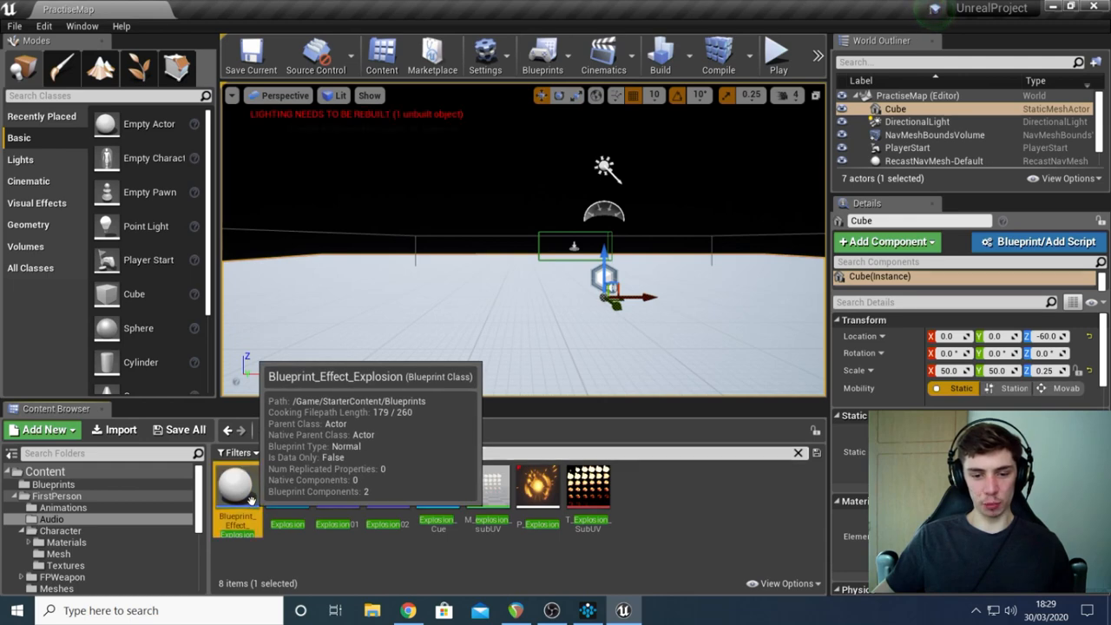
double_click(237, 484)
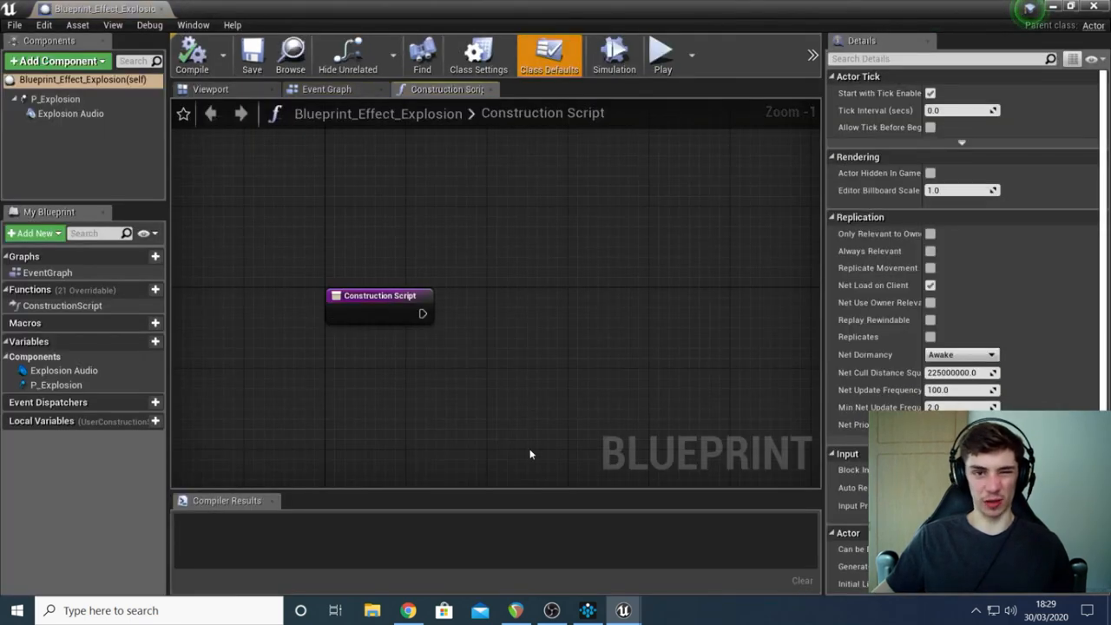
click(209, 89)
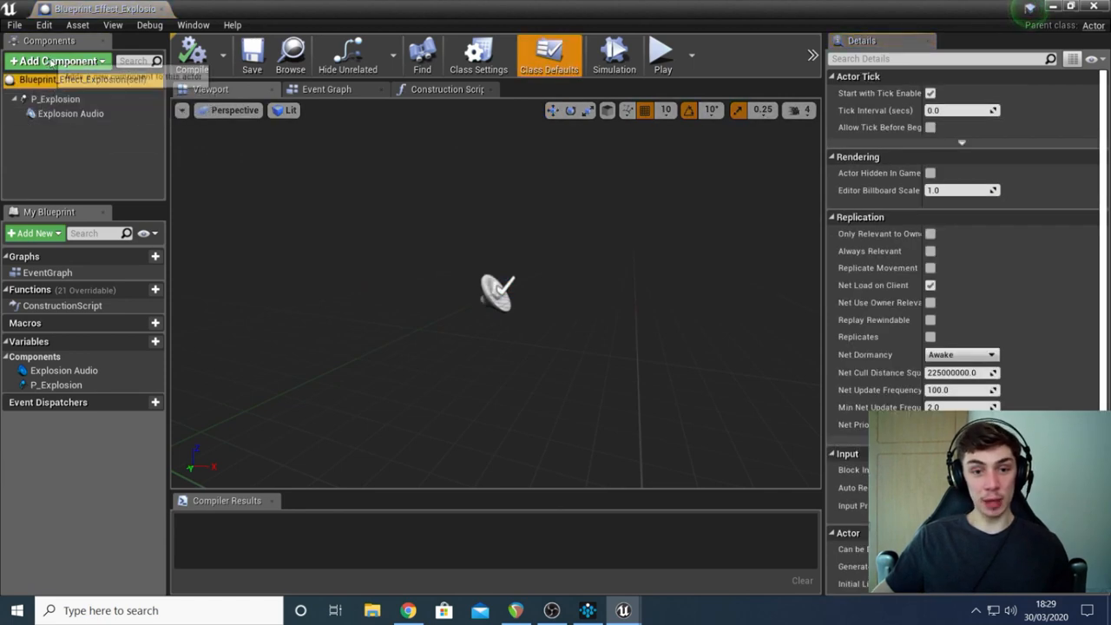
click(70, 113)
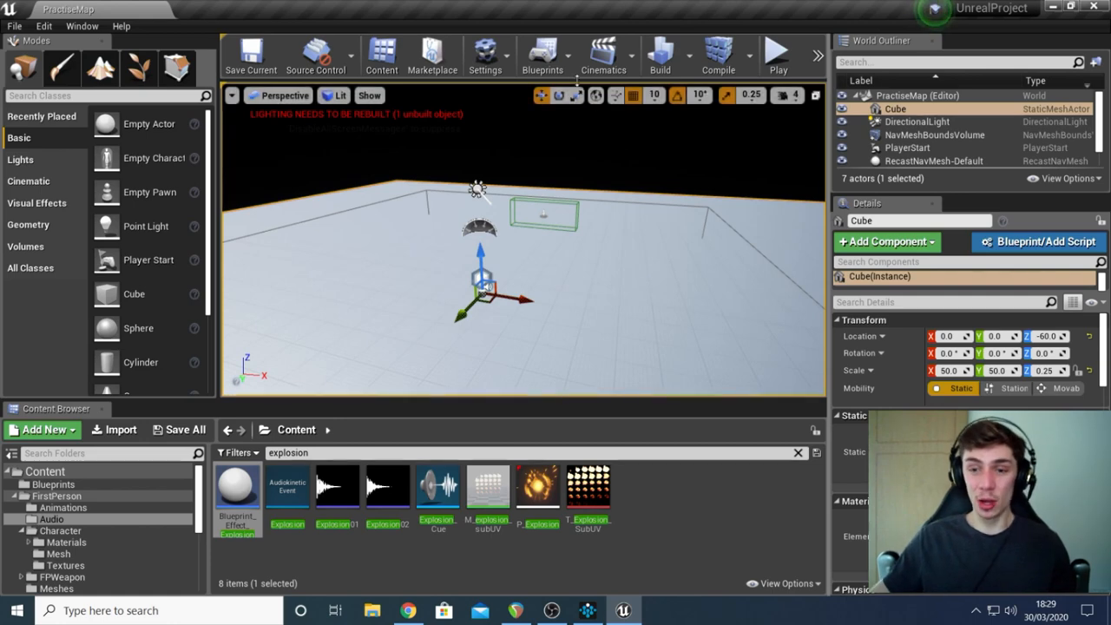
click(543, 55)
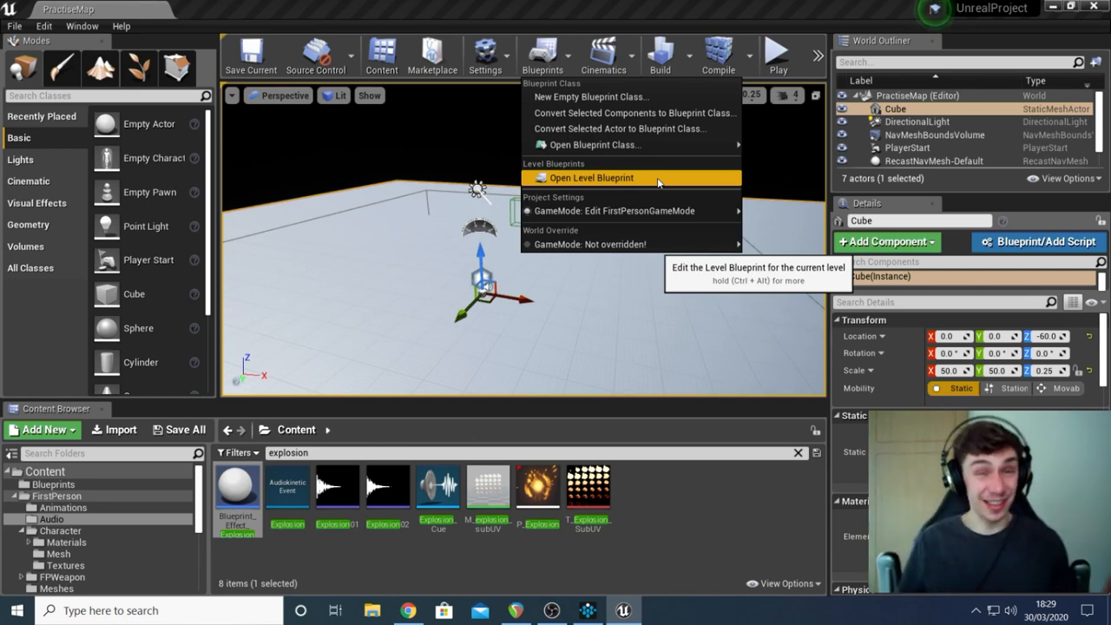
click(591, 177)
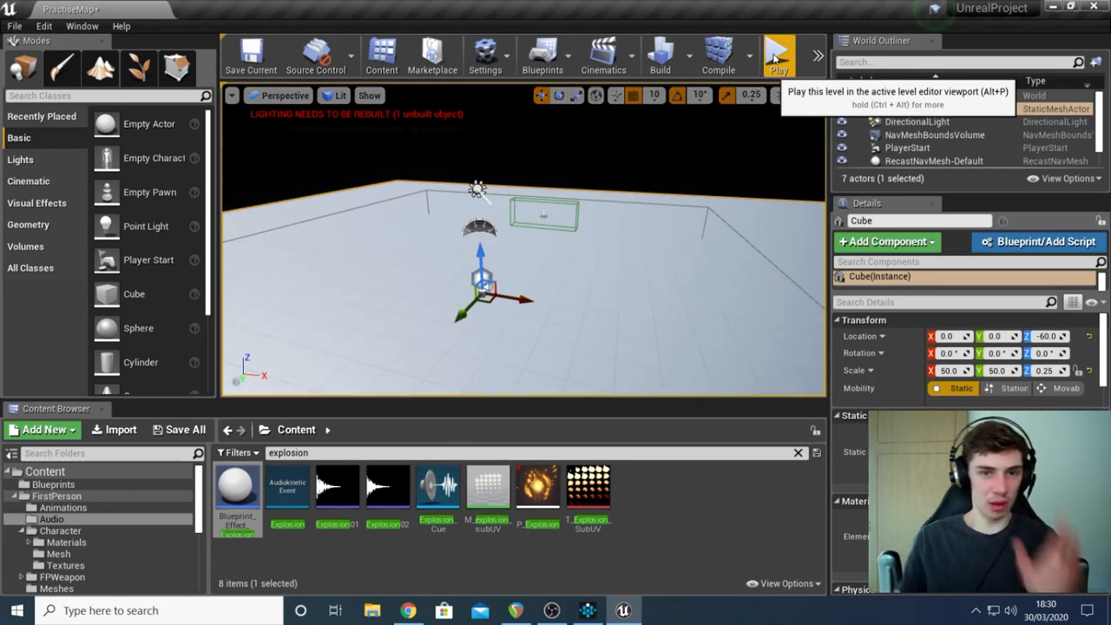
Step: Play the PractiseMap level, take control to shoot the cubes, then stop playing
click(777, 54)
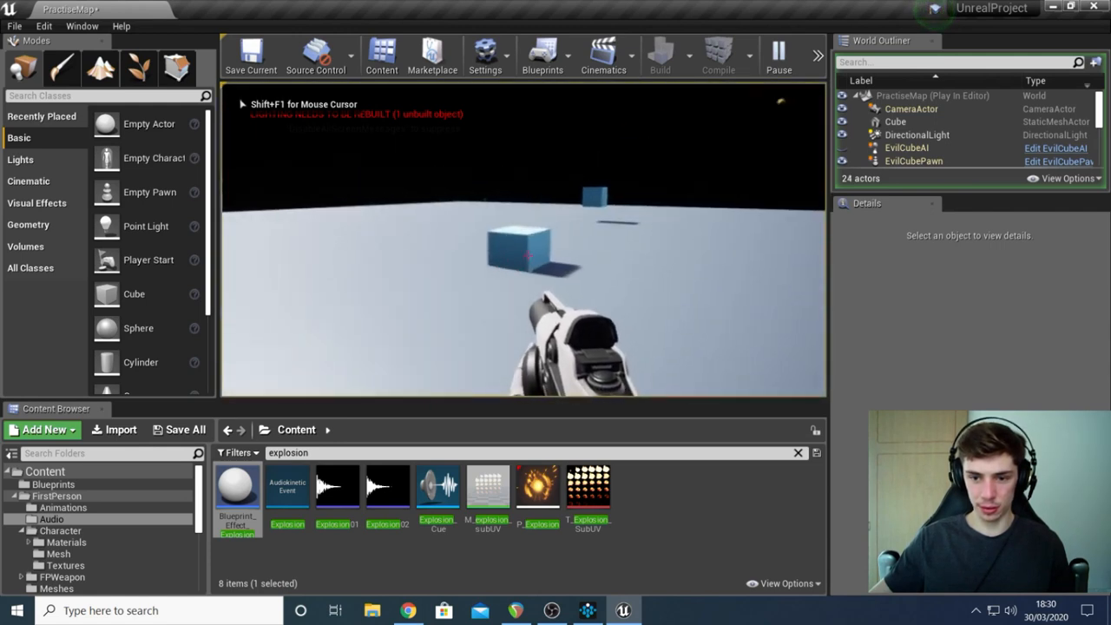
click(521, 252)
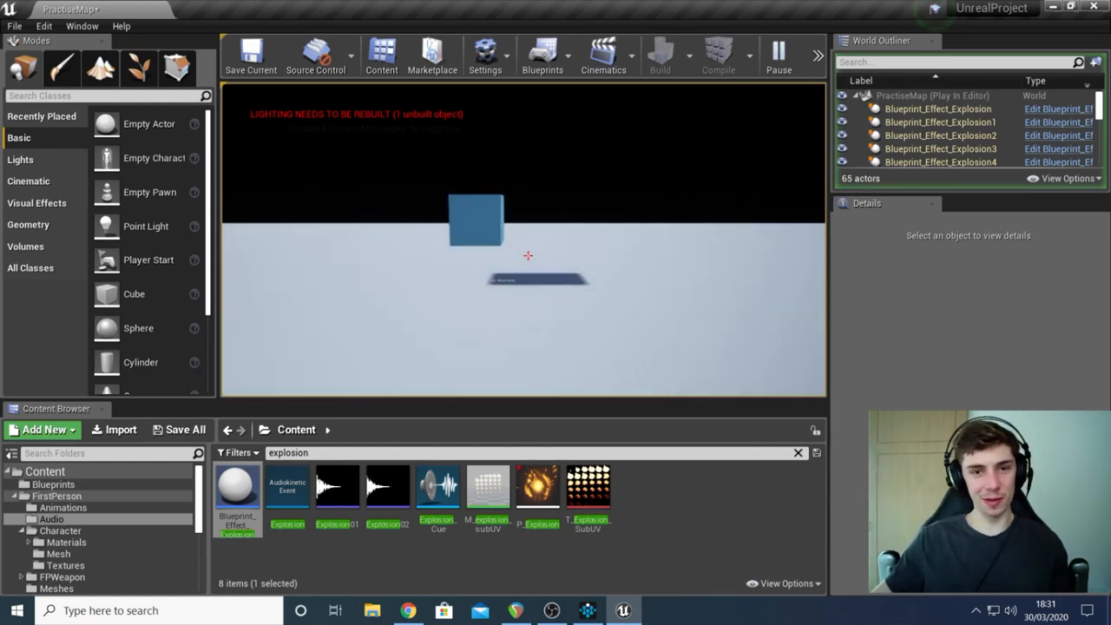
click(778, 52)
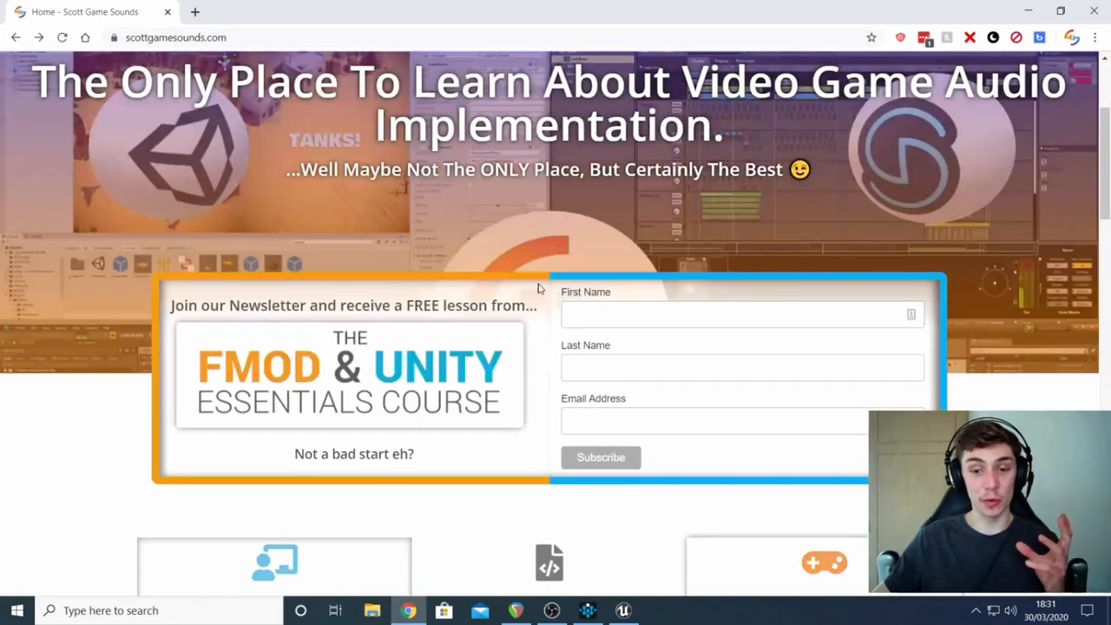
mouse_move(543, 388)
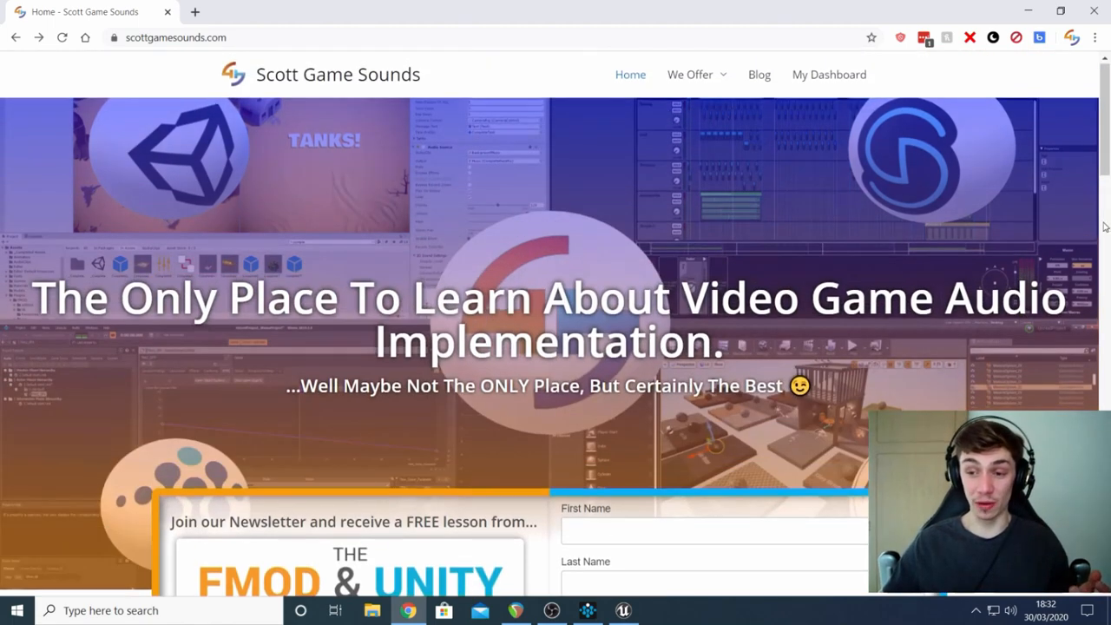
mouse_move(1077, 227)
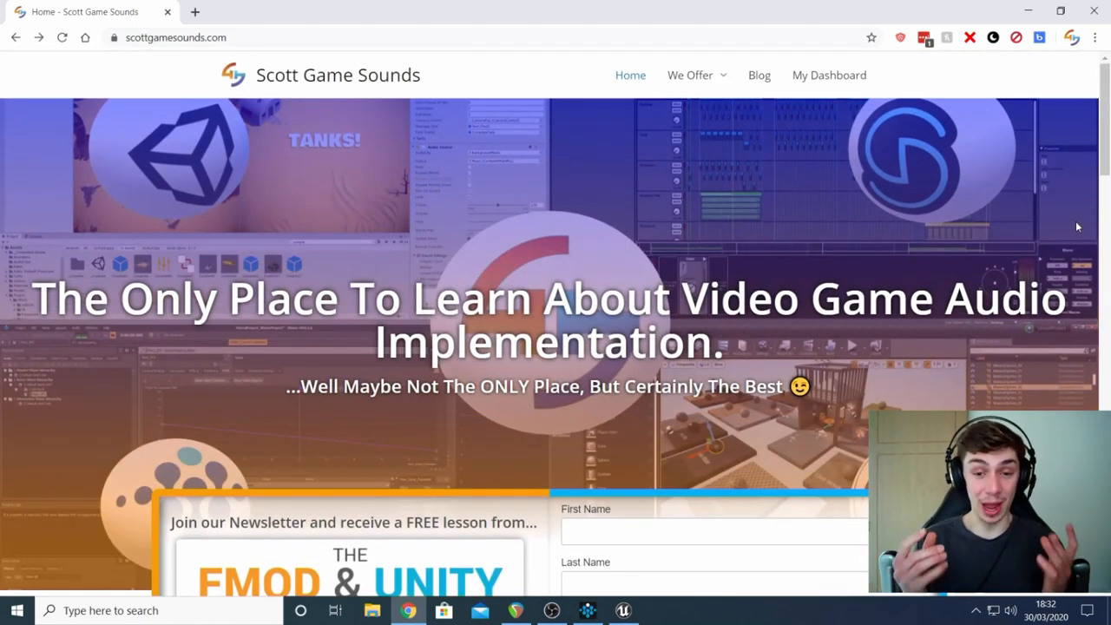